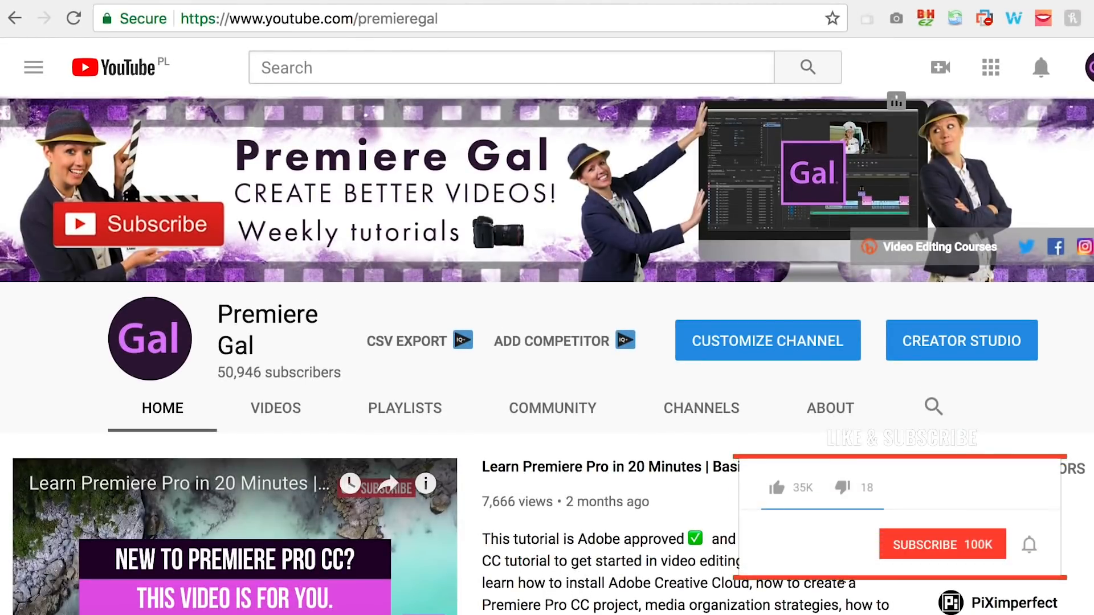
Step: Pause the BTS 'DNA' video at 0:34 on the dancer's rainbow trail effect
scroll("down", 3)
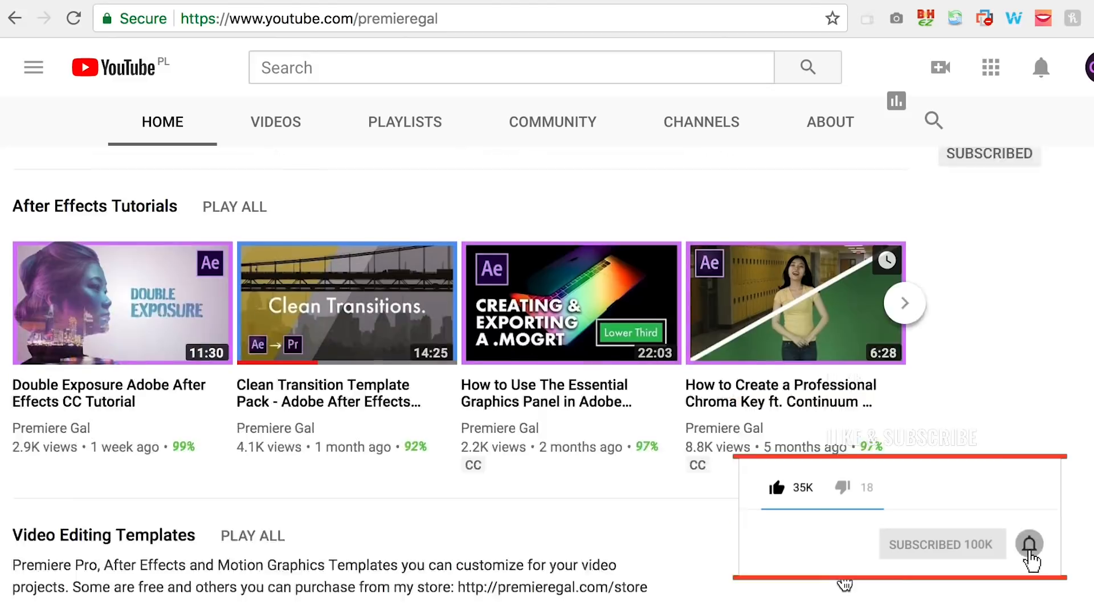
scroll("down", 3)
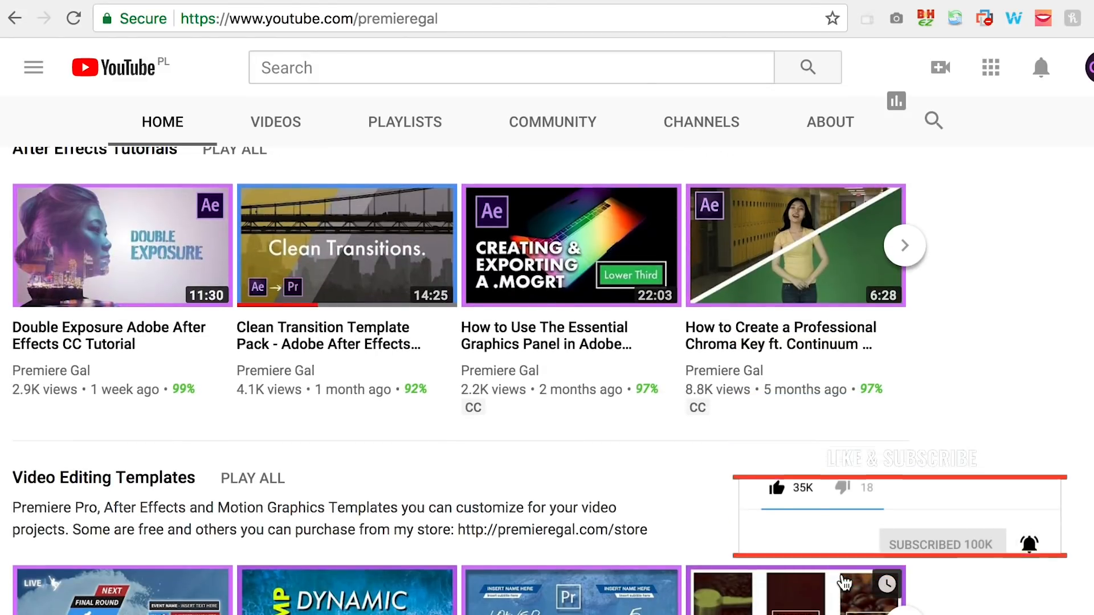
scroll("up", 3)
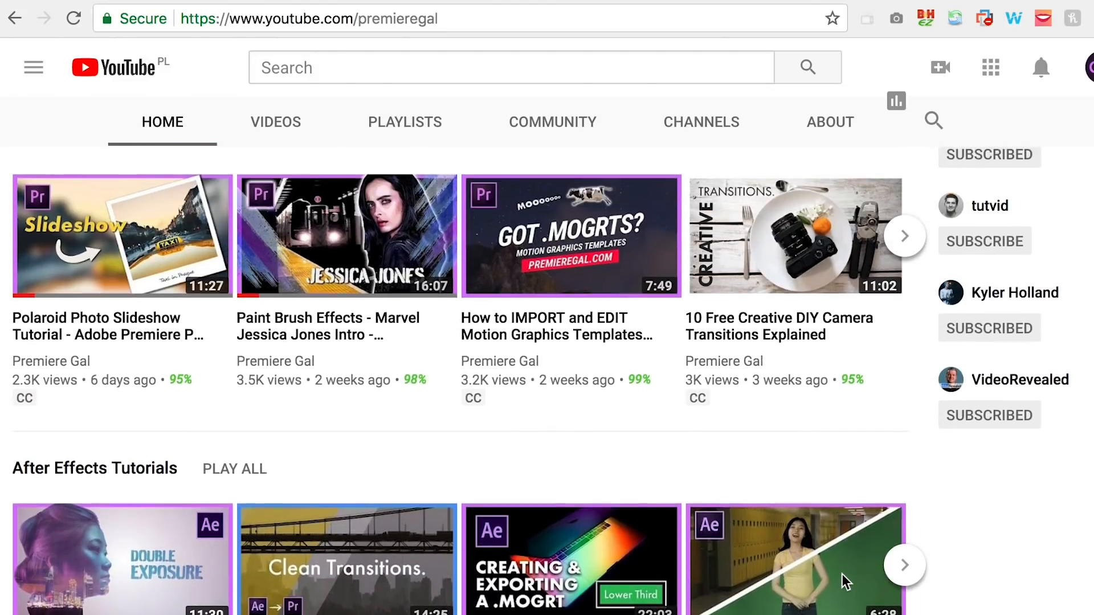
scroll("up", 3)
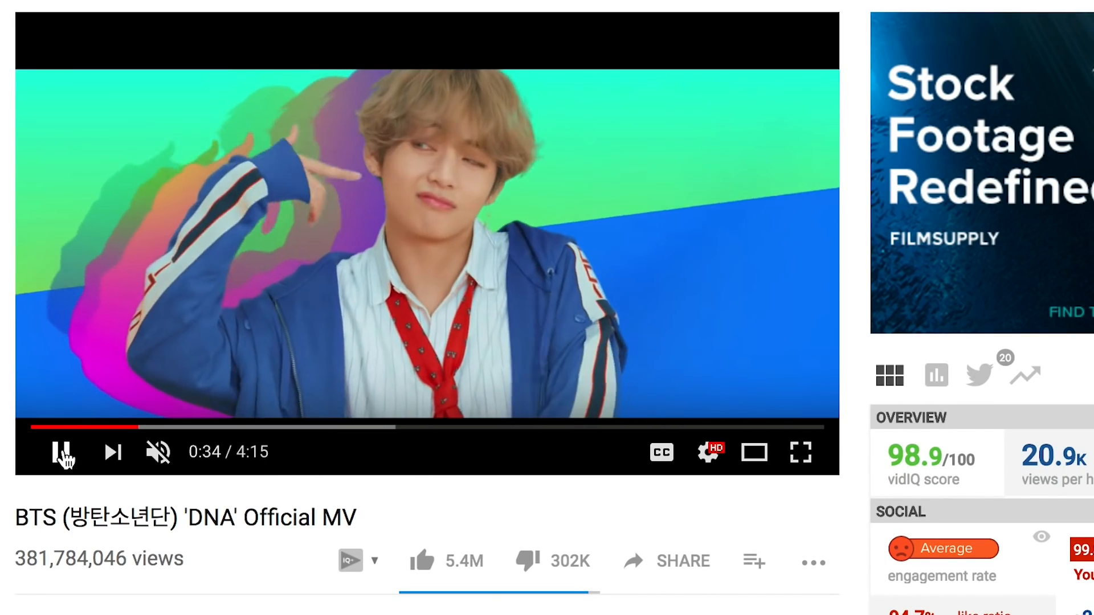
left_click(62, 452)
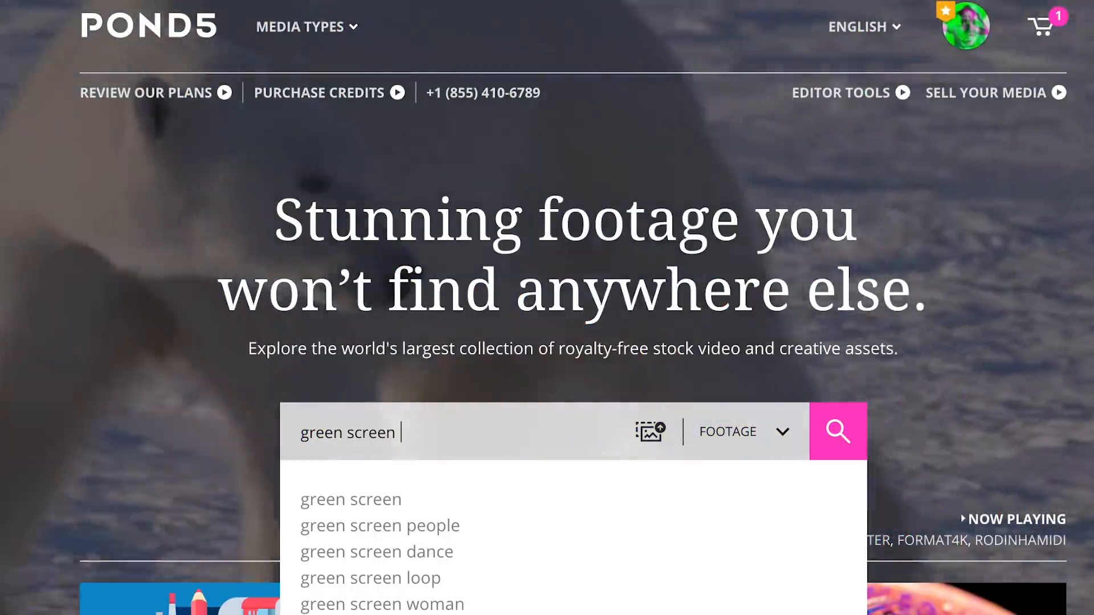
Step: Search Pond5 for 'green screen dance' and browse the 184 Membership clips
left_click(377, 551)
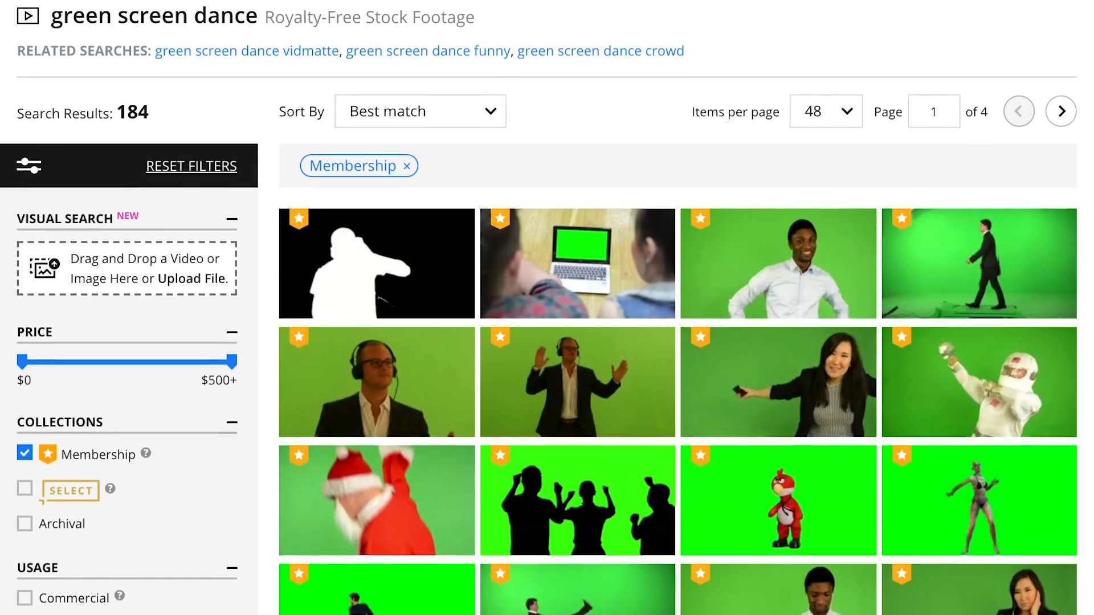
scroll("down", 3)
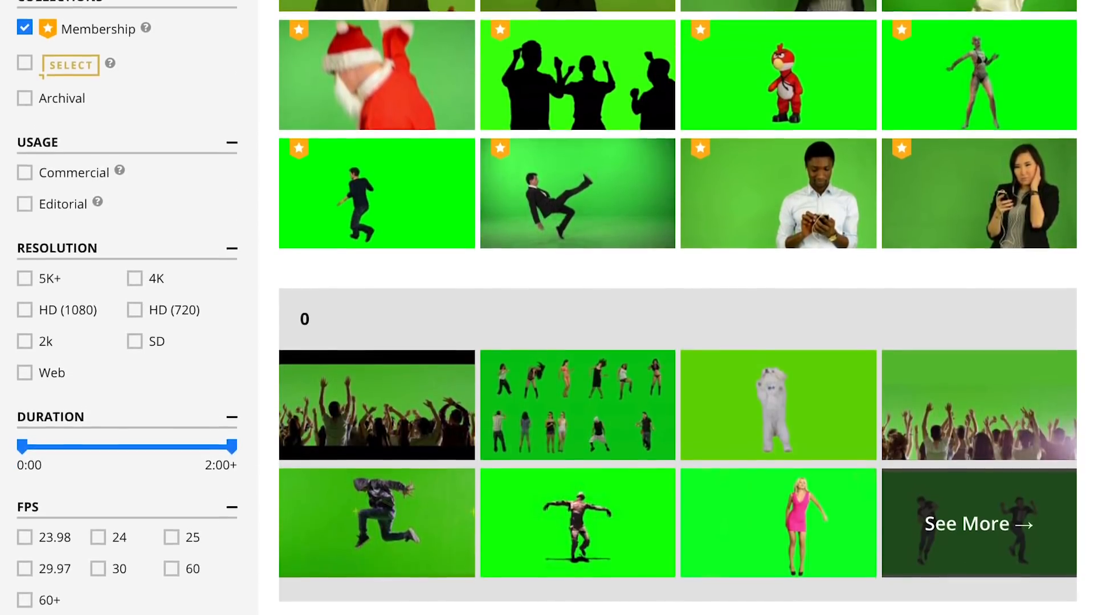
scroll("down", 3)
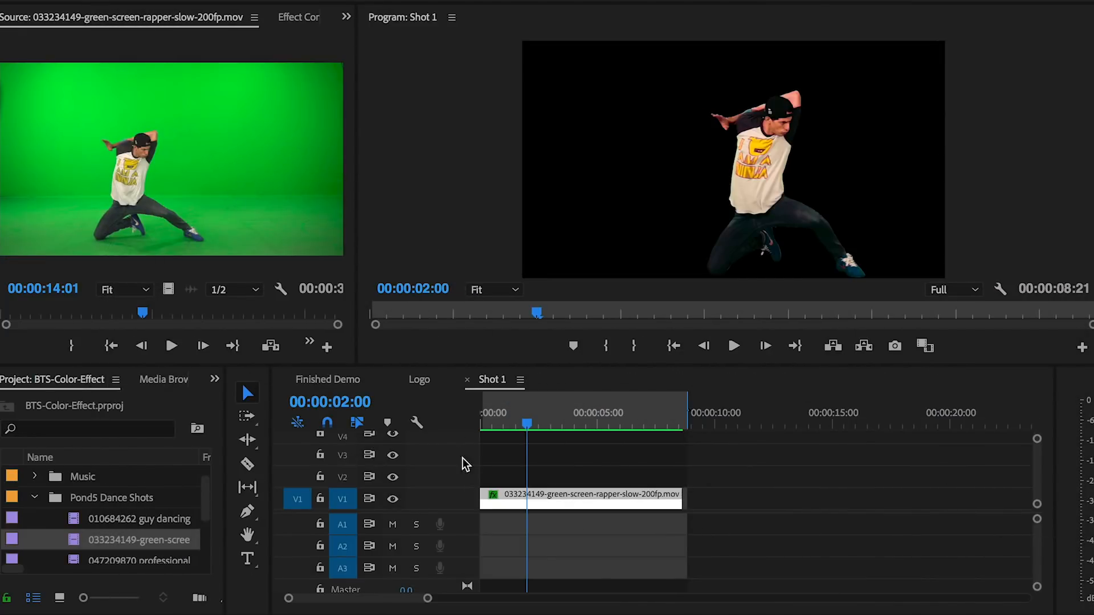
mouse_move(492, 473)
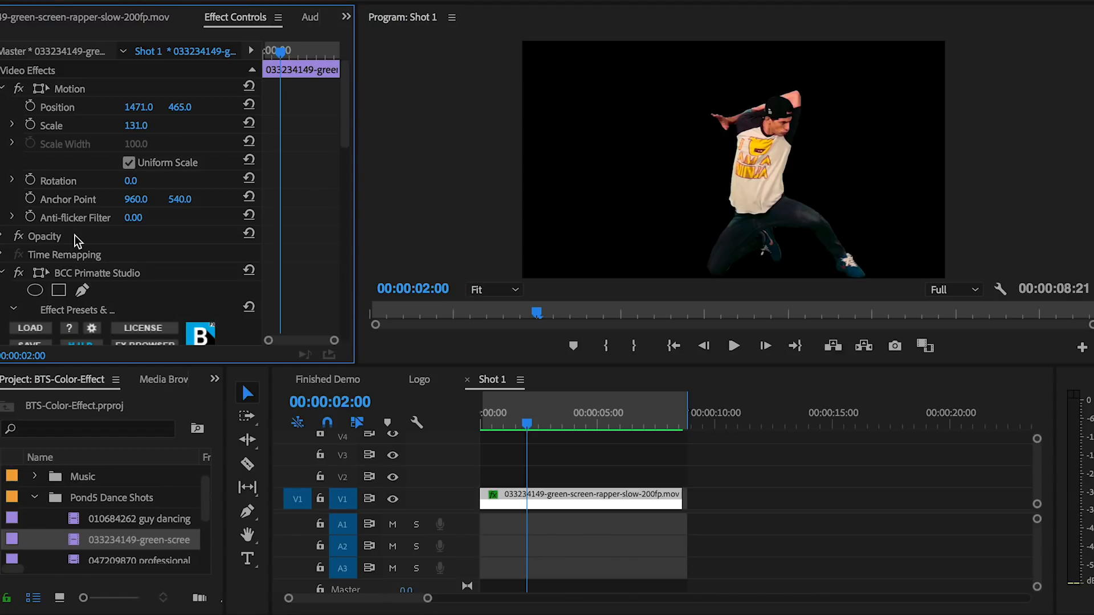
Step: Switch BCC Primatte Studio off and back on to compare the green backdrop with the key
left_click(18, 273)
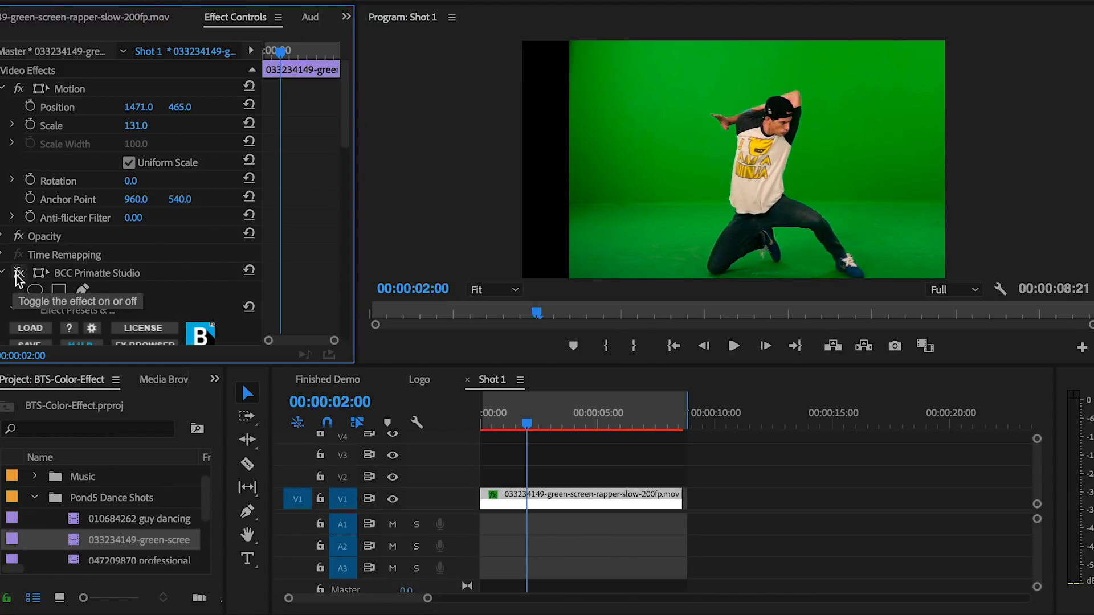
left_click(19, 273)
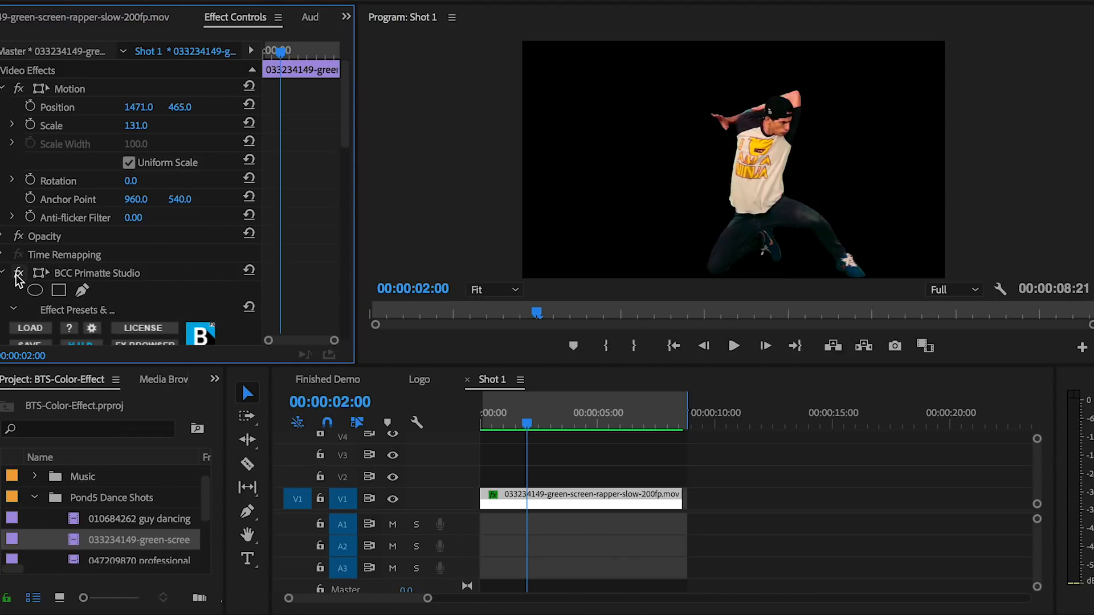
left_click(19, 273)
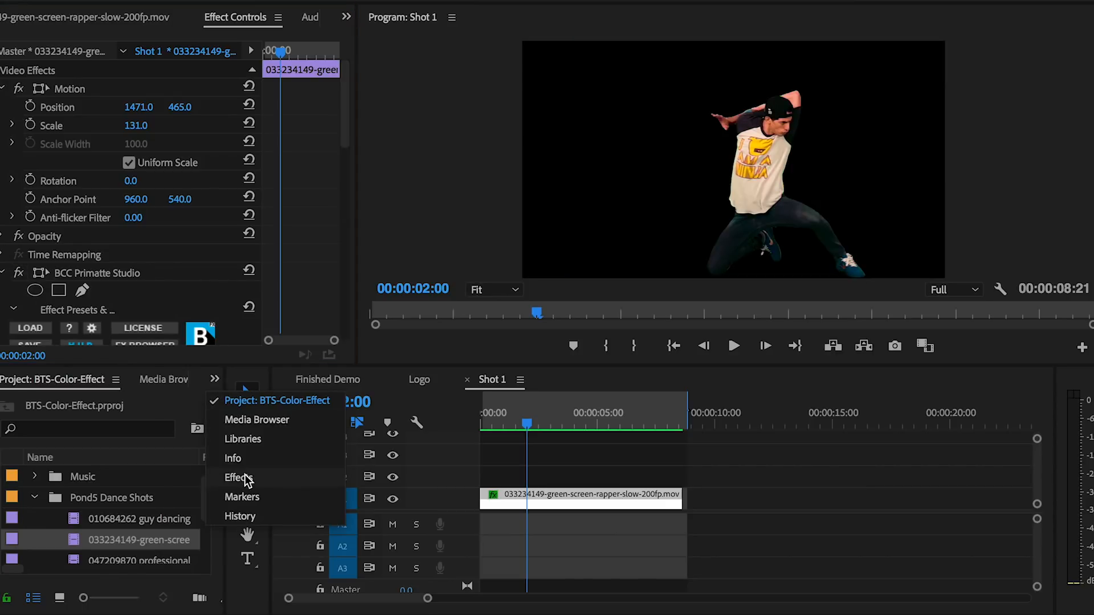
Step: Search effects for Ultra Key and compare Primatte's matte status side by side with the composite
left_click(237, 478)
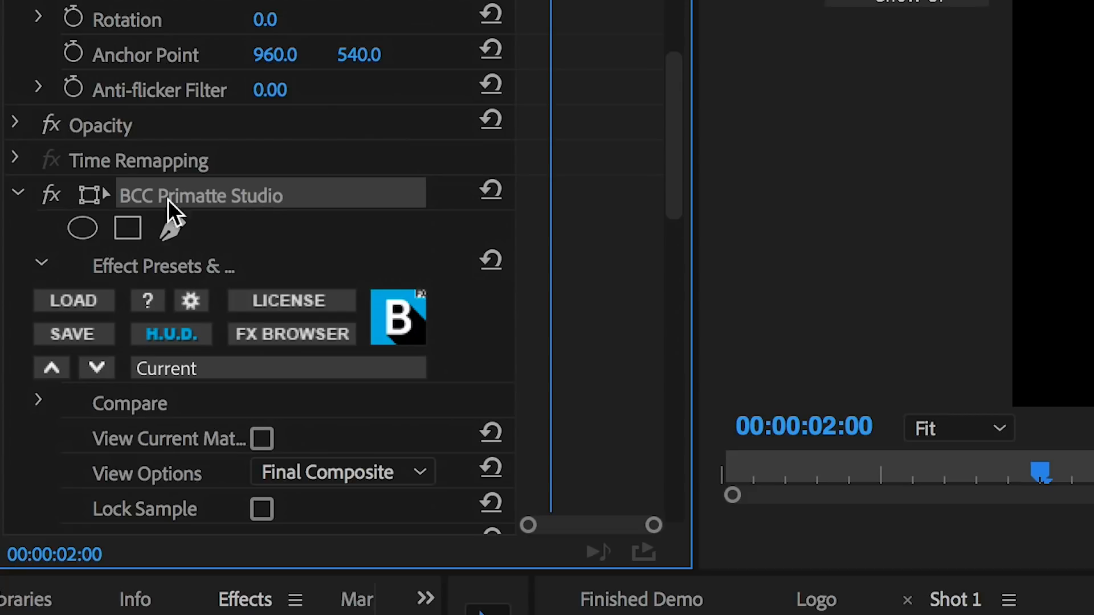
scroll("down", 3)
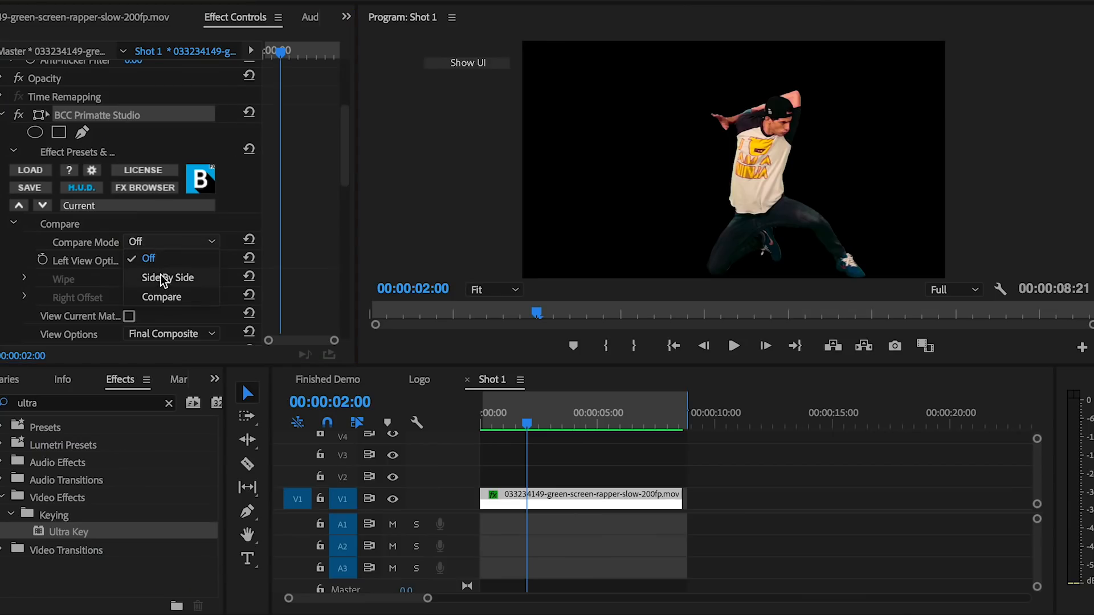
left_click(167, 277)
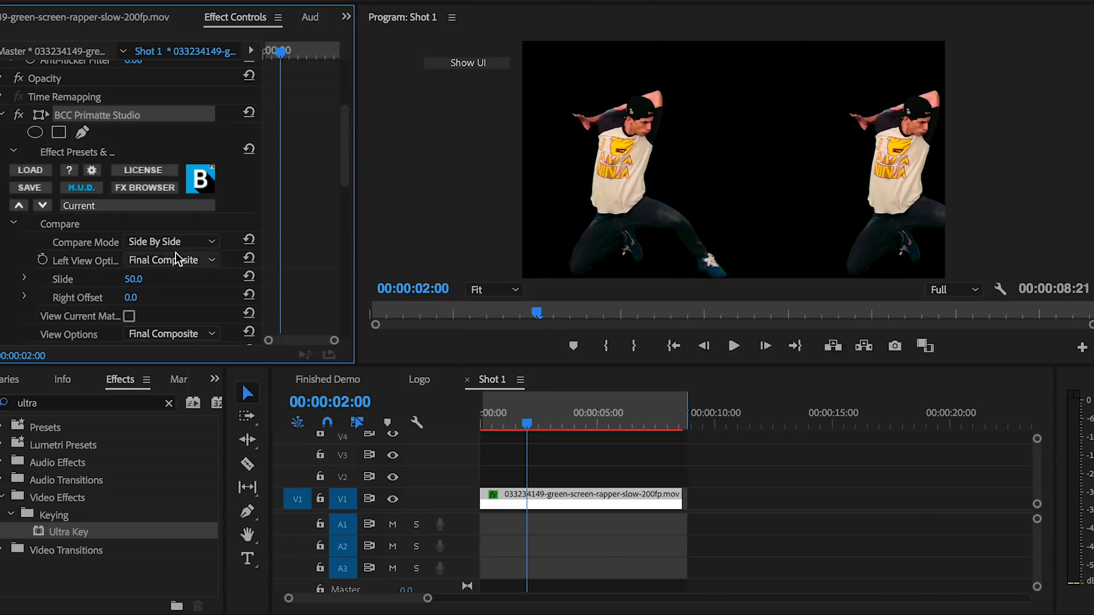
left_click(167, 260)
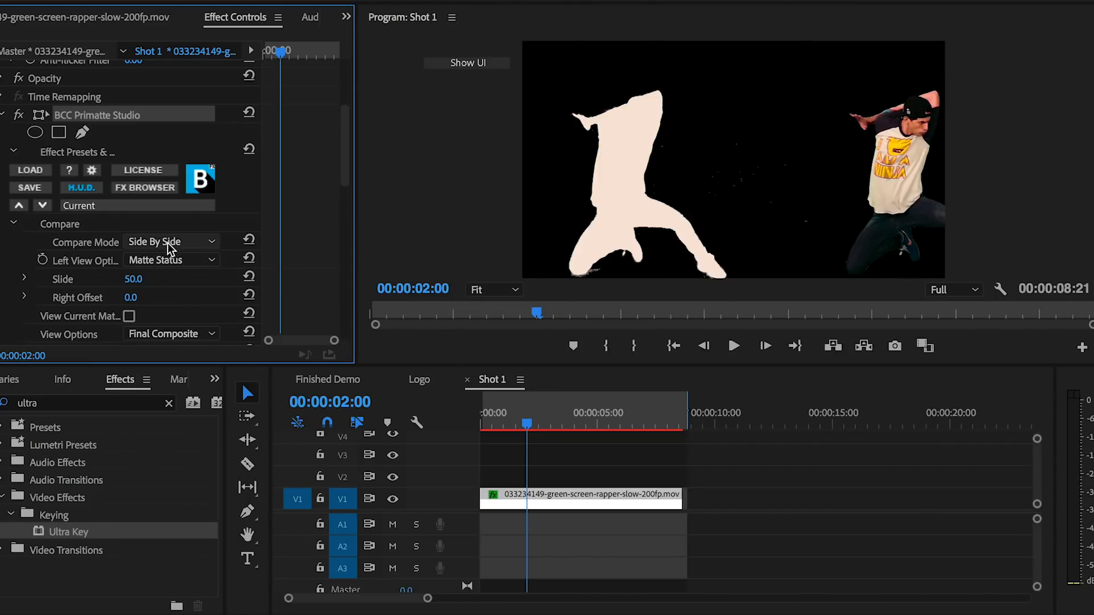
left_click(170, 242)
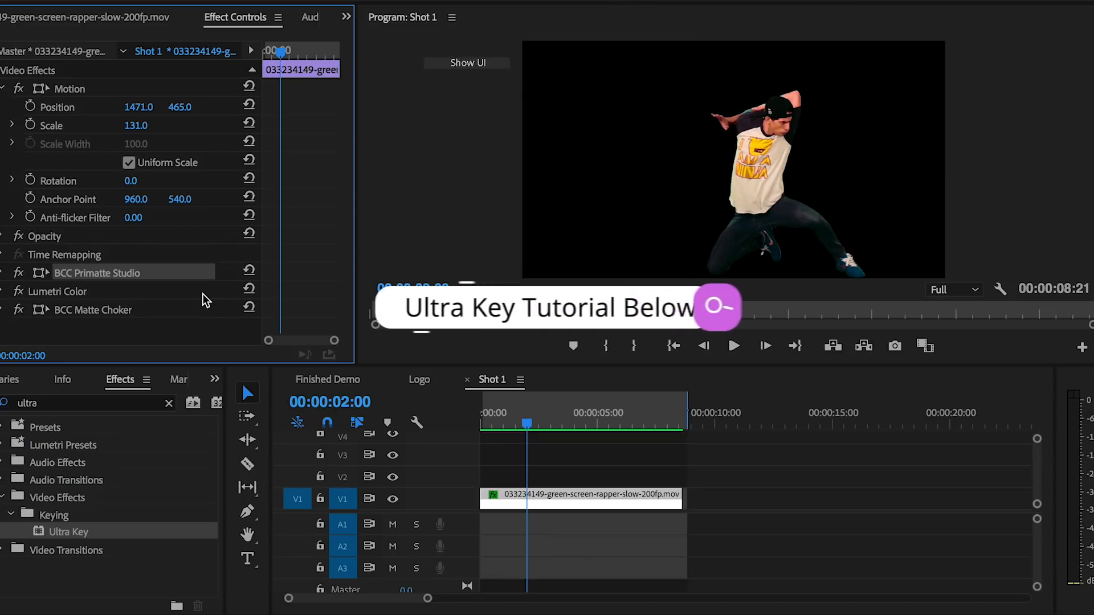
mouse_move(209, 342)
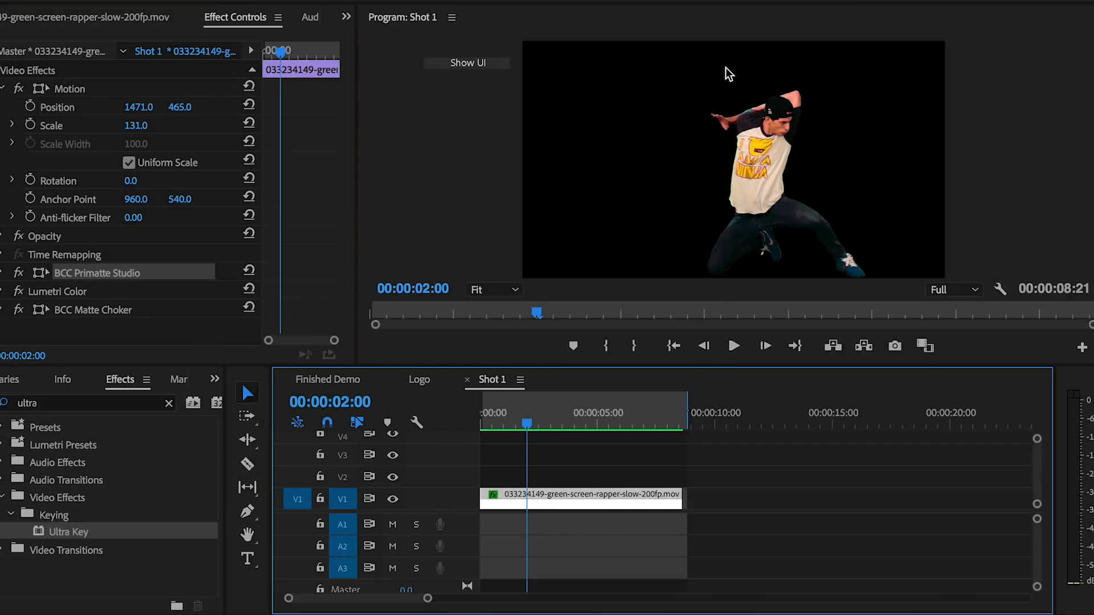
mouse_move(630, 84)
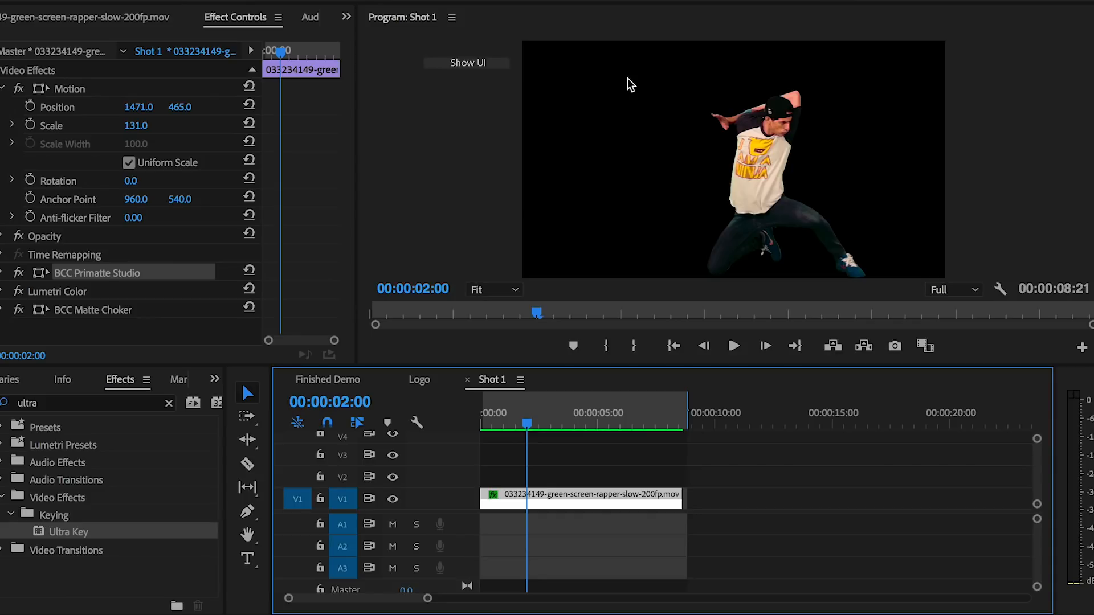
mouse_move(998, 274)
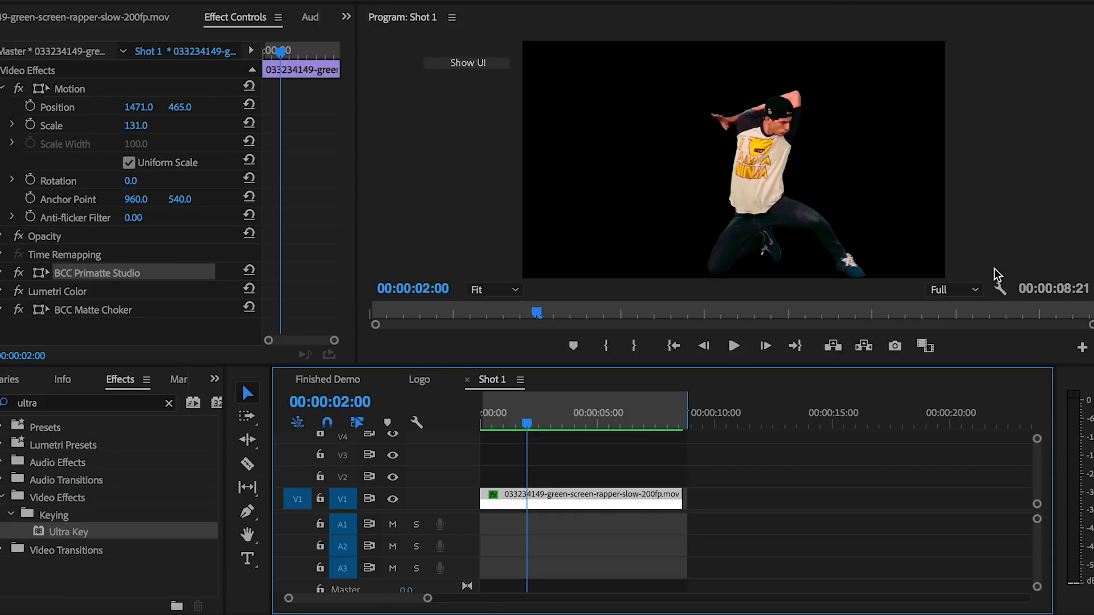
Step: Review the Lumetri Color and BCC Matte Choker effects on the keyed dancer clip
left_click(582, 424)
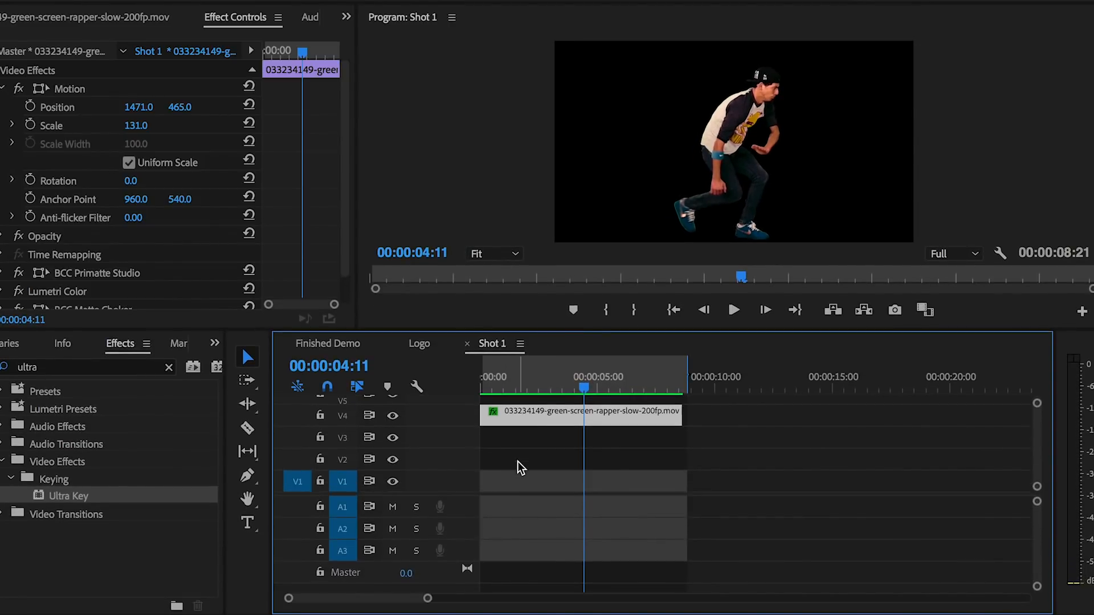
mouse_move(531, 422)
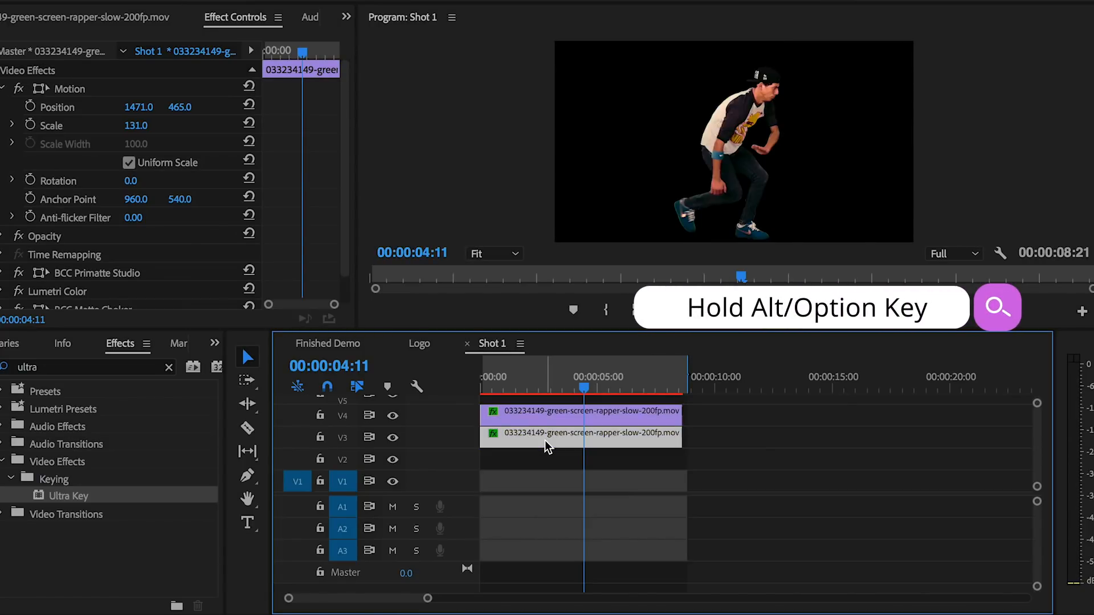
mouse_move(725, 177)
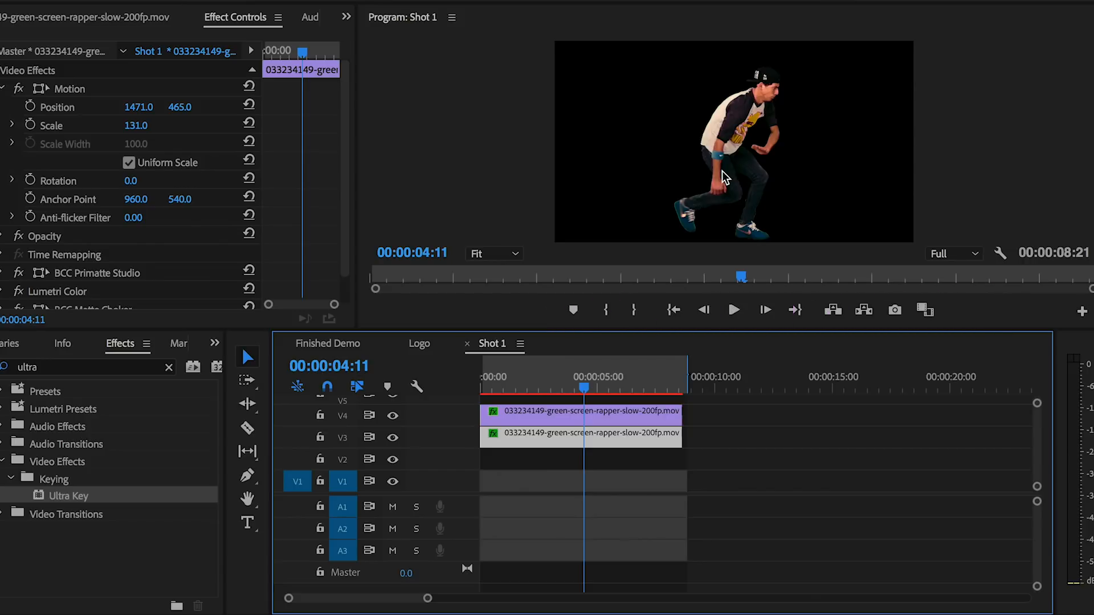
mouse_move(488, 175)
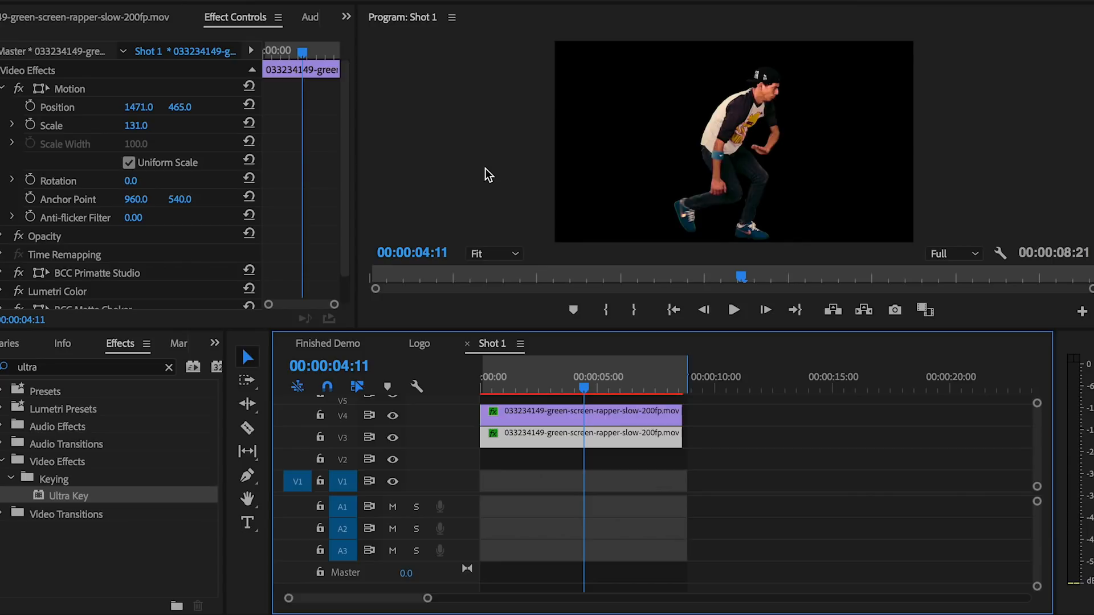
mouse_move(170, 91)
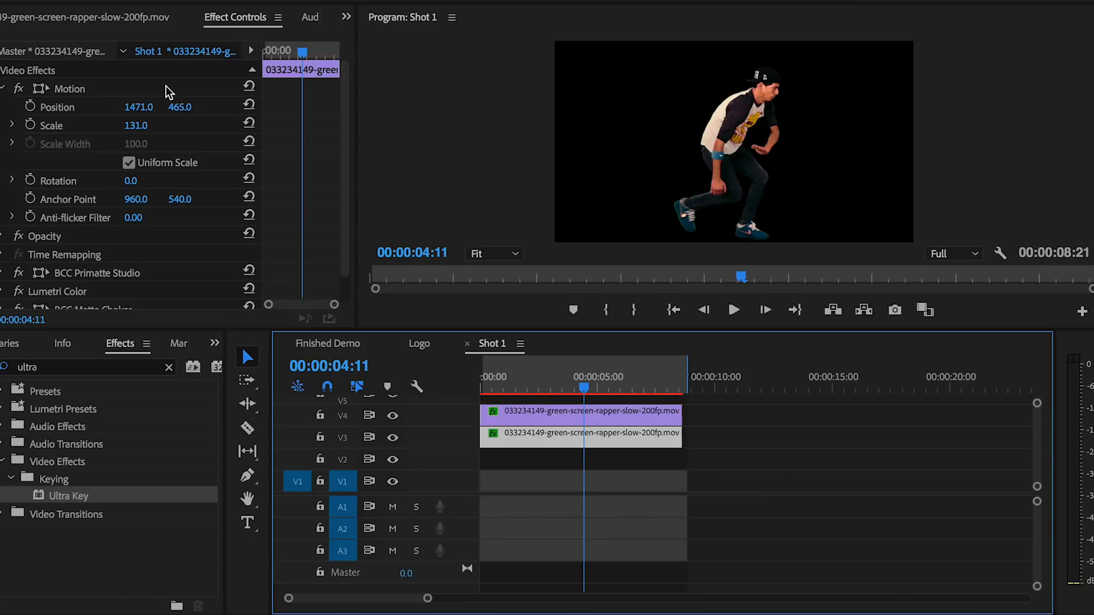
Step: Scale the top dancer copy to 171 and move its Position X to 1408
left_click(70, 88)
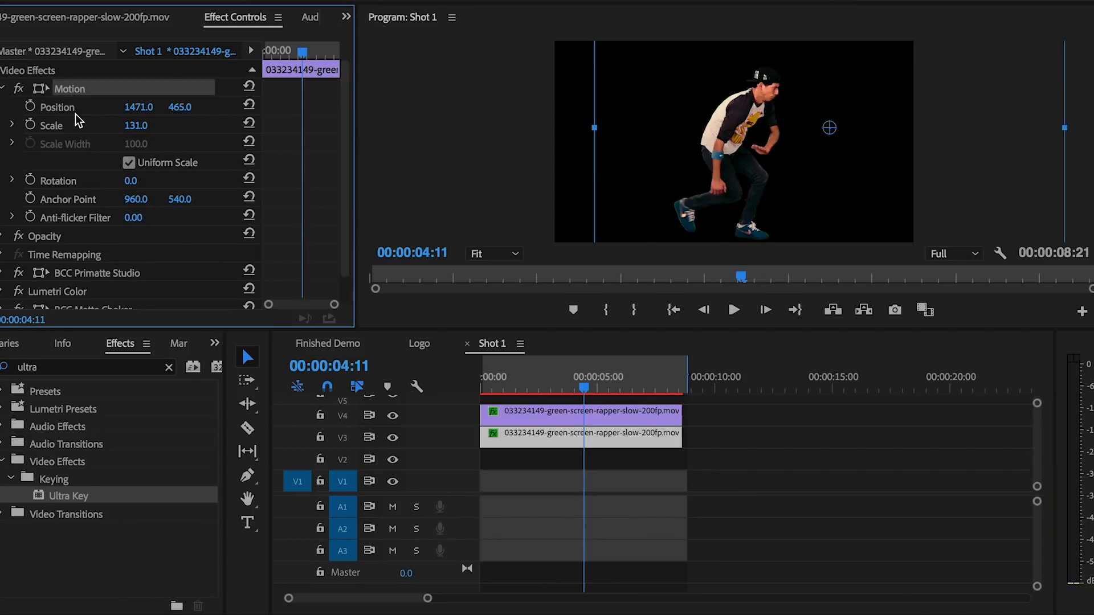
left_click_drag(139, 106, 126, 107)
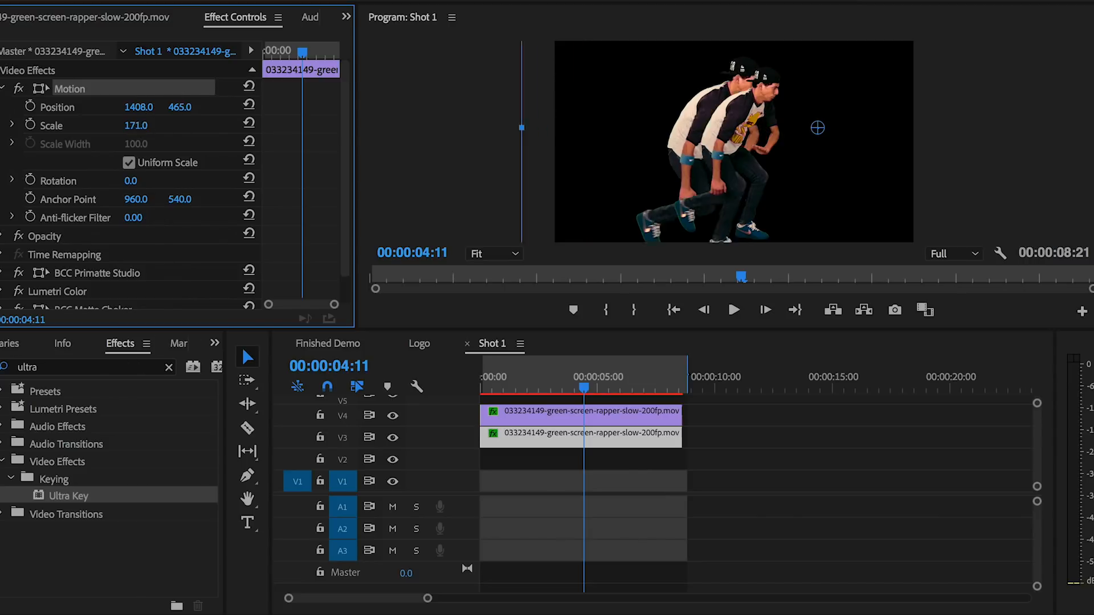
left_click_drag(136, 124, 145, 125)
type("tint")
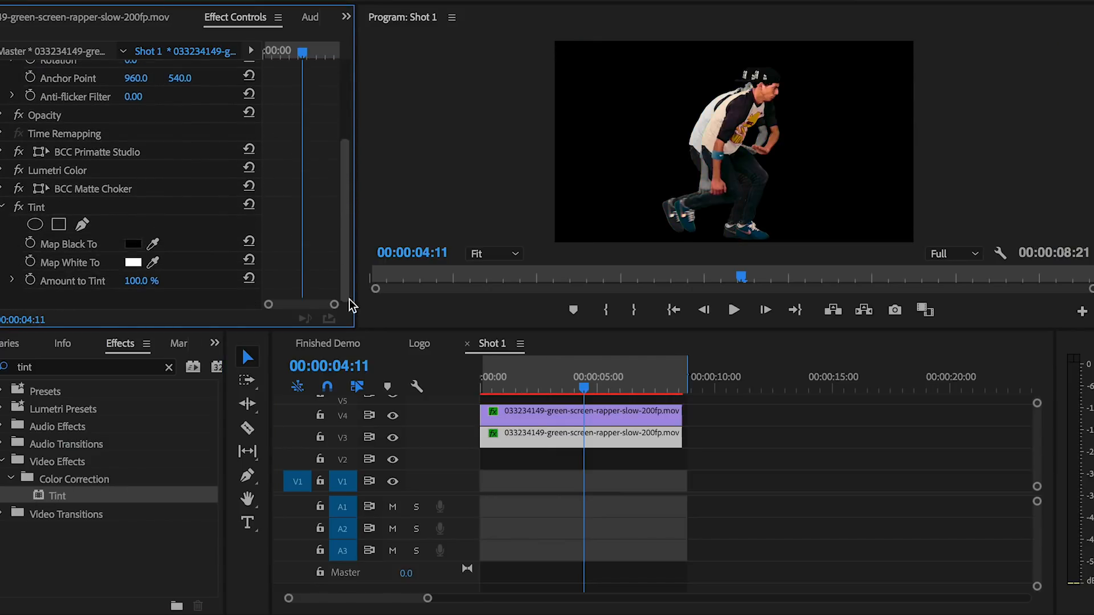
Step: Tint the offset copy with Map Black To 4A034F and Map White To CD51F8
left_click(37, 208)
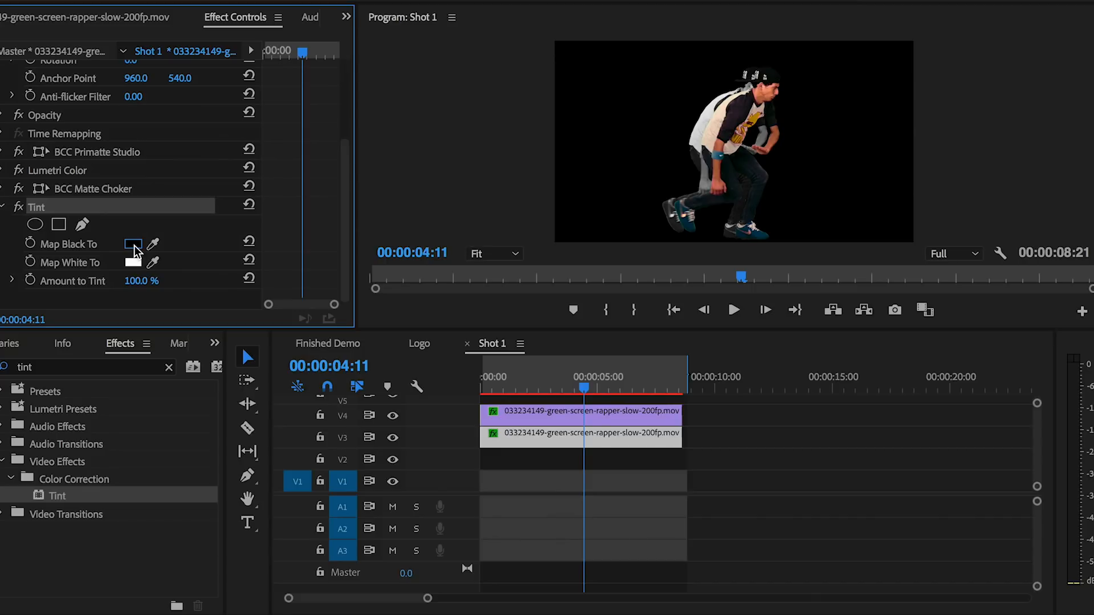
left_click(133, 243)
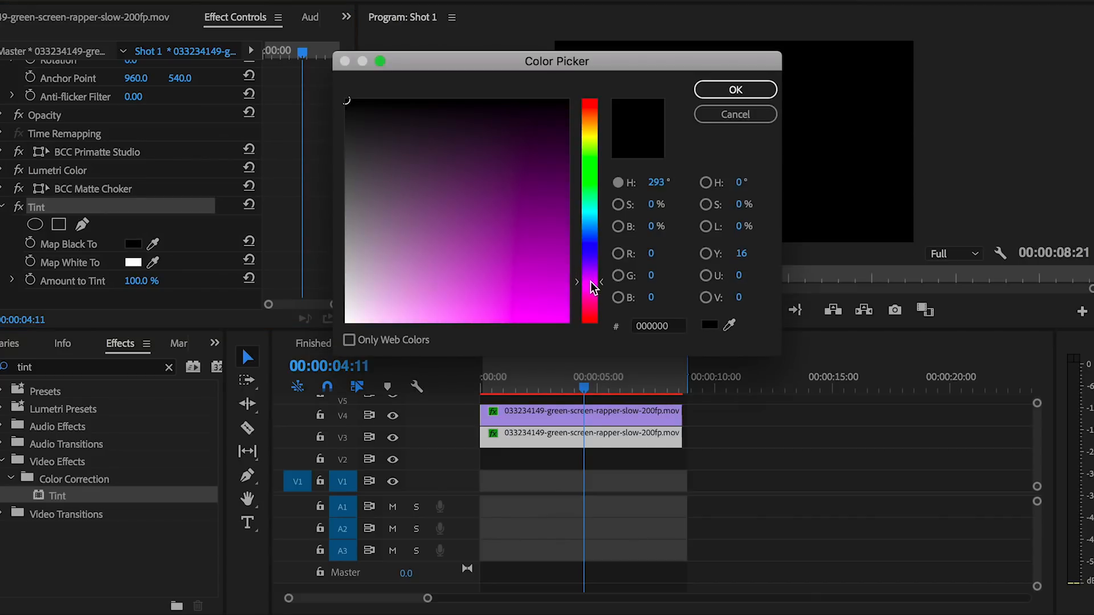
left_click(558, 167)
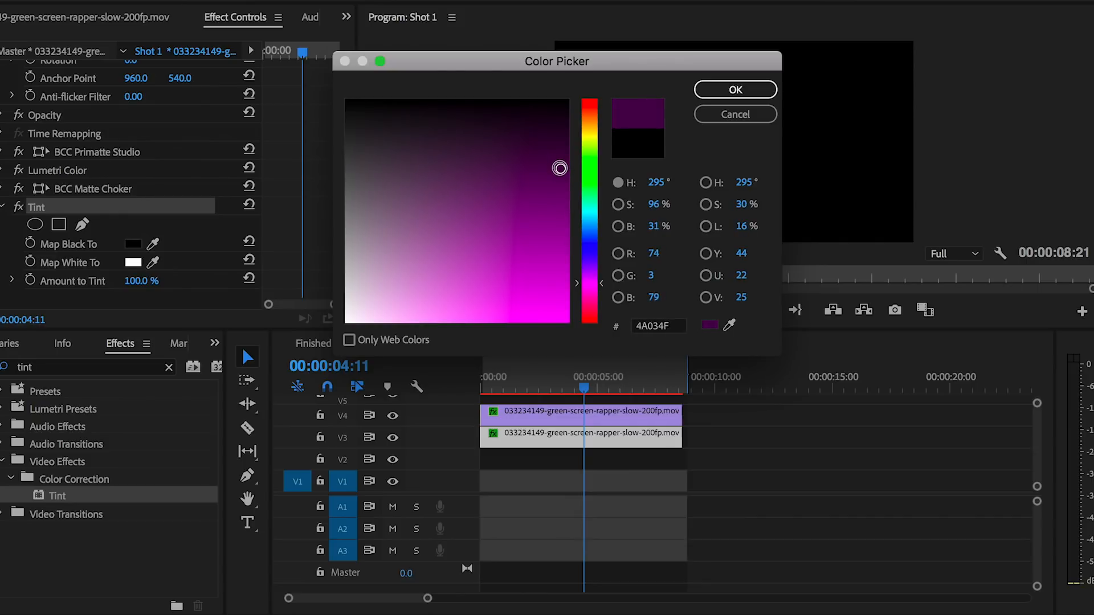
left_click(734, 89)
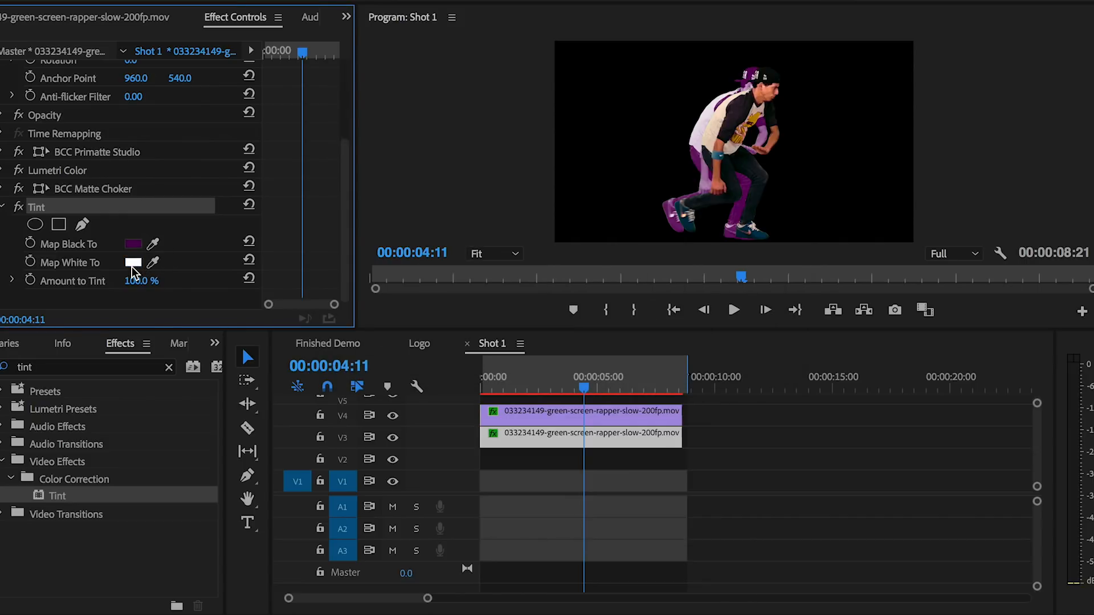
left_click(133, 264)
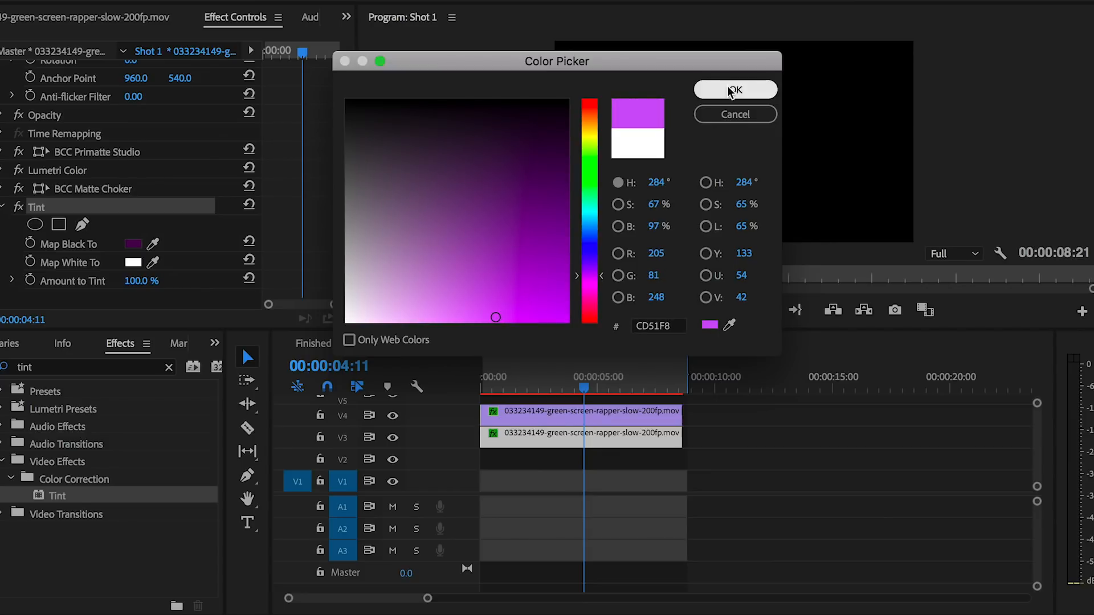
left_click(734, 90)
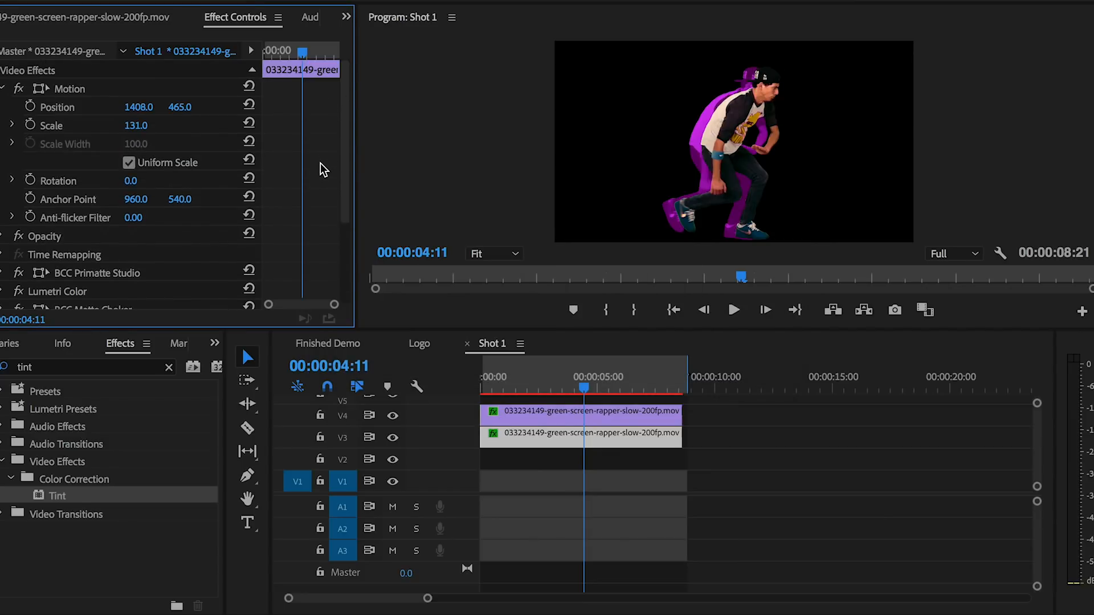
left_click(21, 236)
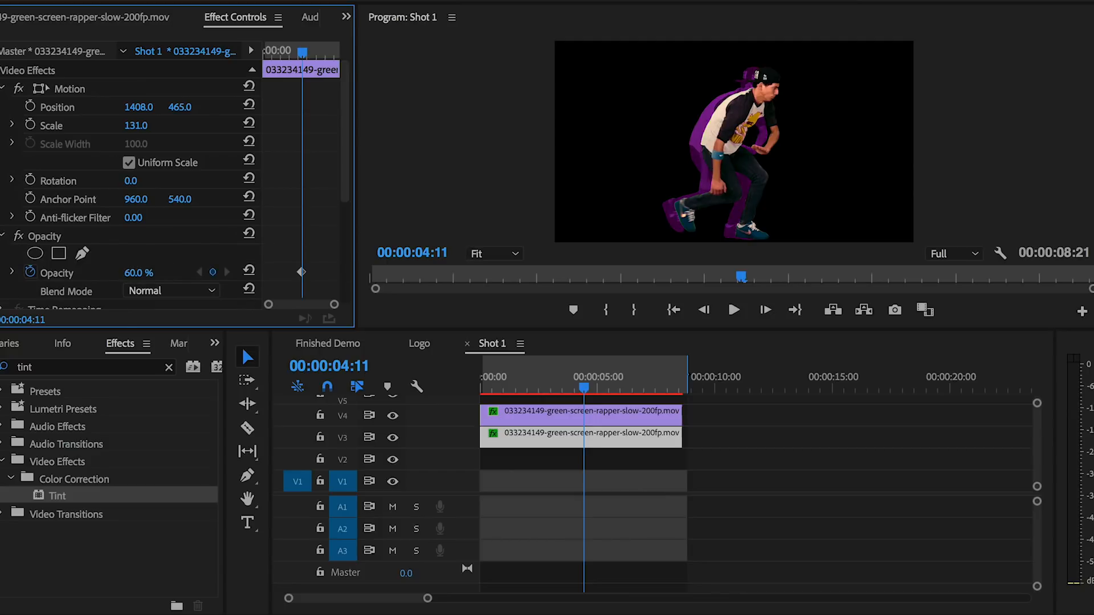
Step: Confirm 60% Opacity, then Alt-drag the V3 dancer clip onto V2 to duplicate it
scroll("down", 3)
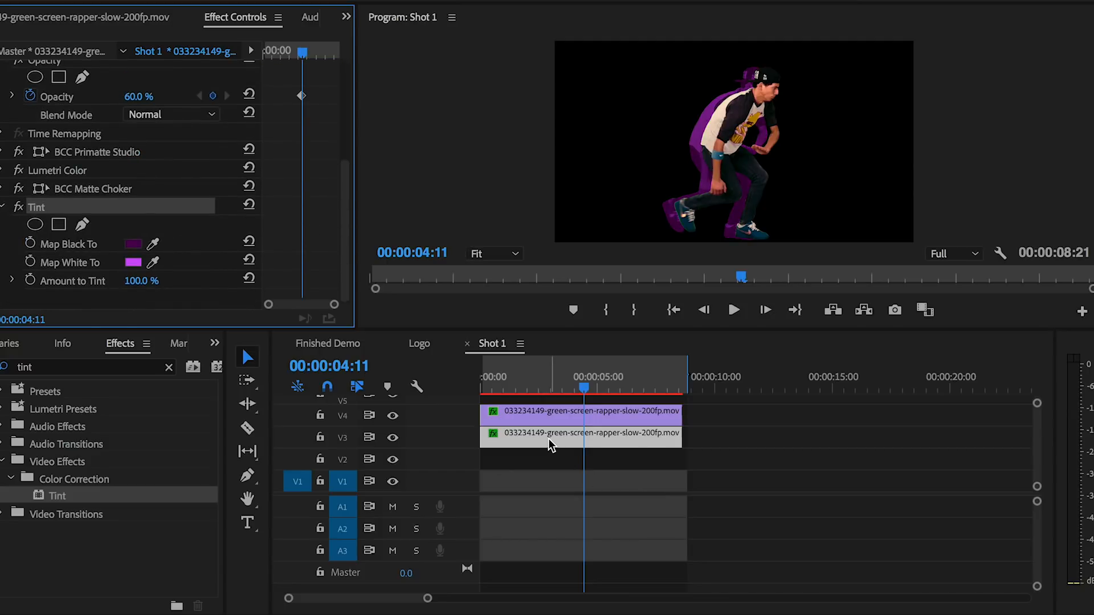
left_click(582, 432)
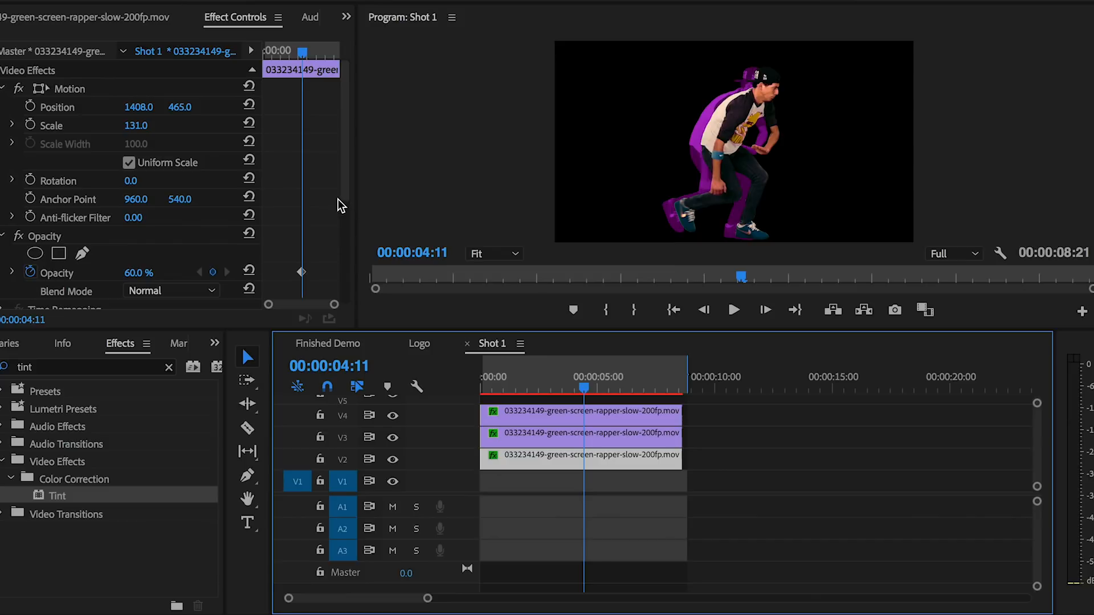
scroll("down", 3)
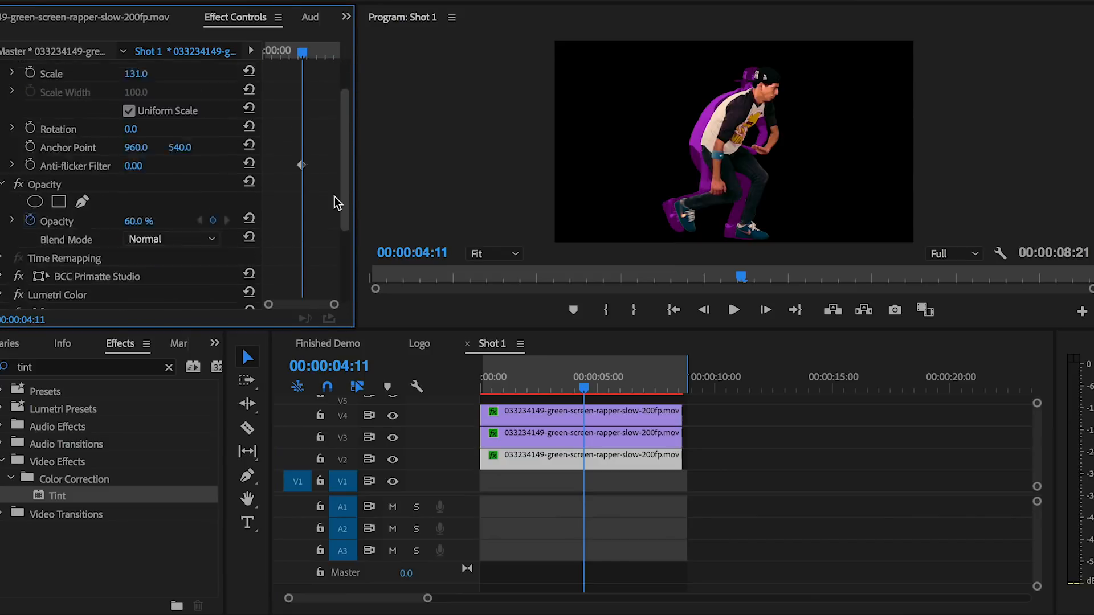
scroll("up", 3)
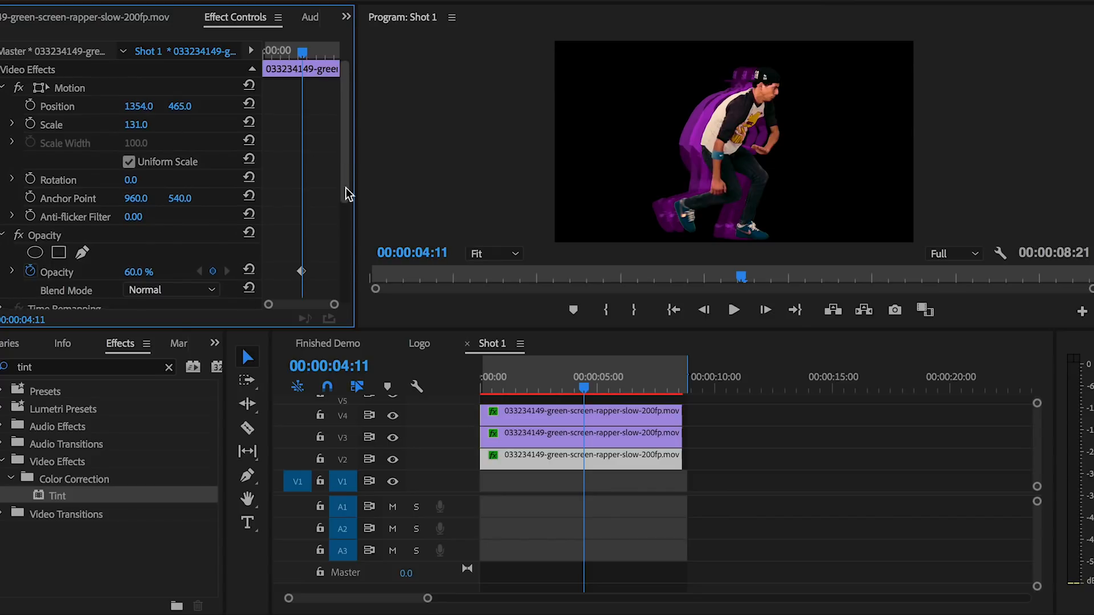
Step: Move the duplicate to Position X 1354 and tint it dark red 961102 and orange F8BA51
scroll("down", 3)
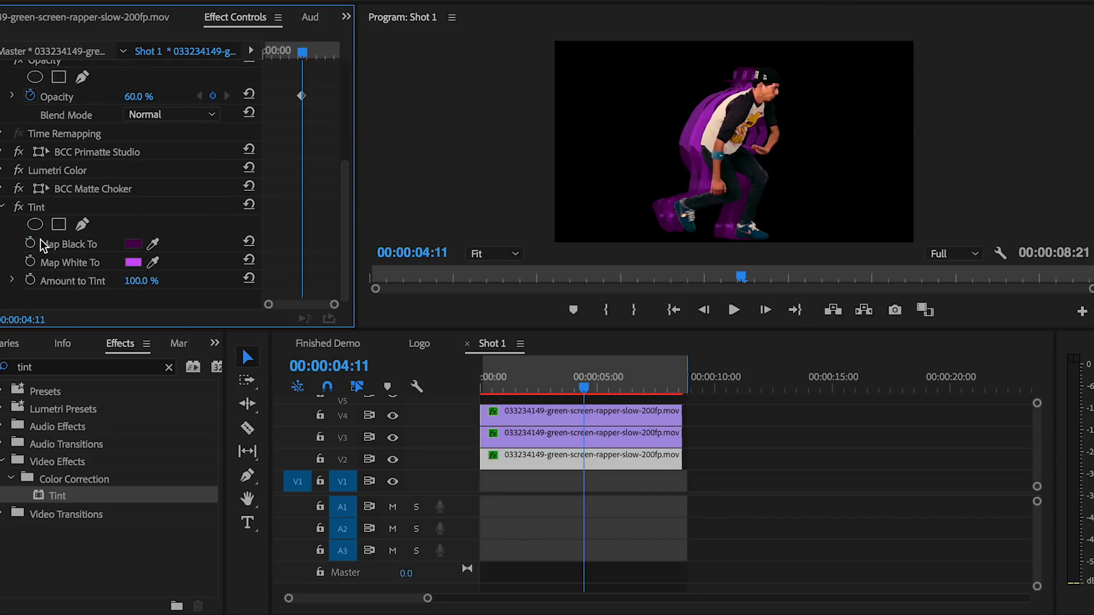
left_click(134, 243)
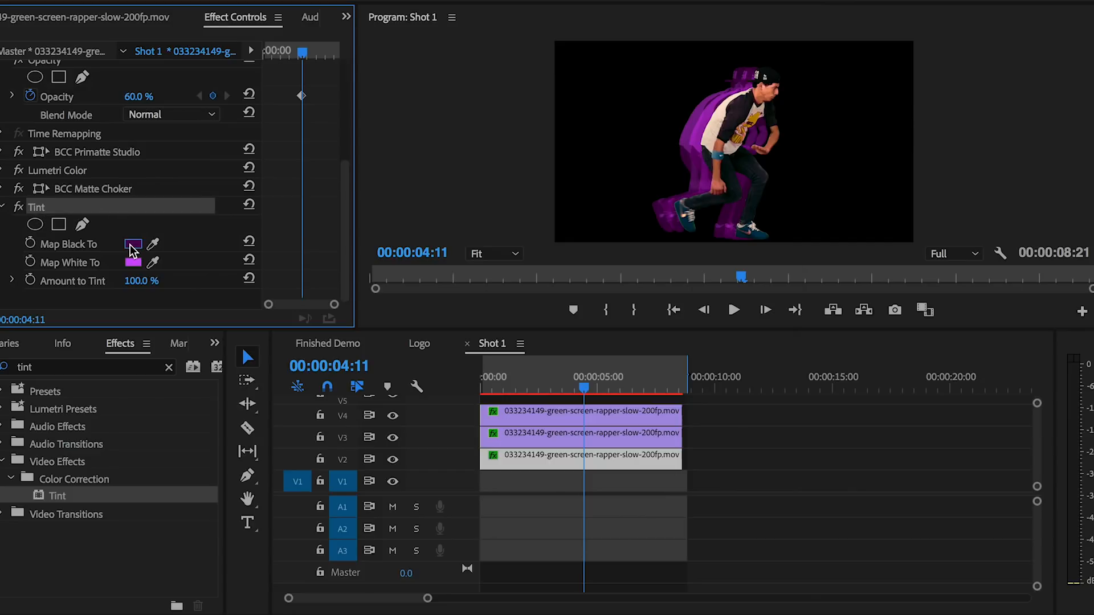
left_click(131, 243)
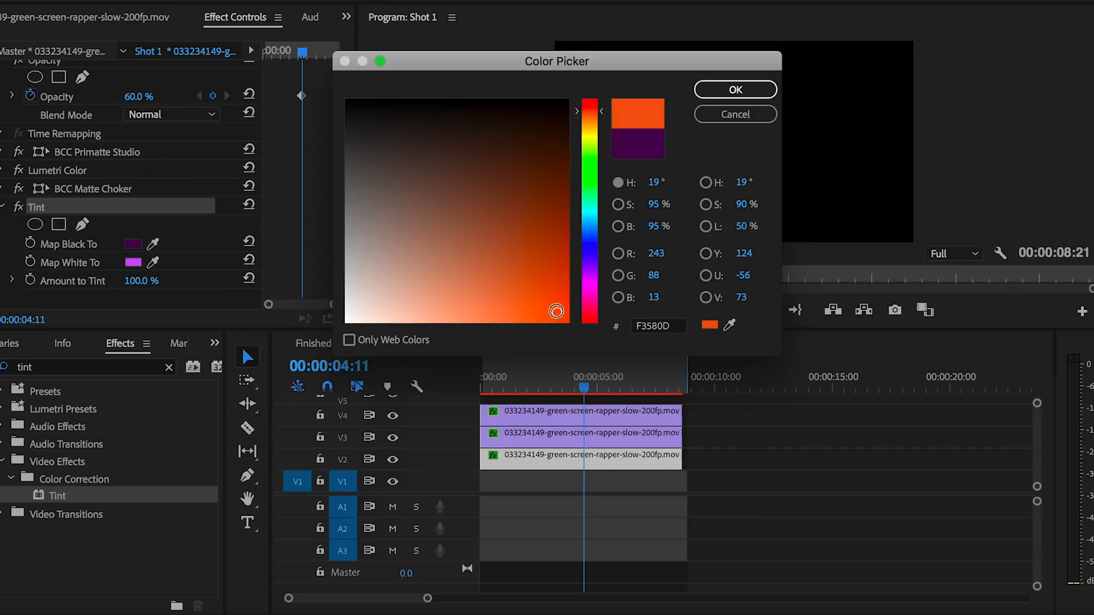
left_click(590, 106)
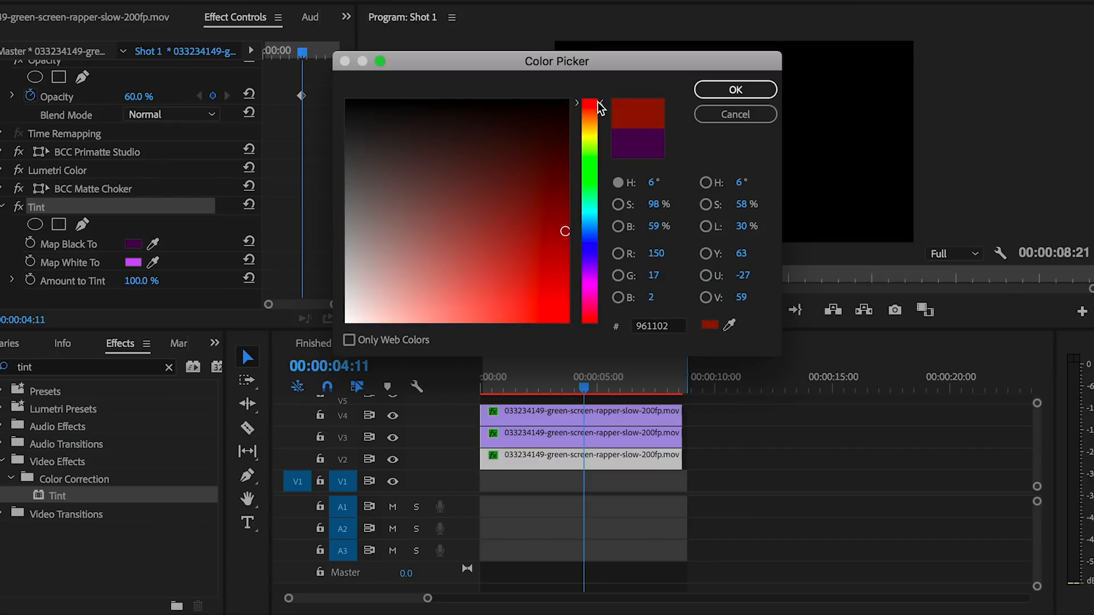
left_click(734, 89)
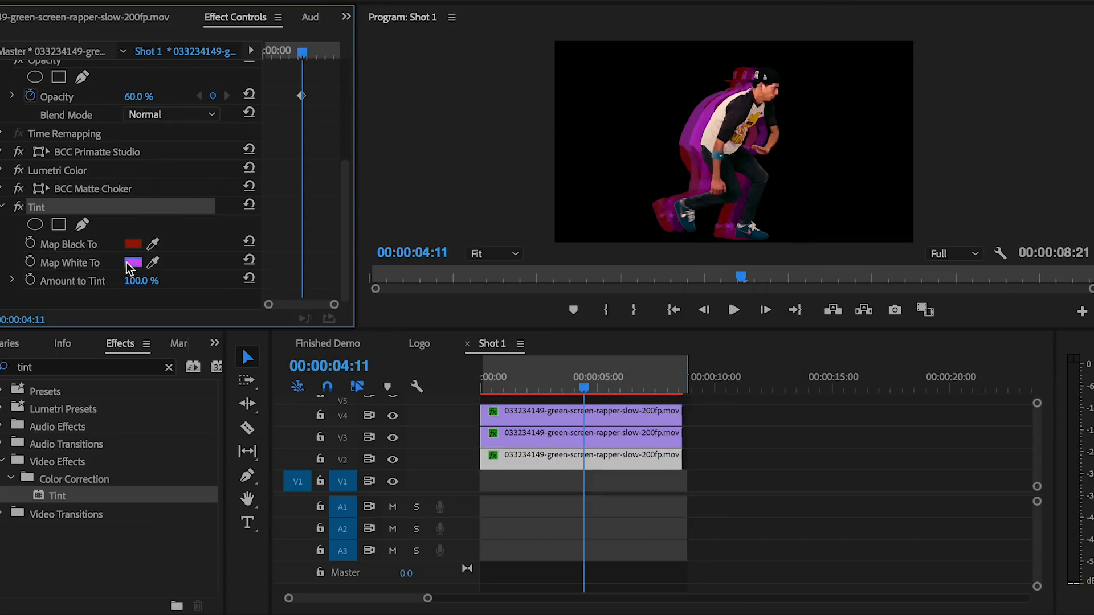
left_click(133, 263)
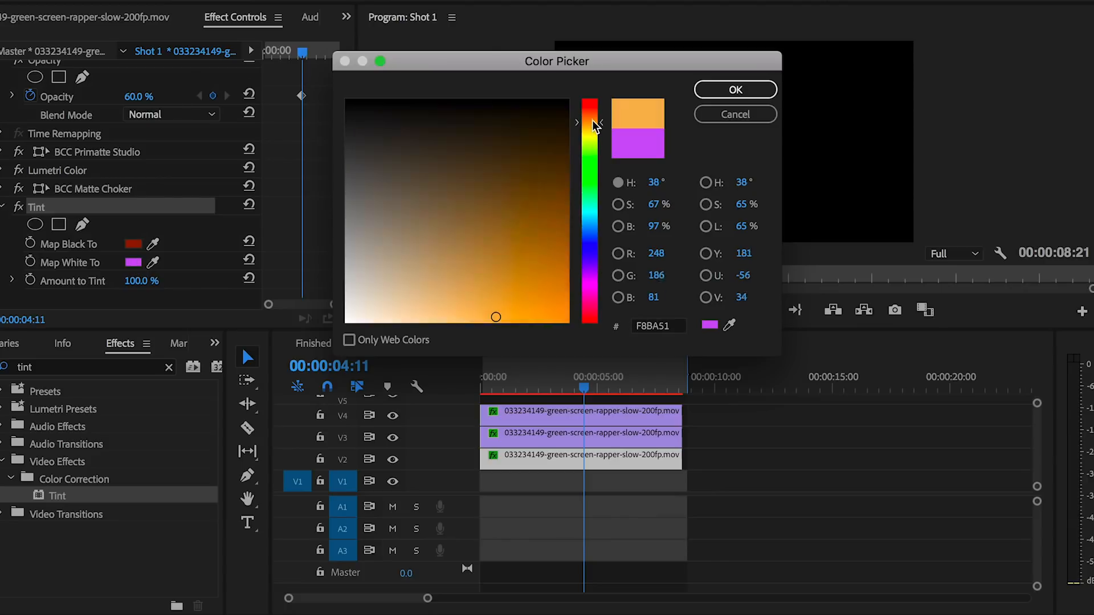
left_click(734, 89)
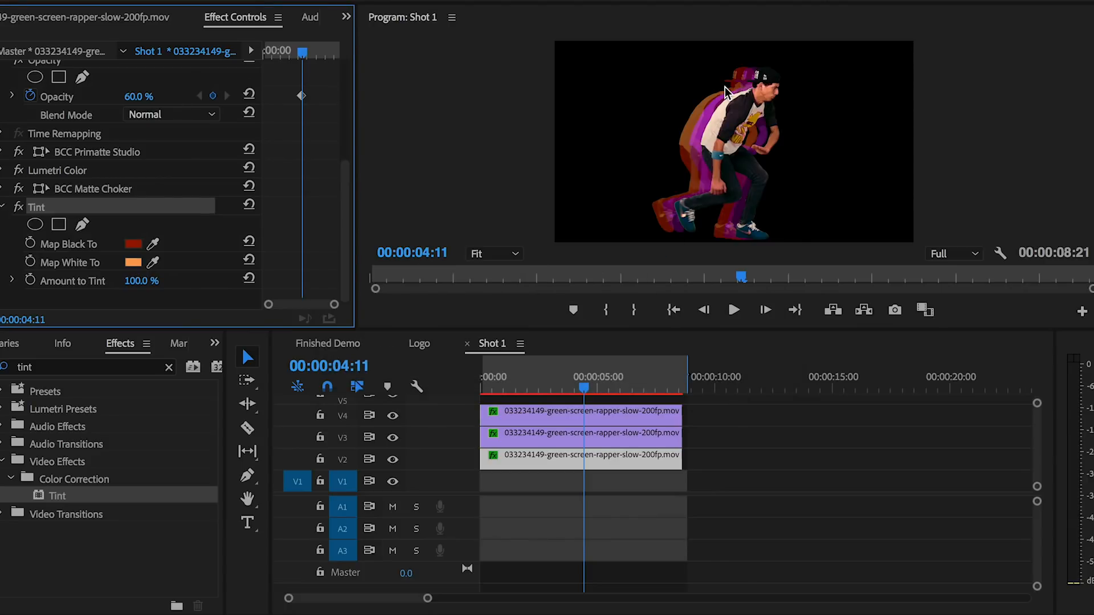
mouse_move(585, 447)
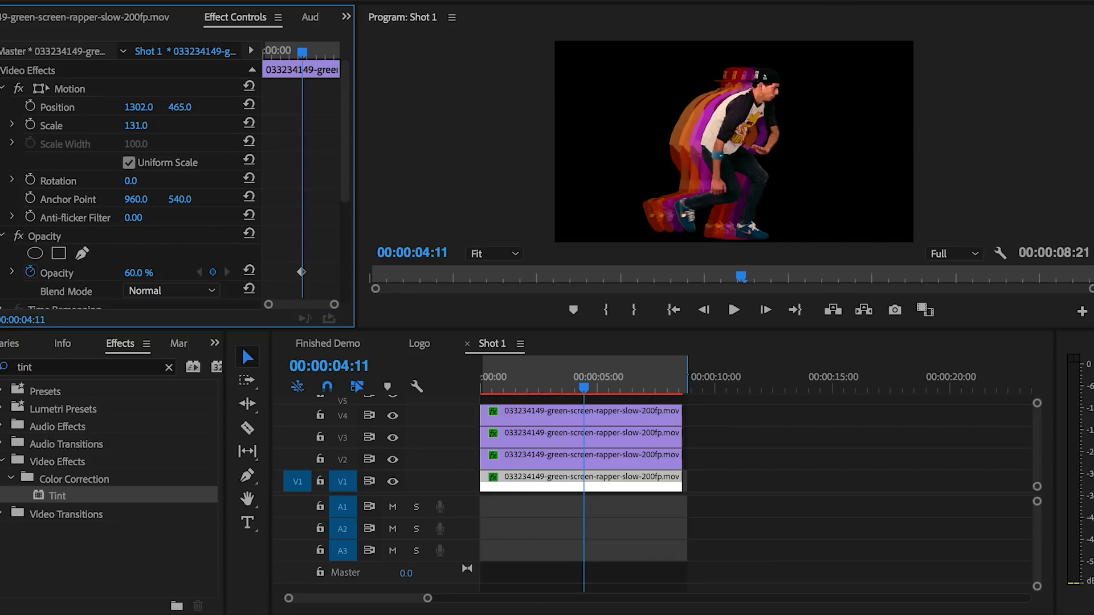
Step: Offset the V1 copy to Position X 1302 and tint it dark teal and cyan 51F8E3
scroll("down", 3)
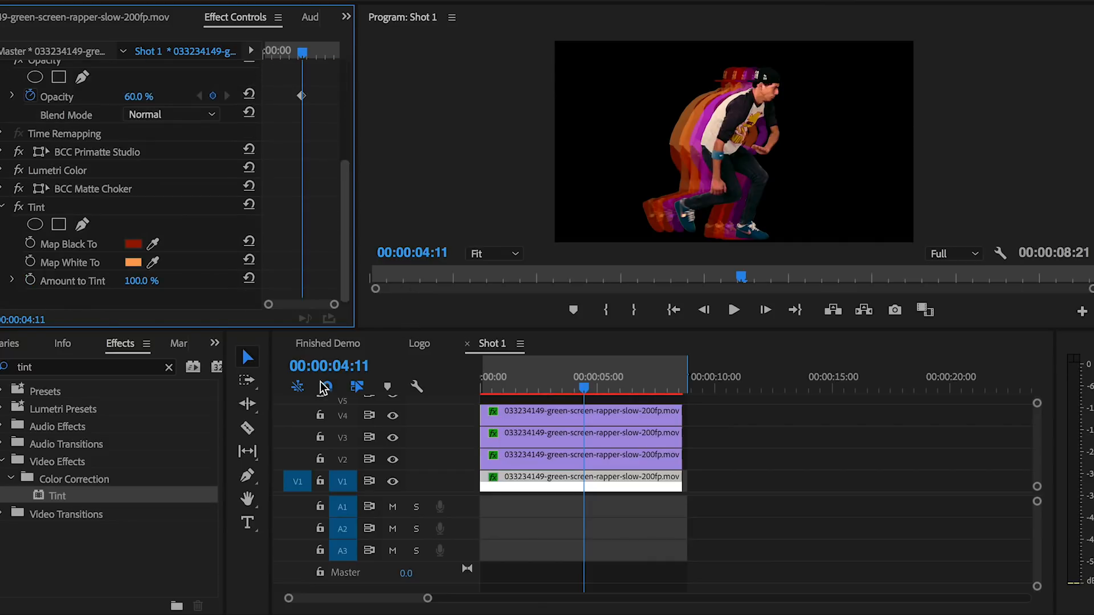
left_click(123, 243)
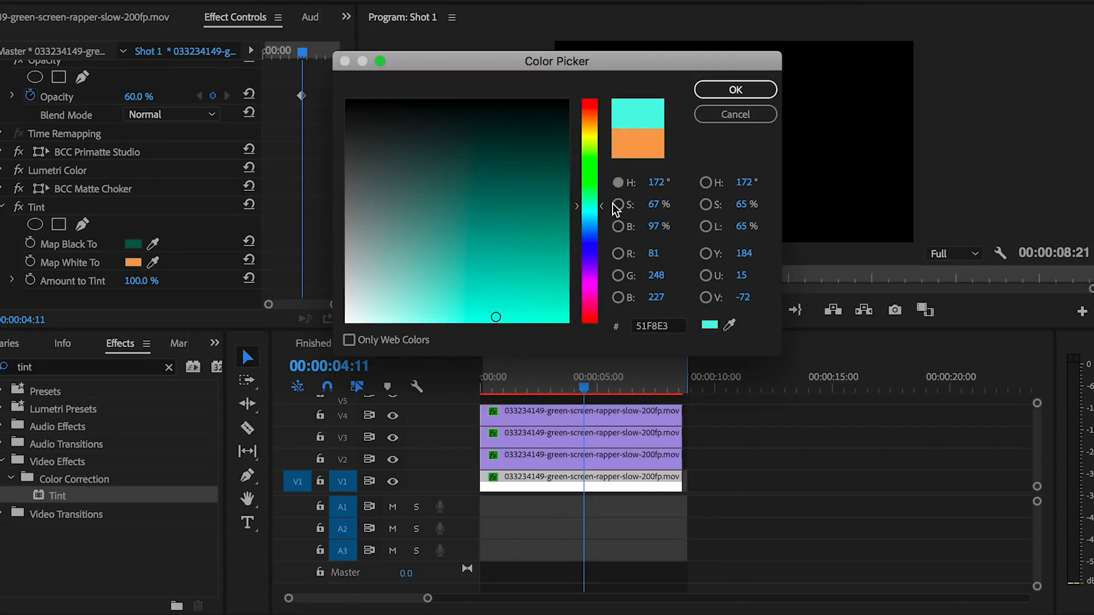
left_click(734, 90)
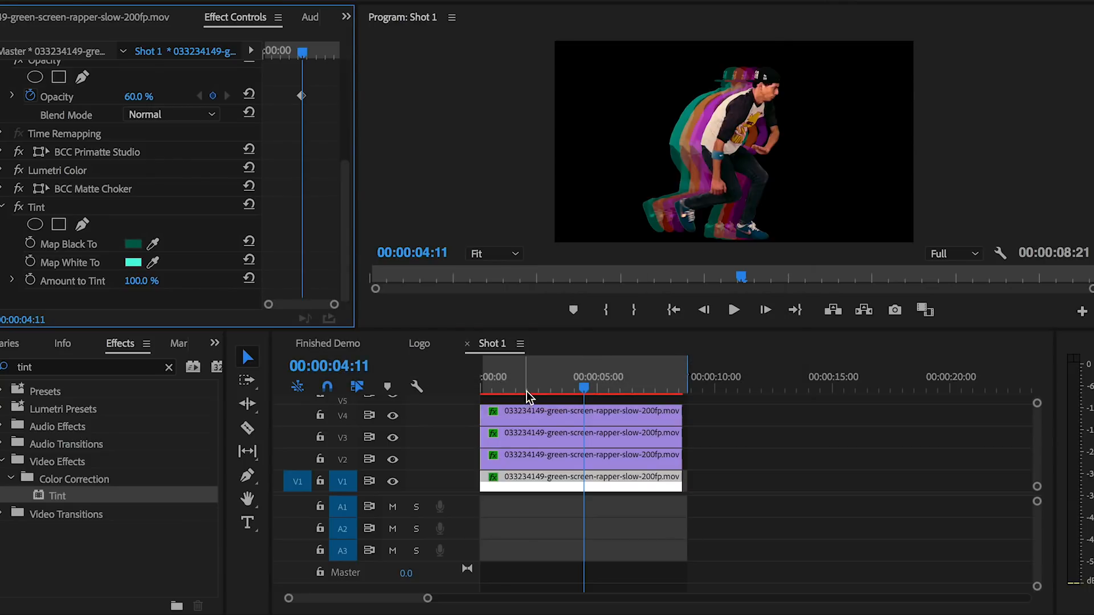
left_click(733, 310)
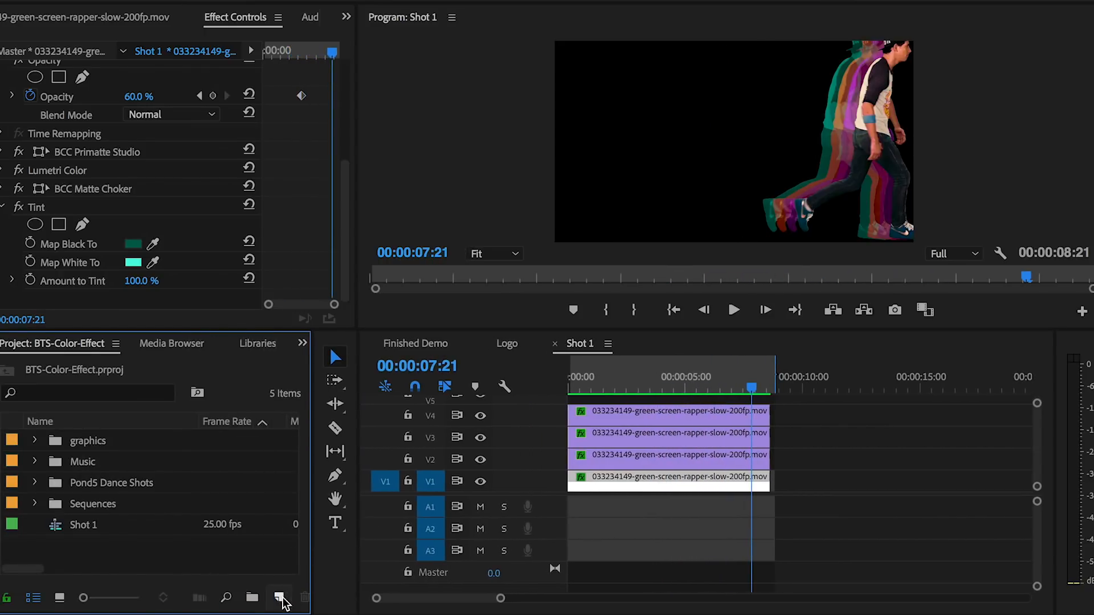
Step: Create a new DSLR 1080p30 sequence named 'Final'
left_click(281, 598)
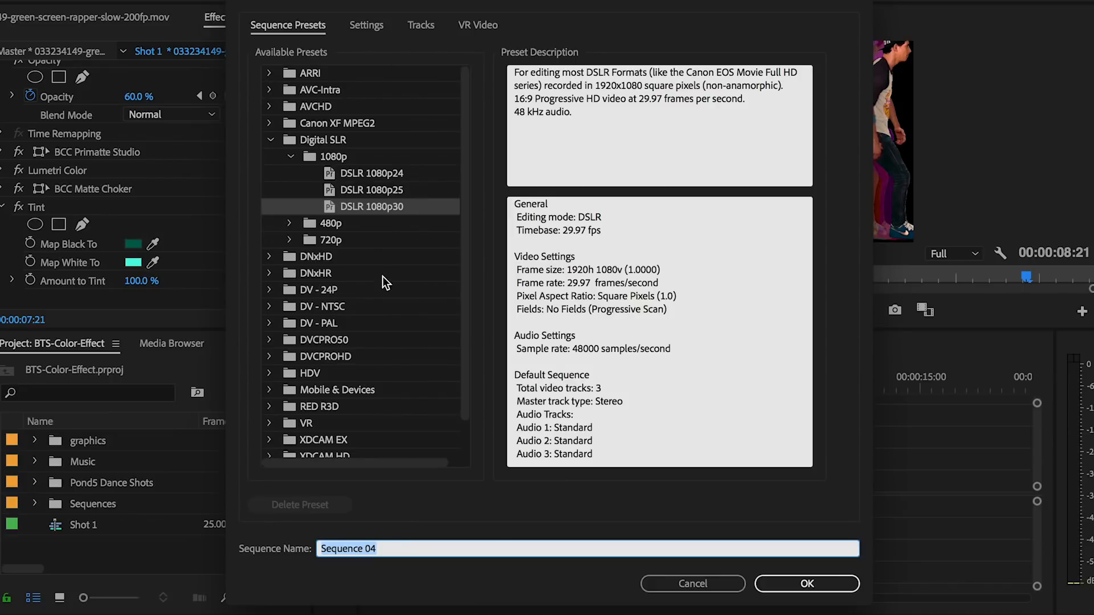
type("Final")
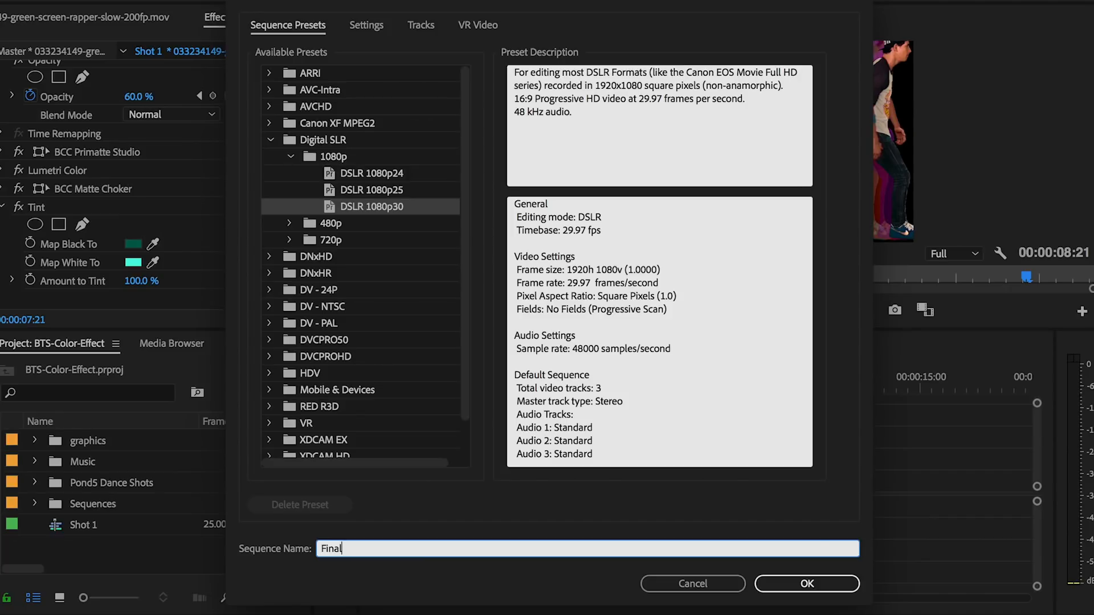
left_click(806, 584)
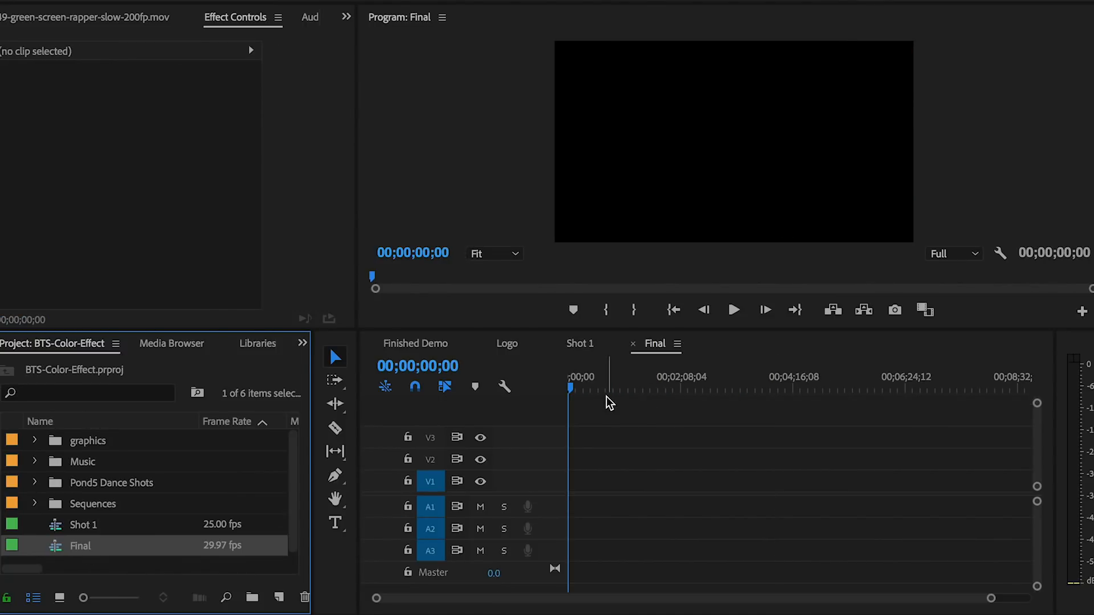
left_click(485, 8)
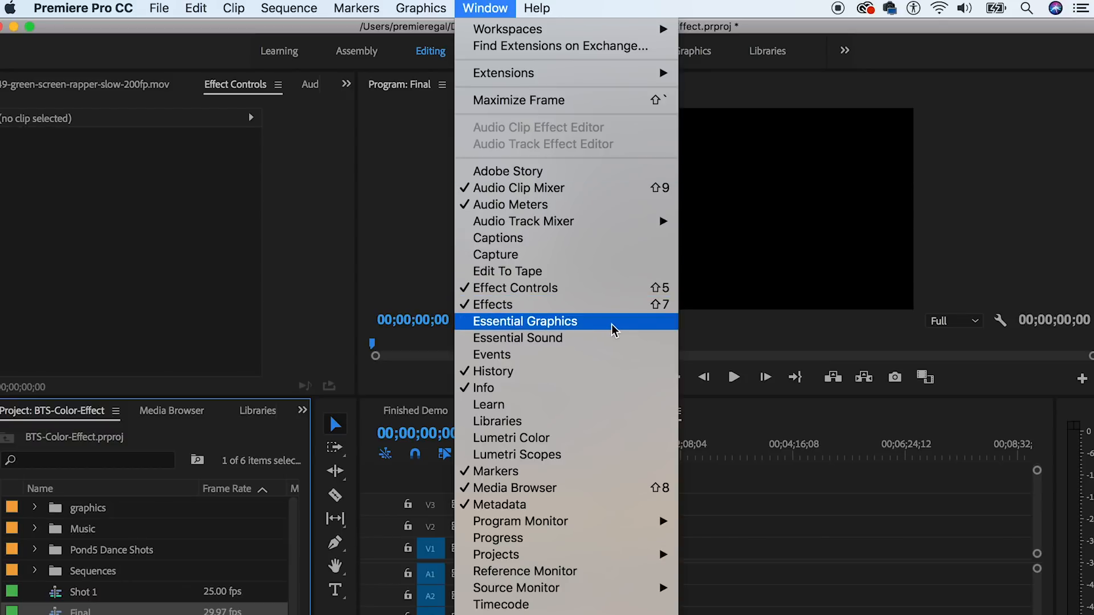
Step: In Essential Graphics, rename the blue Shape 01 layer to 'Backdrop'
left_click(525, 321)
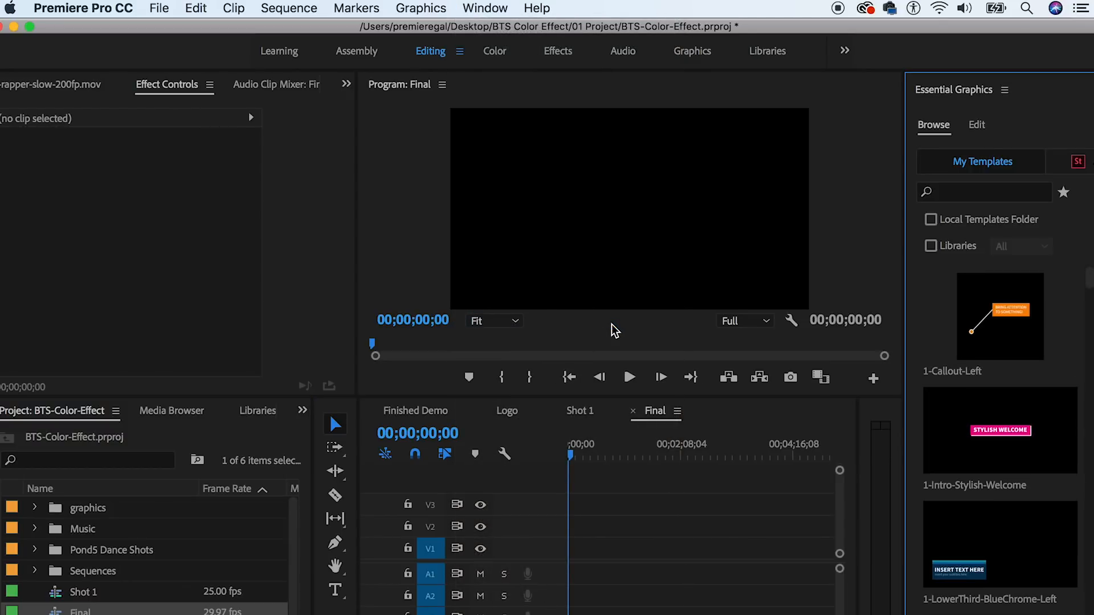
left_click(976, 125)
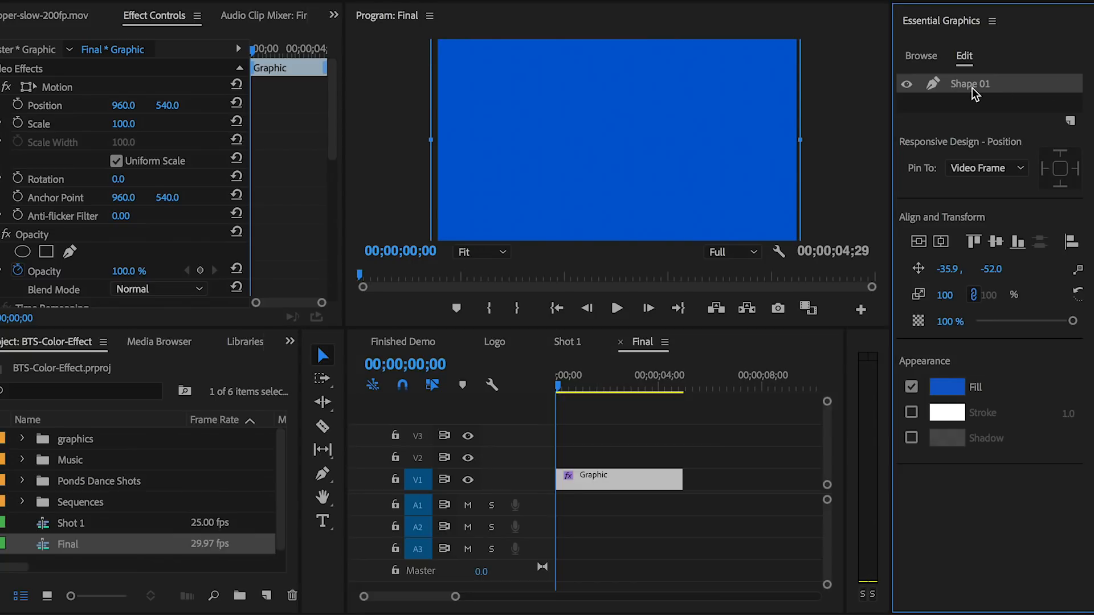
double_click(970, 83)
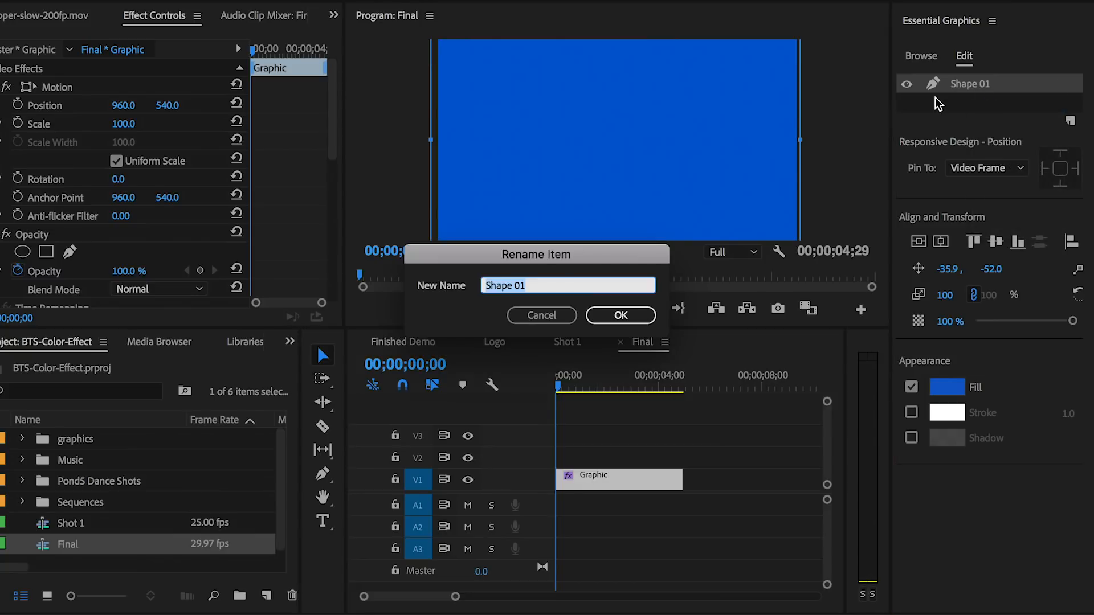
type("Backdrop")
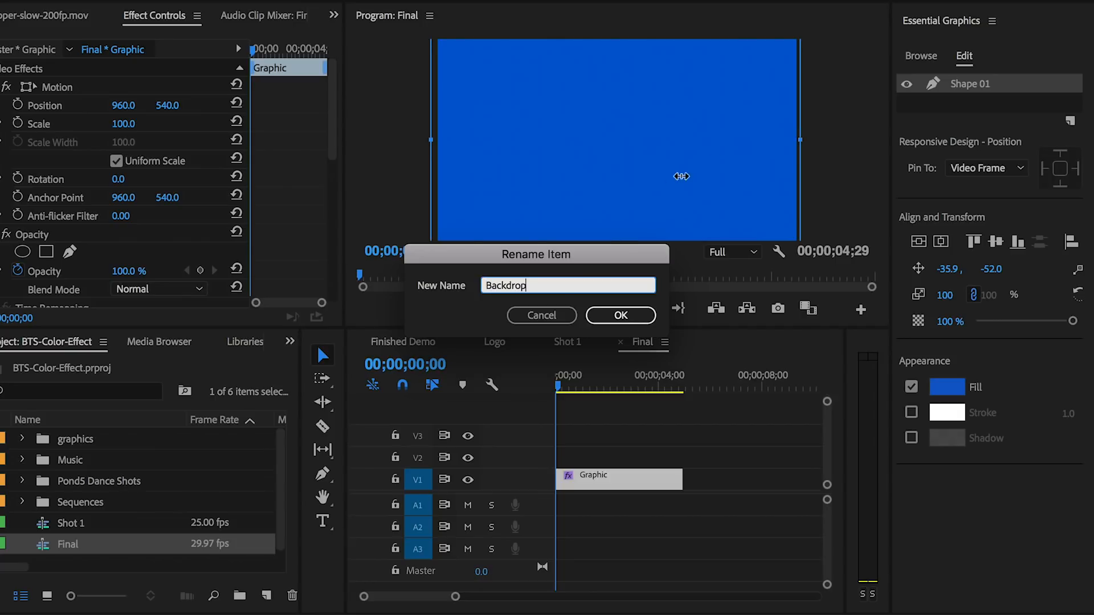
left_click(619, 315)
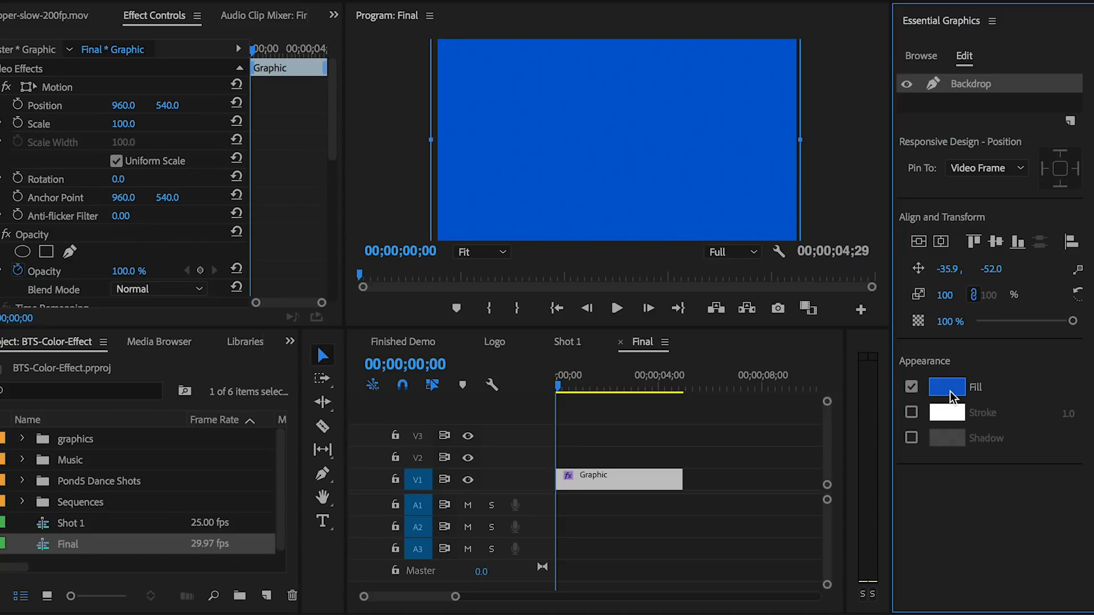
Step: Change the Backdrop fill from solid blue to a purple-to-lime linear gradient
left_click(946, 387)
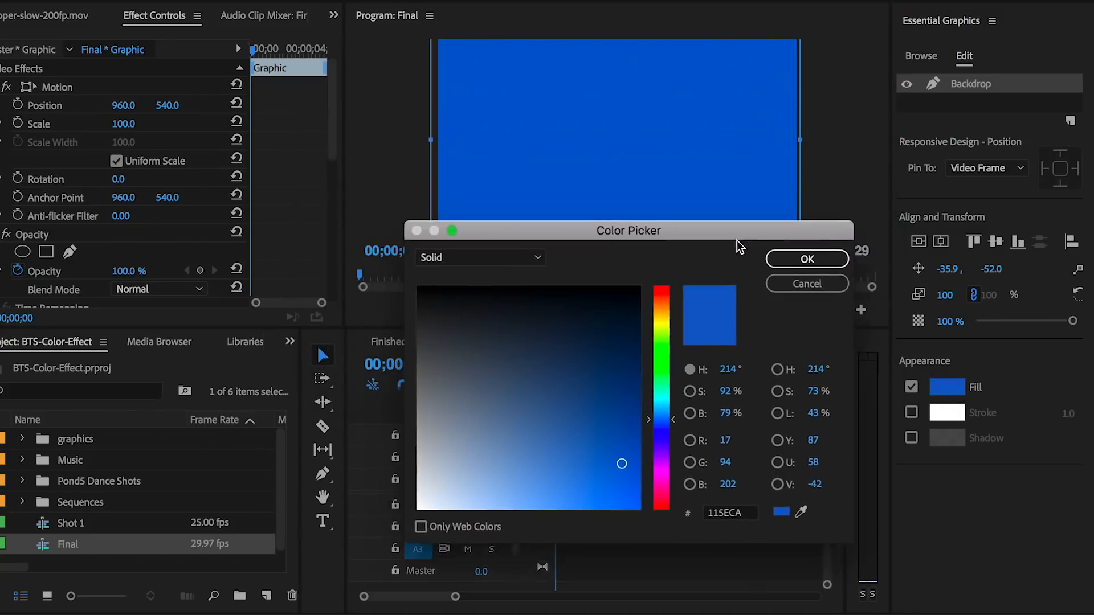
left_click(479, 257)
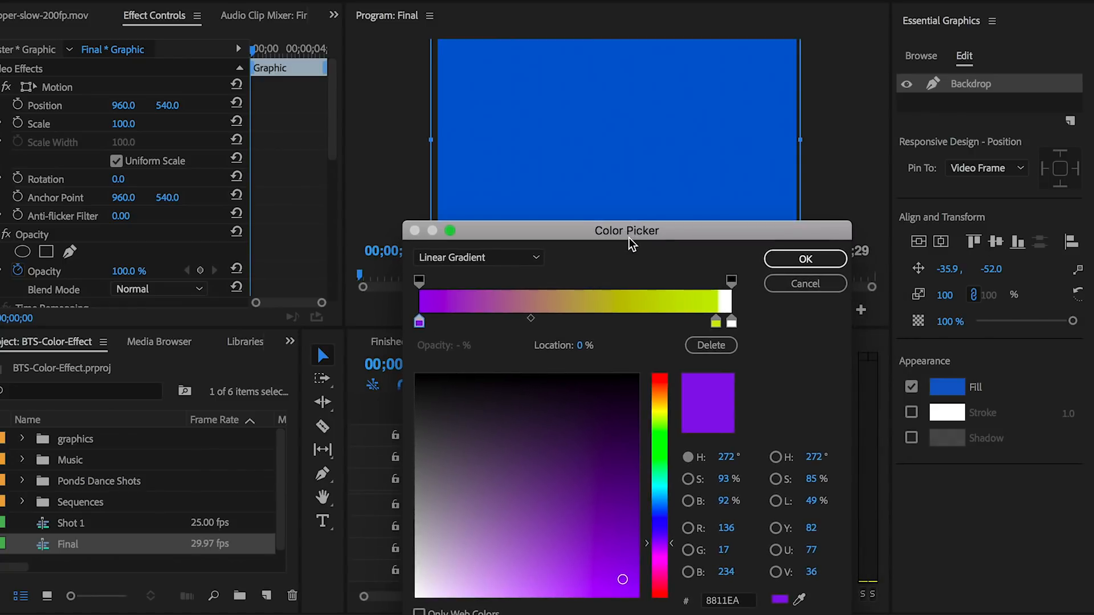
mouse_move(526, 318)
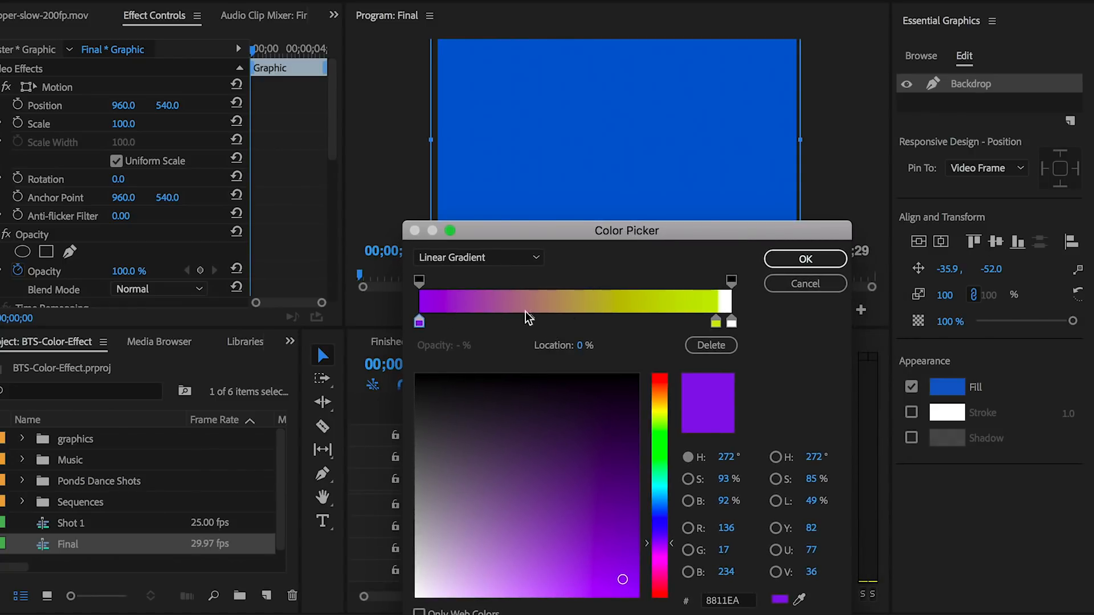
mouse_move(587, 323)
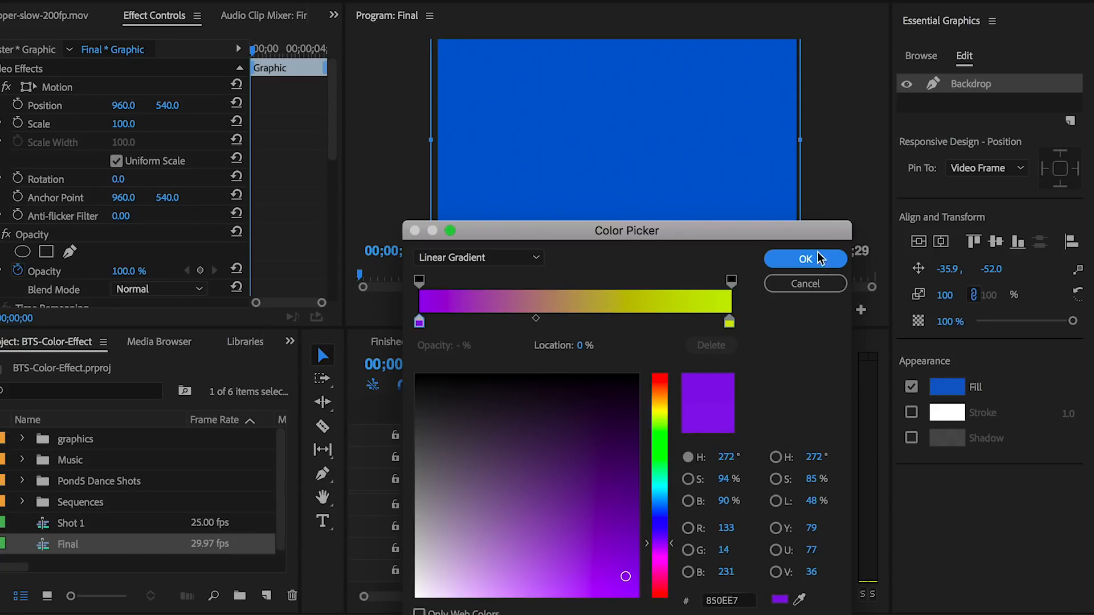
left_click(728, 320)
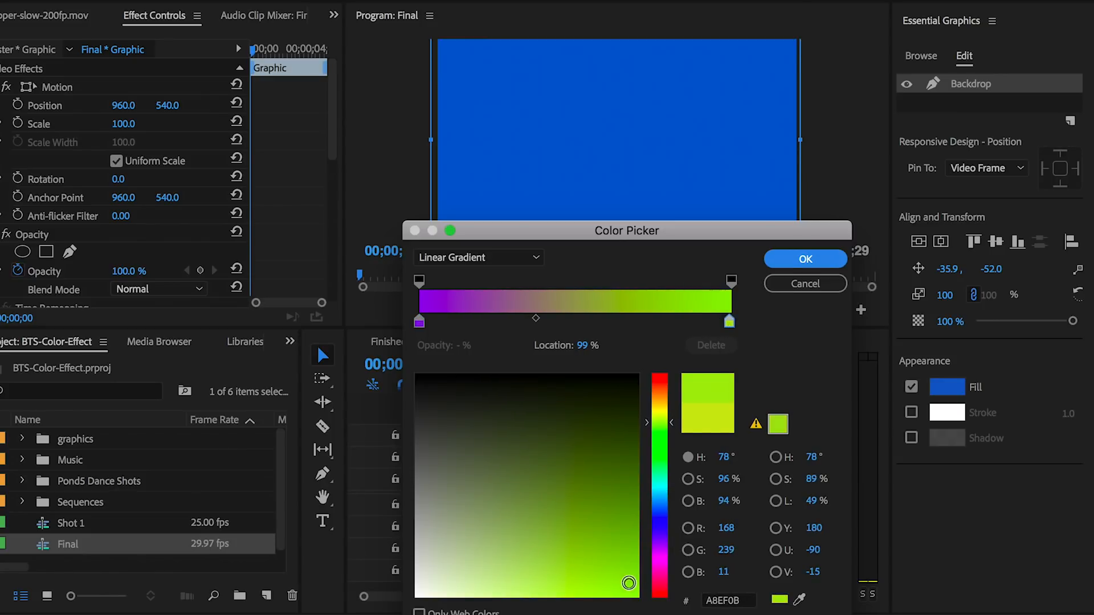
left_click(804, 259)
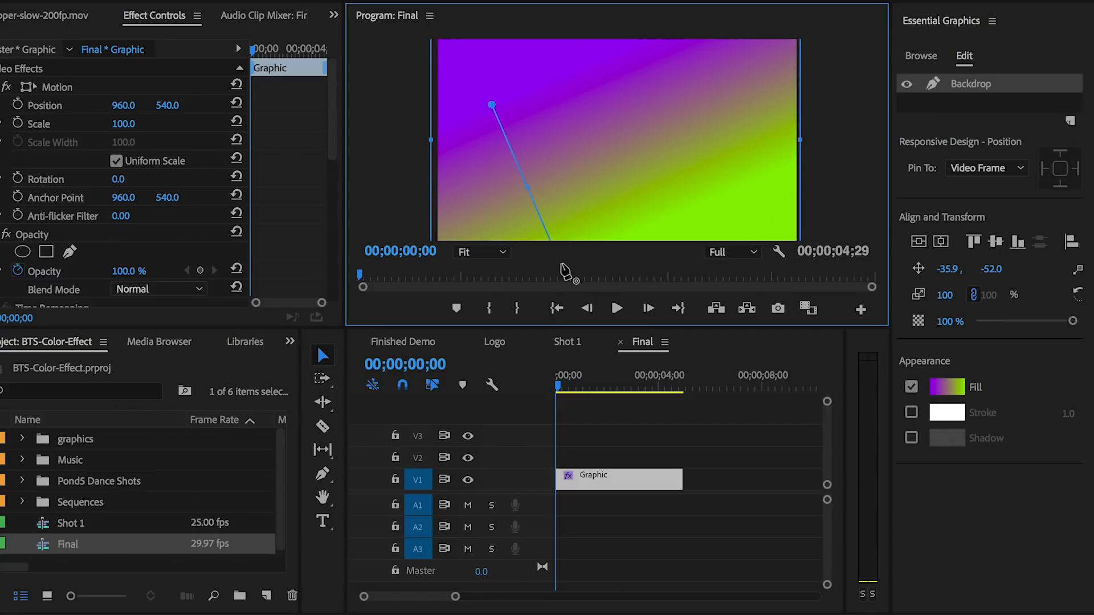
mouse_move(840, 175)
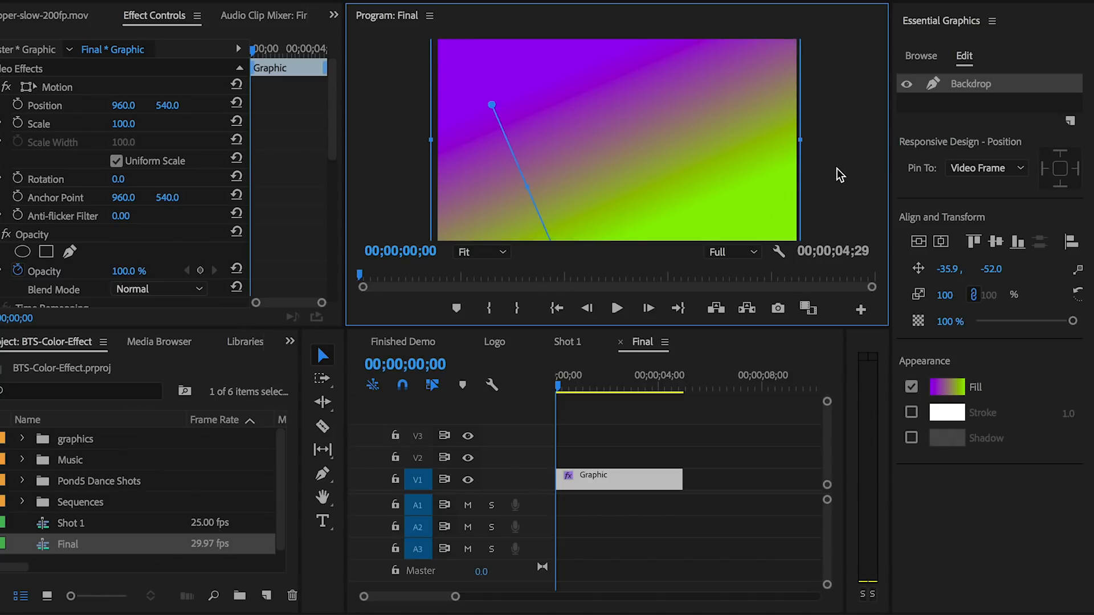
mouse_move(798, 224)
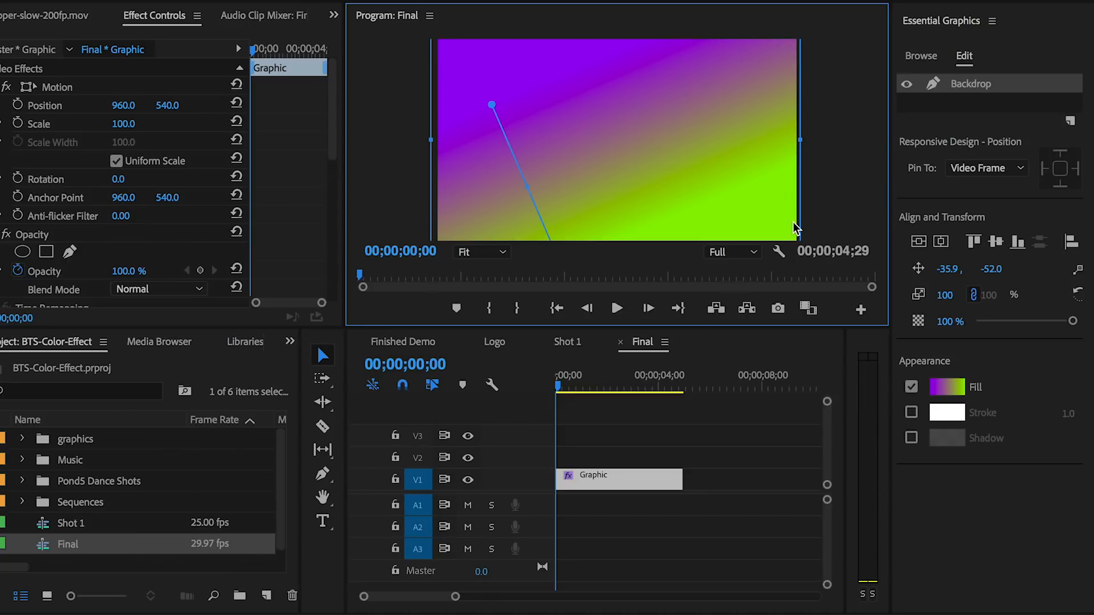
mouse_move(587, 369)
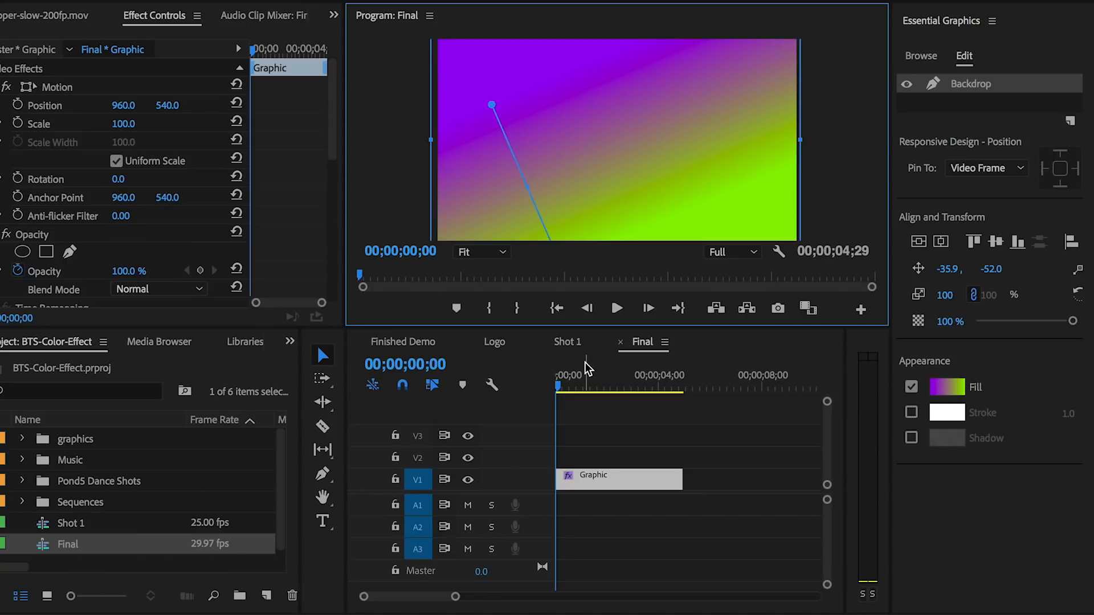
mouse_move(574, 355)
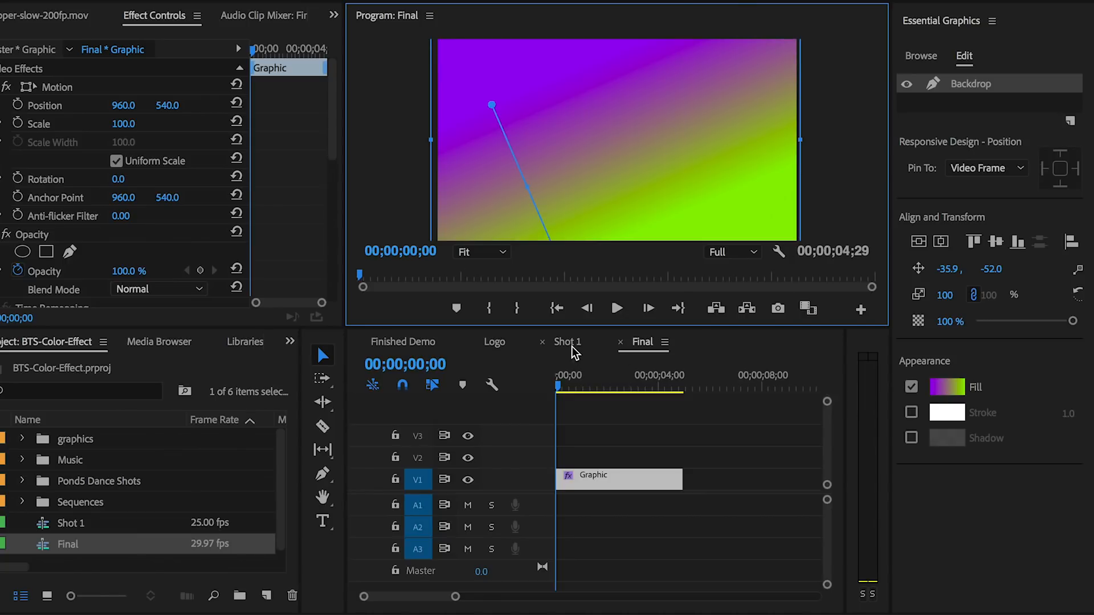
Step: Place the Shot 1 sequence on V2 above the gradient and delete its audio
left_click(567, 342)
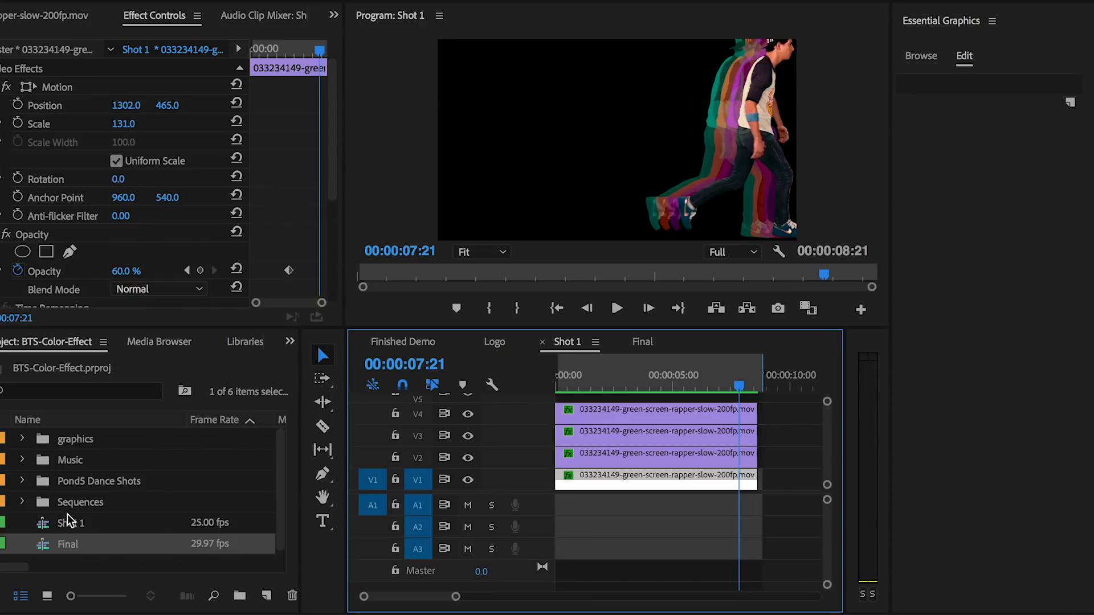
left_click(642, 341)
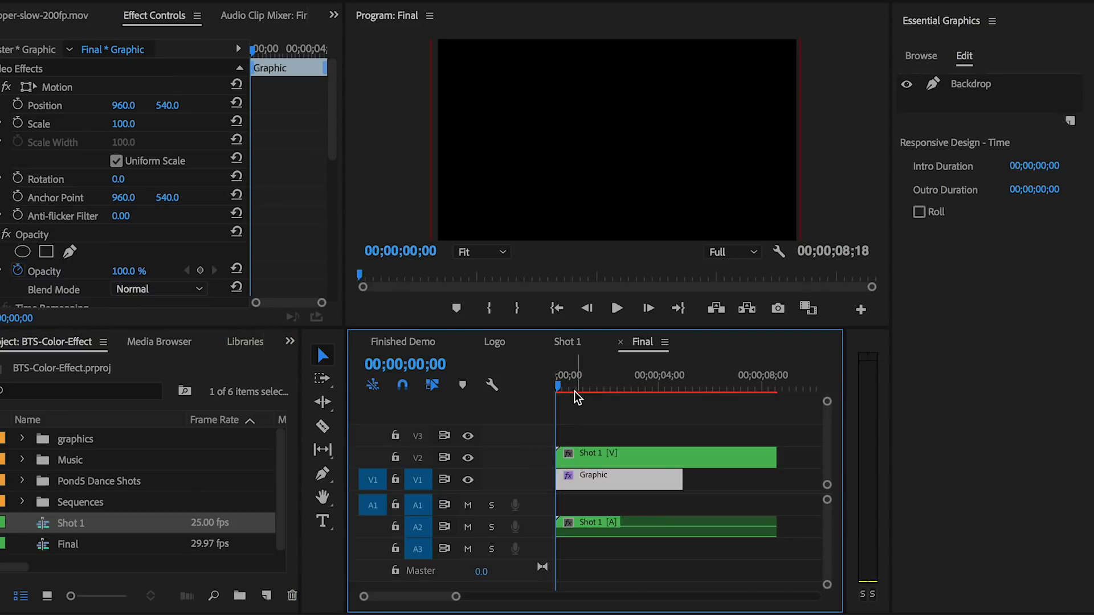
left_click(585, 386)
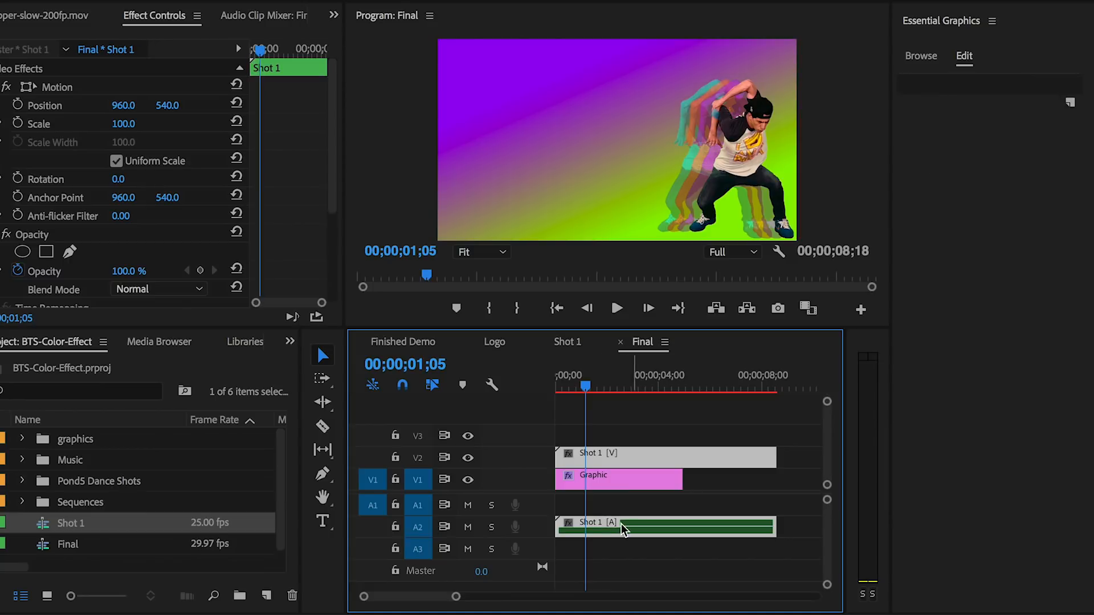
mouse_move(623, 537)
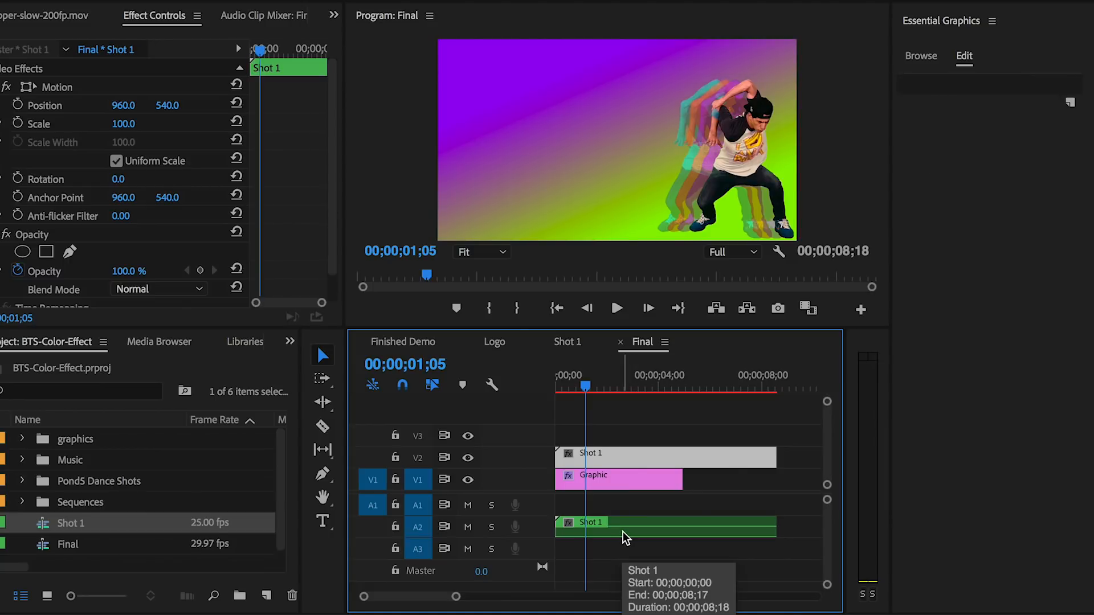
mouse_move(631, 528)
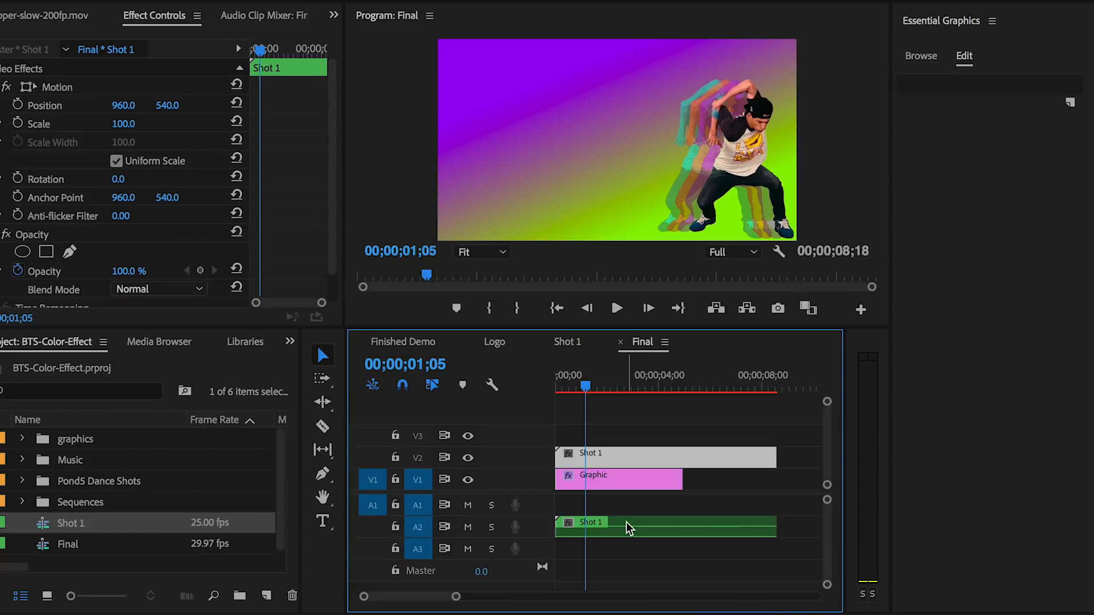
left_click(662, 457)
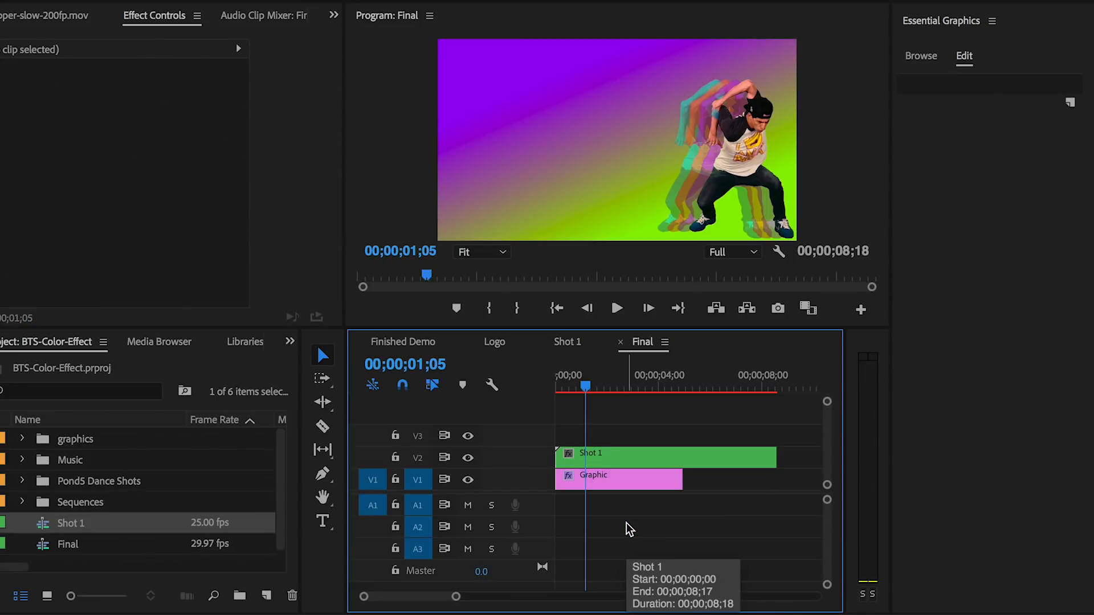
mouse_move(603, 391)
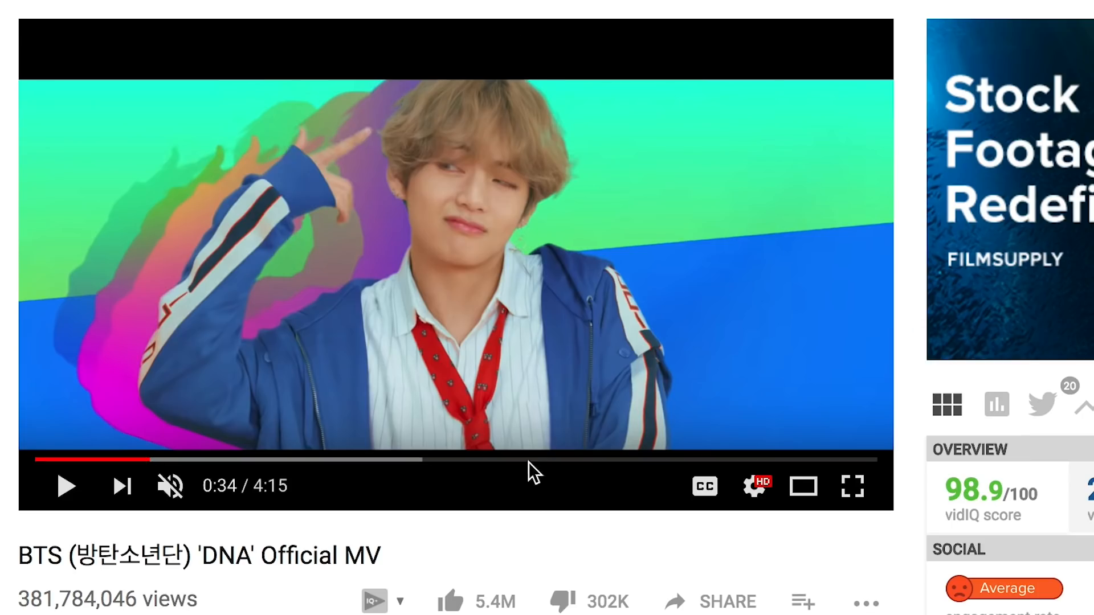
mouse_move(610, 84)
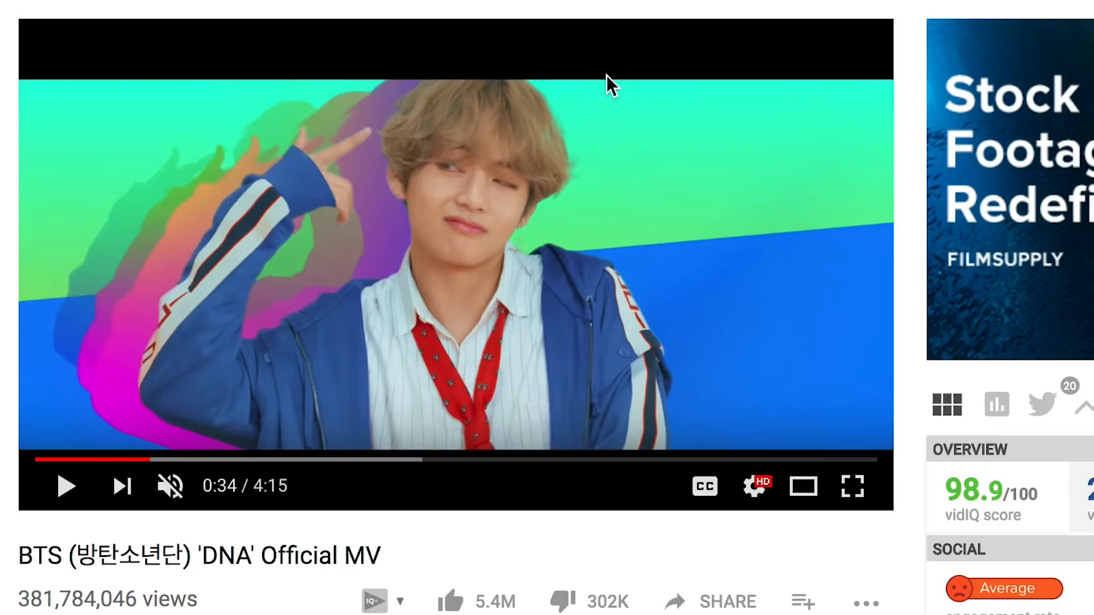
mouse_move(615, 31)
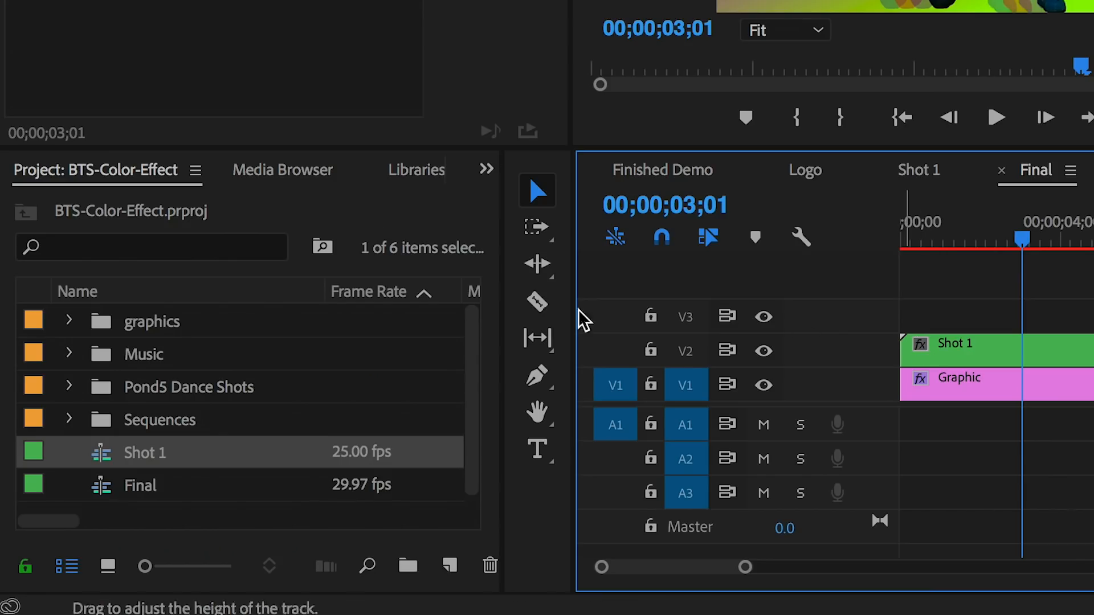
Step: Scale Shot 1 to 68% with adjusted Position Y, then view Finished Demo
left_click(338, 170)
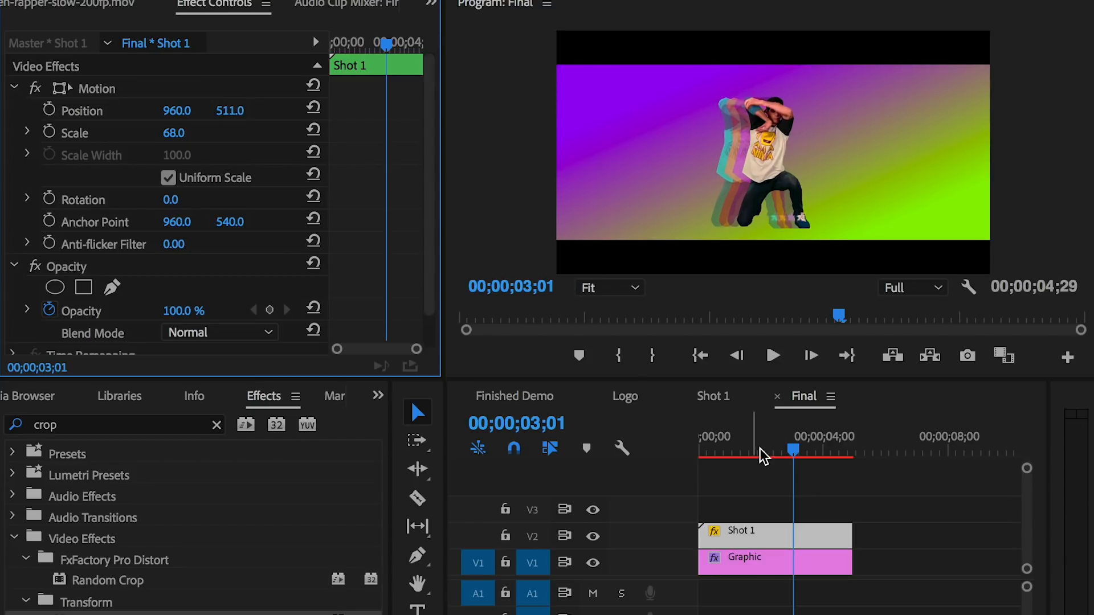
left_click(703, 450)
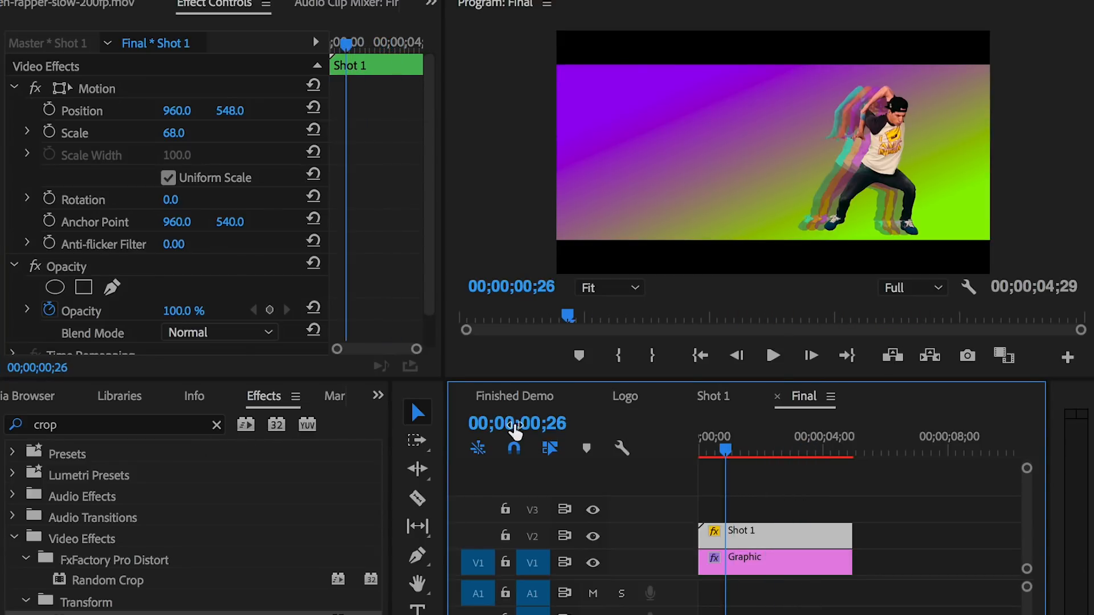
left_click(514, 397)
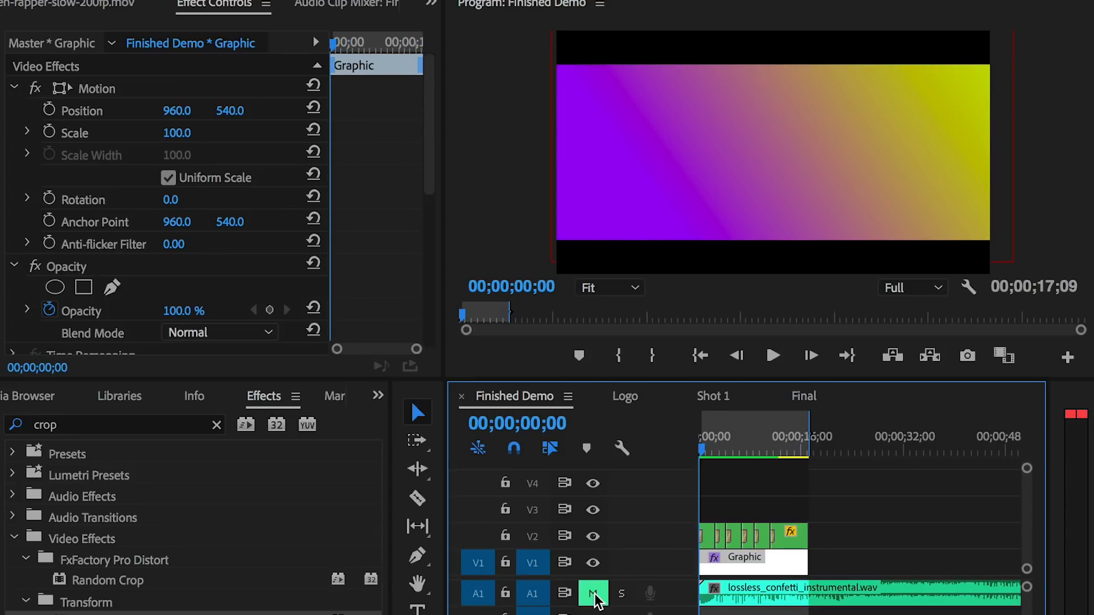
Step: Mute A1 and add uni.Glitch Transition to the start of Shot 1
left_click(772, 356)
type("uni.")
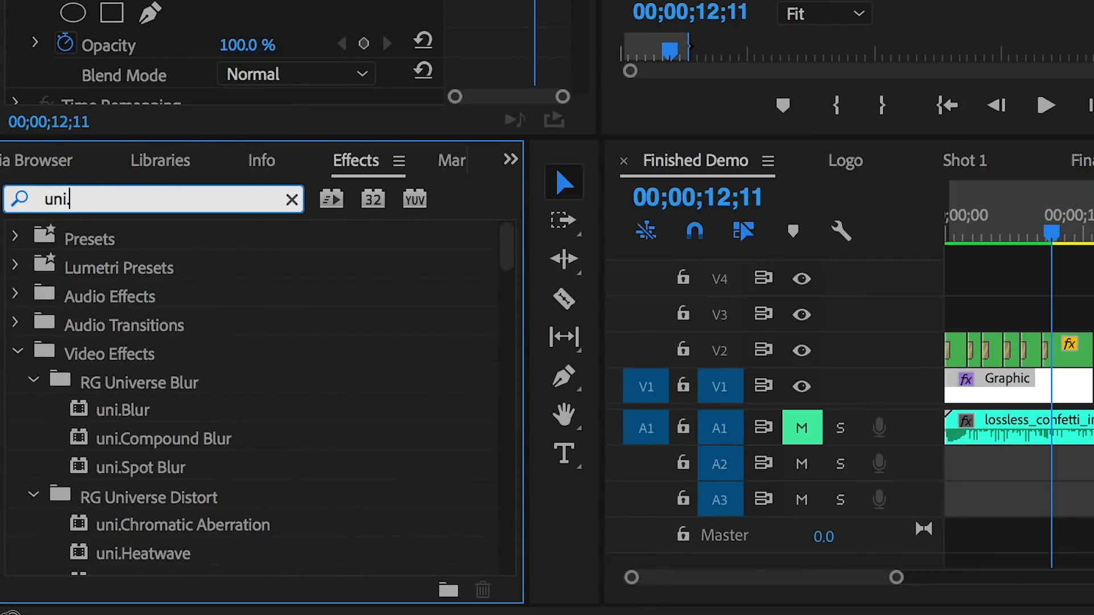
type("glitch")
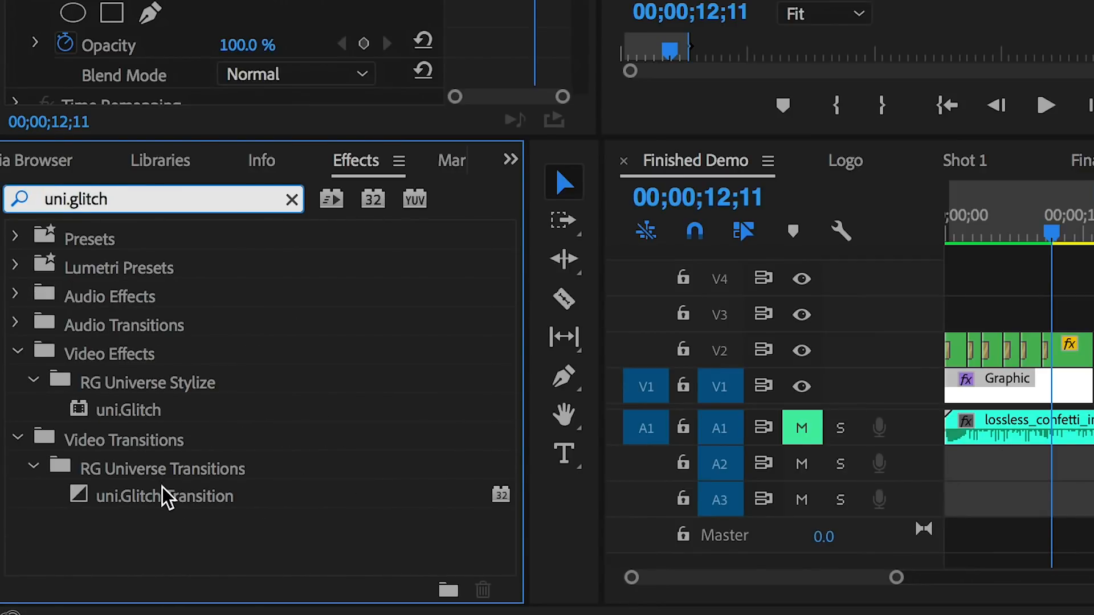
left_click(165, 496)
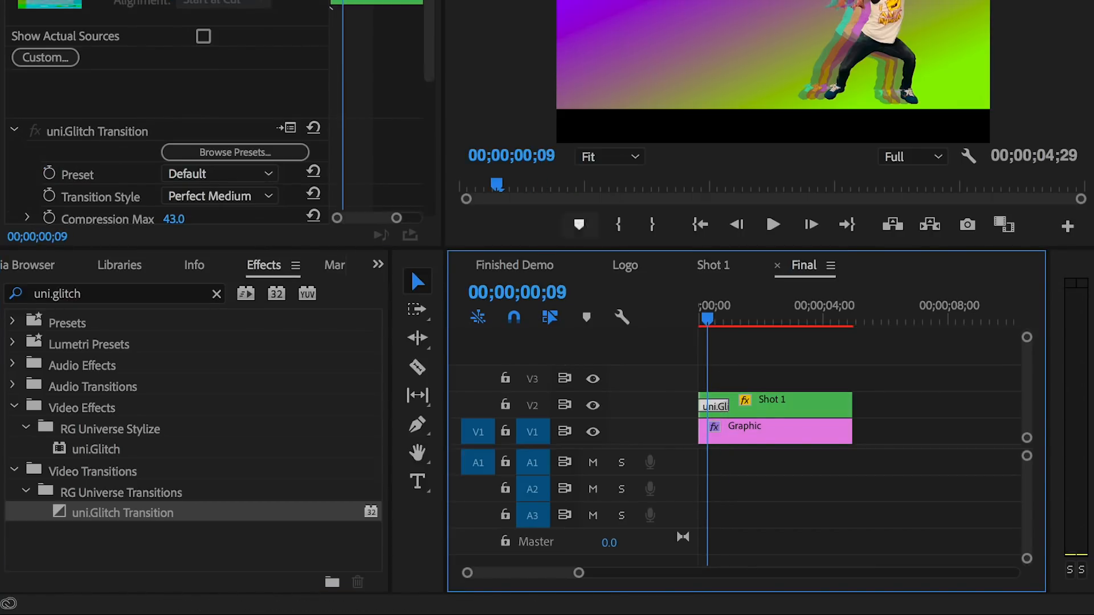
Step: Apply the Compressed Color glitch preset to the transition and preview it
scroll("down", 3)
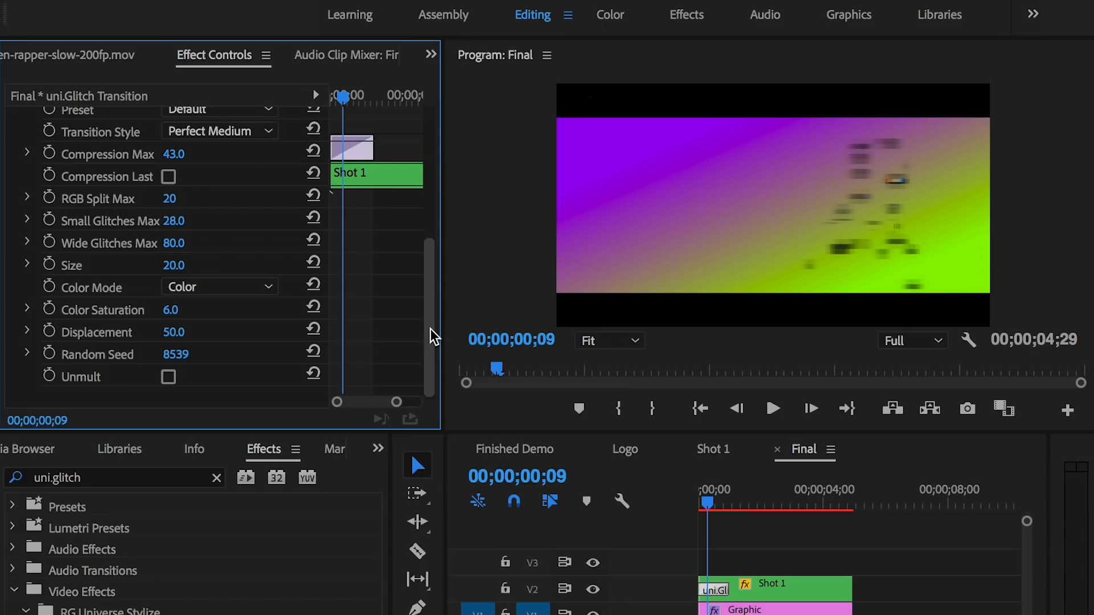
scroll("up", 3)
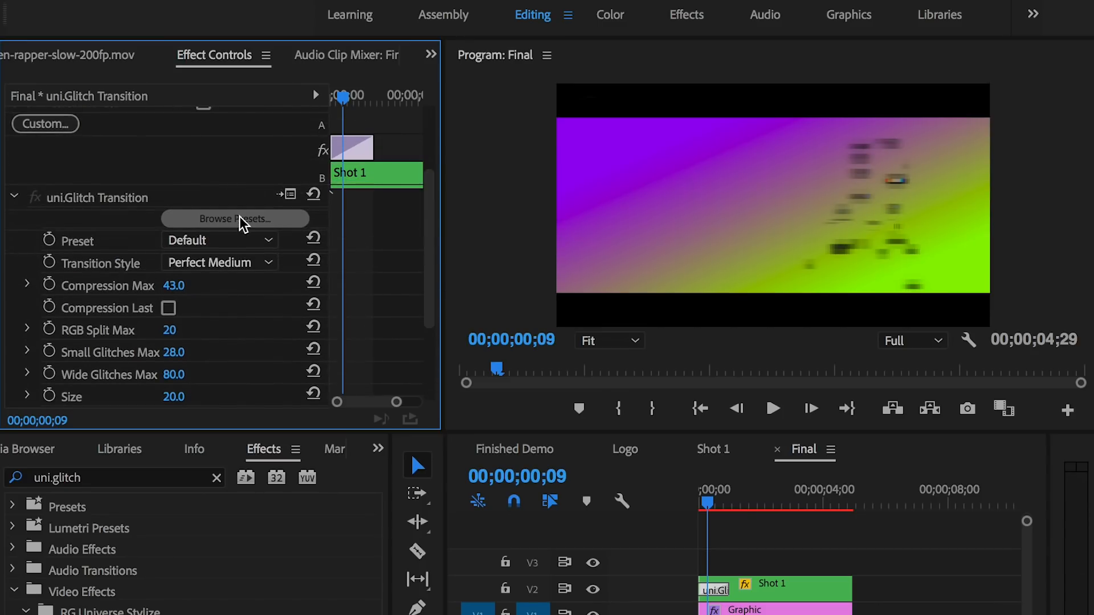
left_click(235, 219)
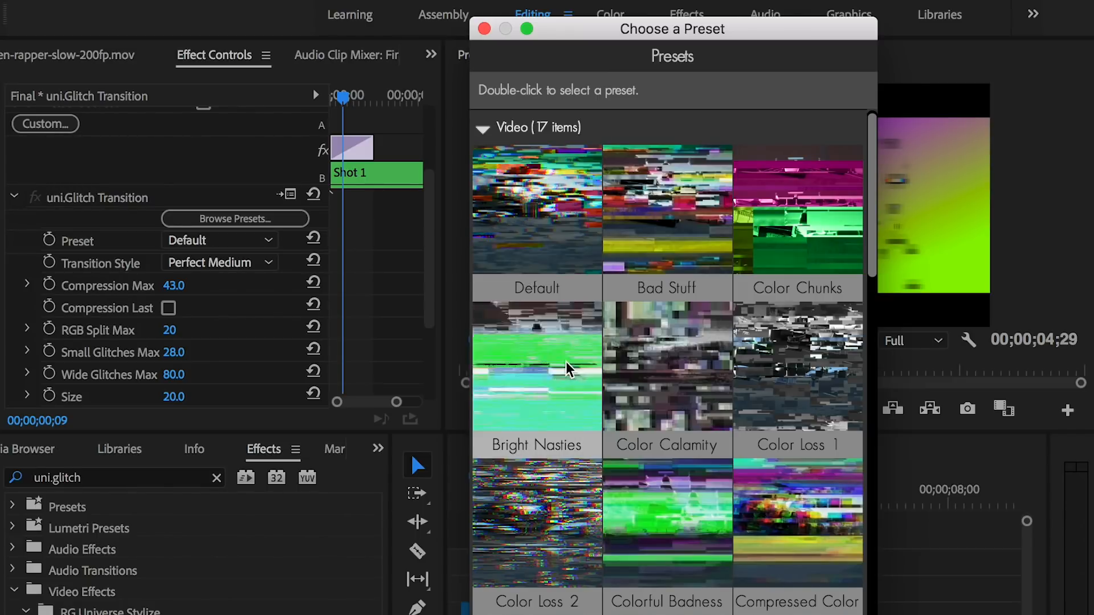
scroll("down", 3)
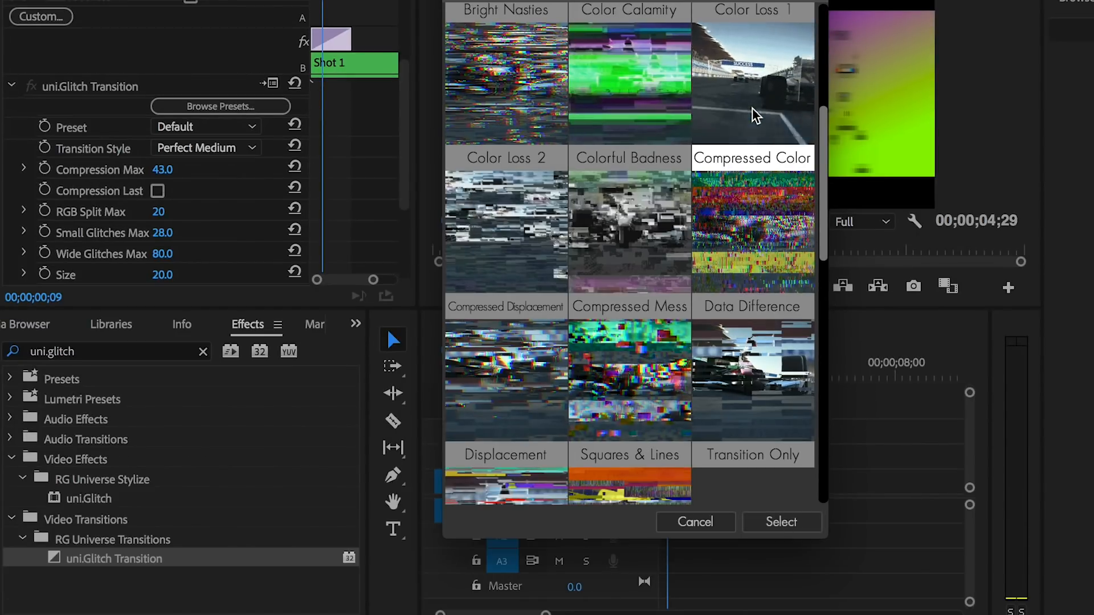
left_click(780, 522)
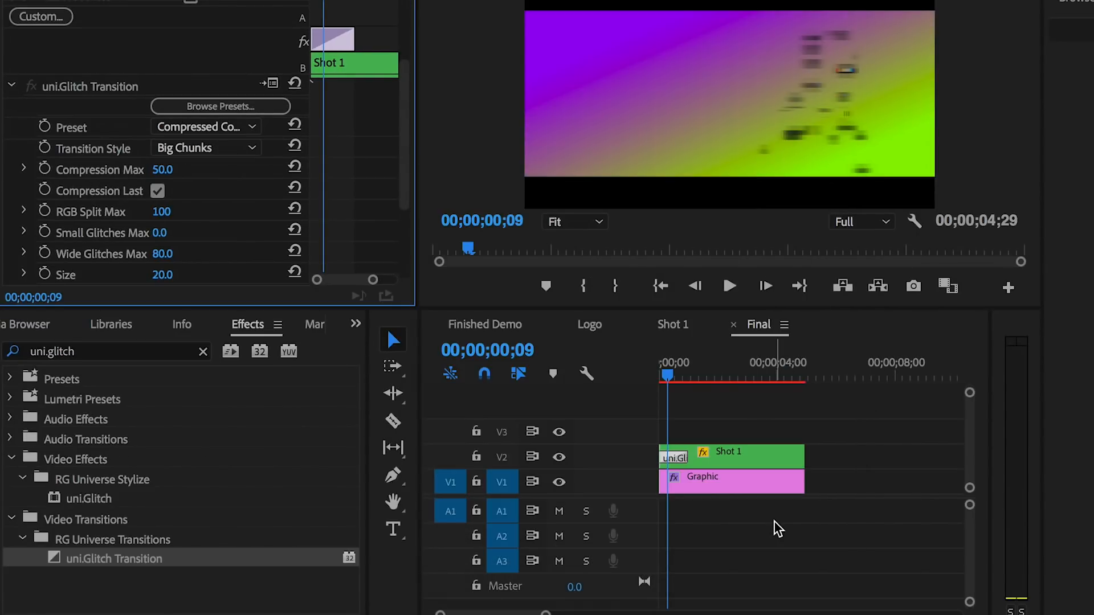
left_click(668, 375)
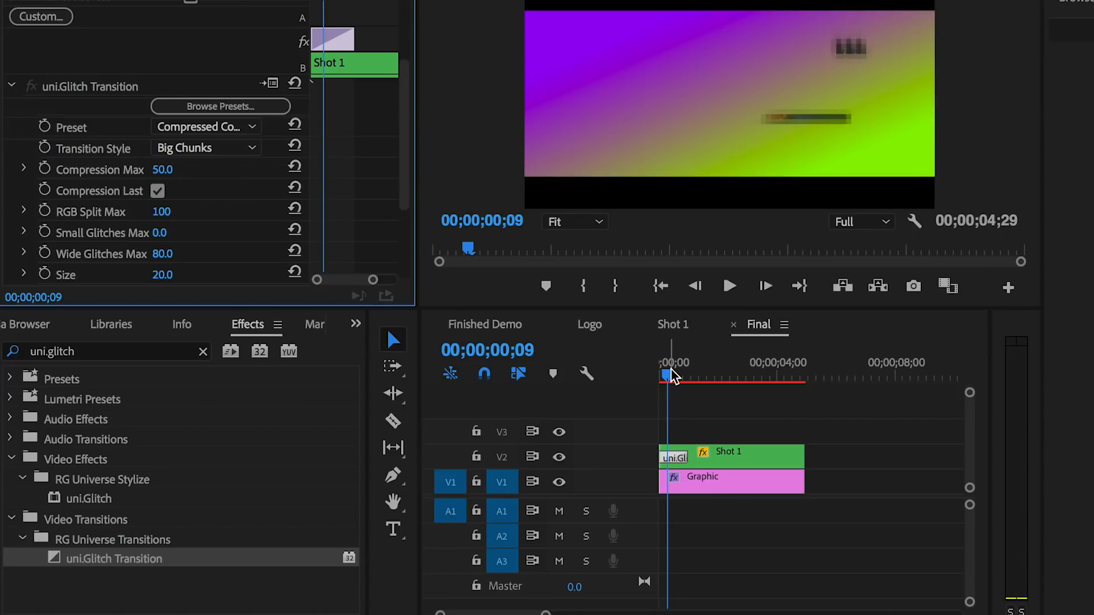
left_click(729, 286)
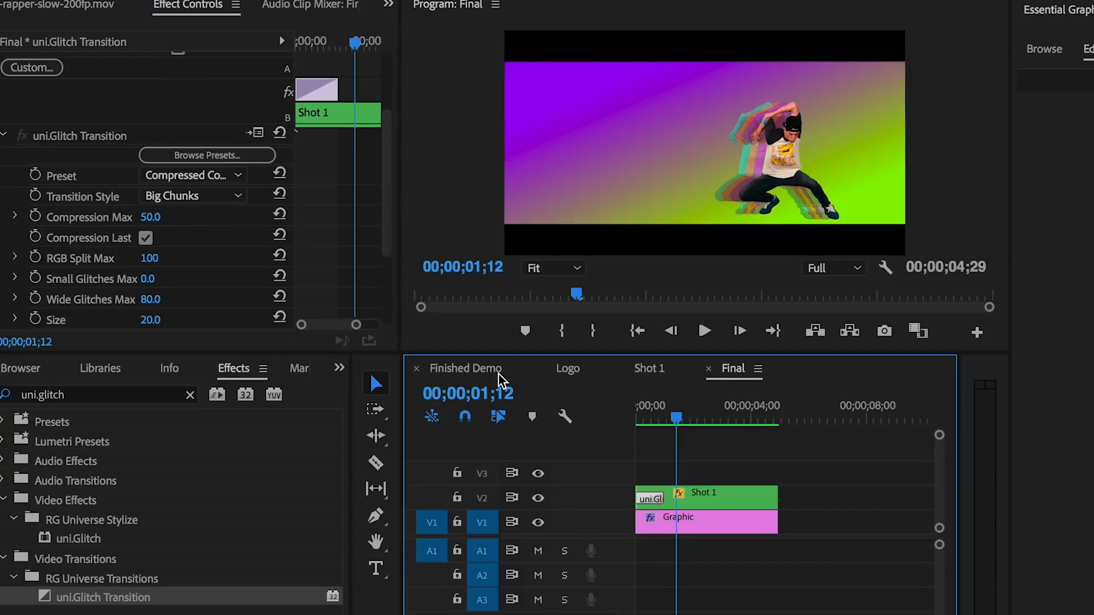
Step: Scrub Finished Demo to the Premiere Gal logo, check the Logo sequence, and return
left_click(463, 369)
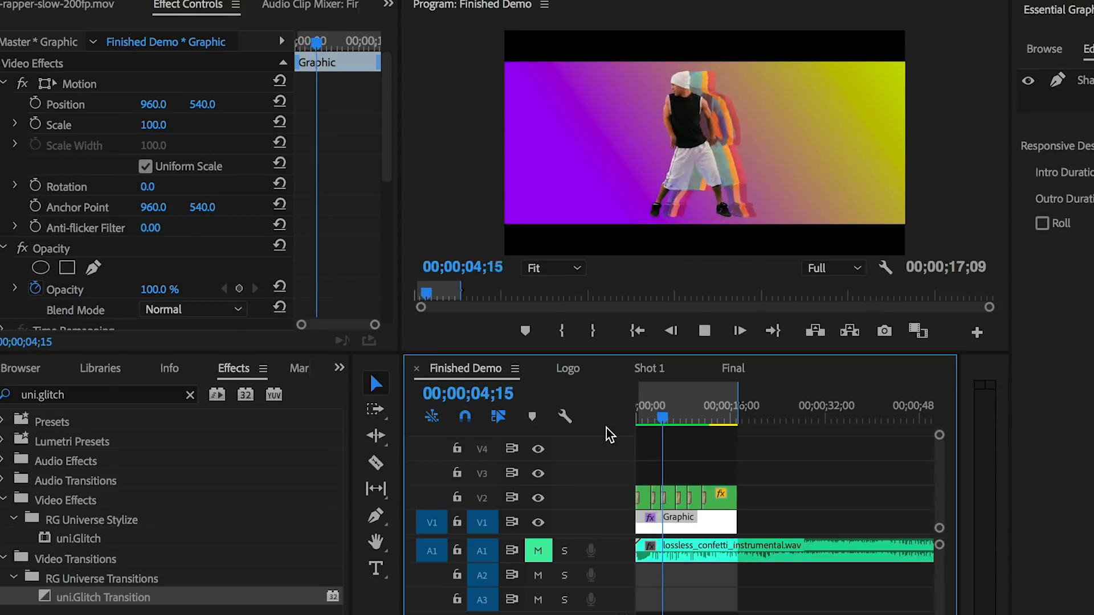
left_click(719, 416)
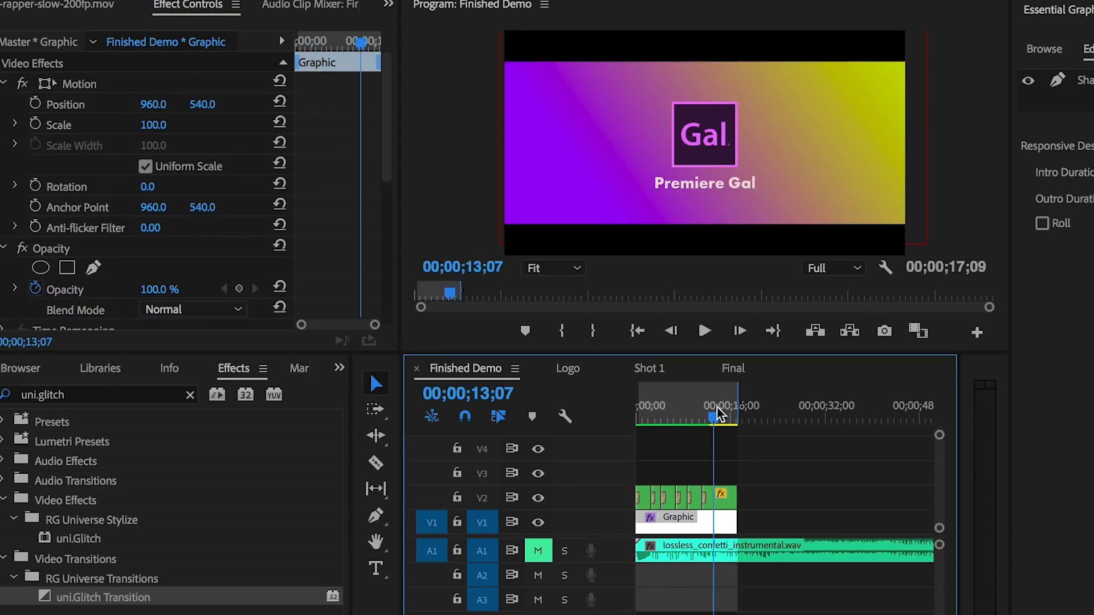
left_click(699, 417)
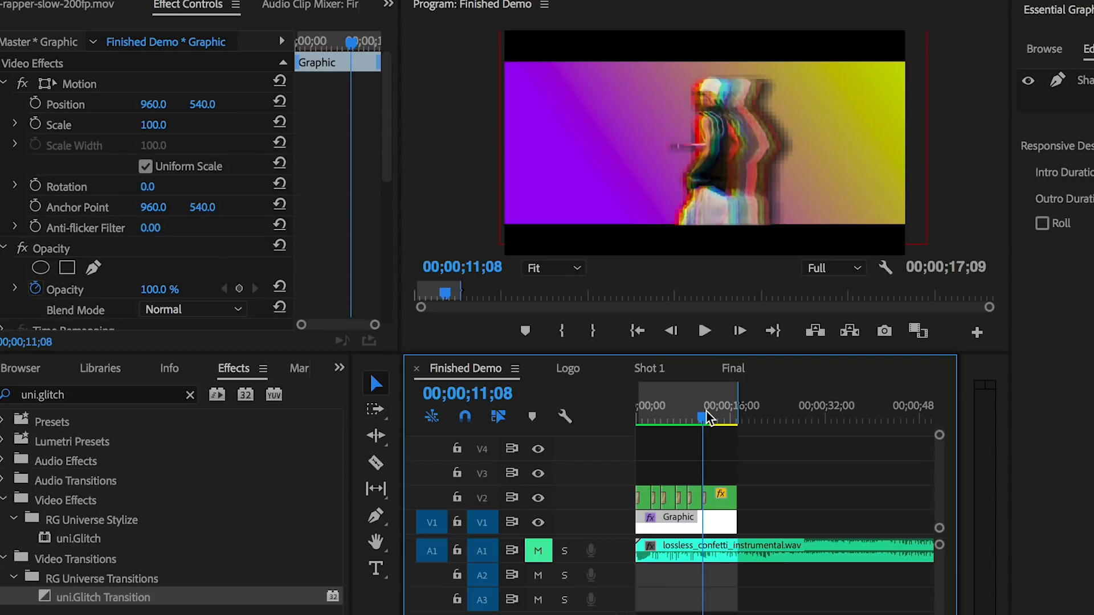
left_click(567, 369)
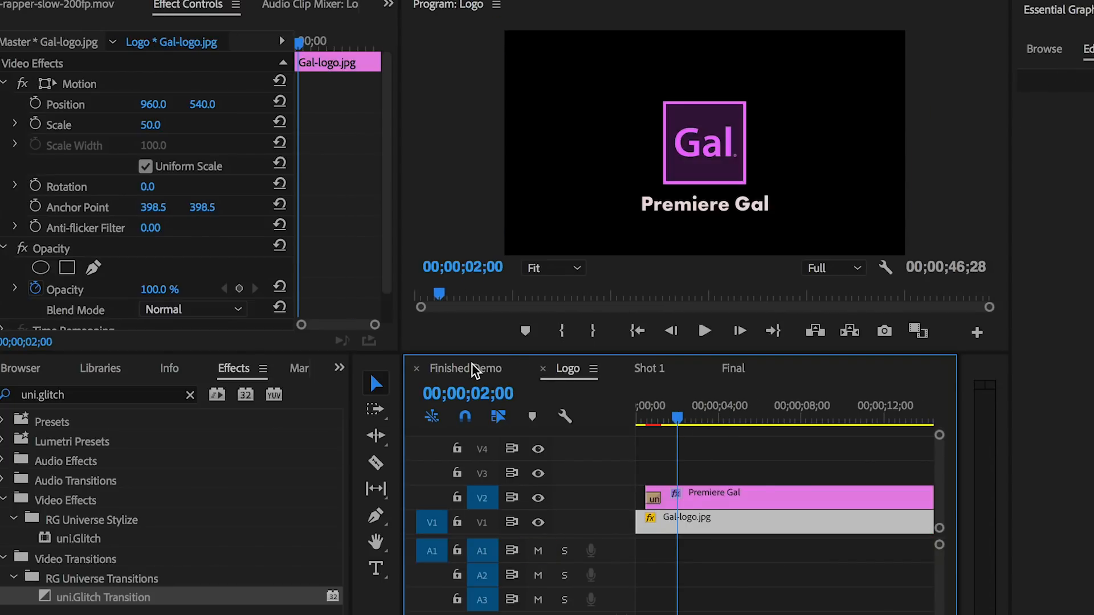
left_click(463, 368)
type("RGB")
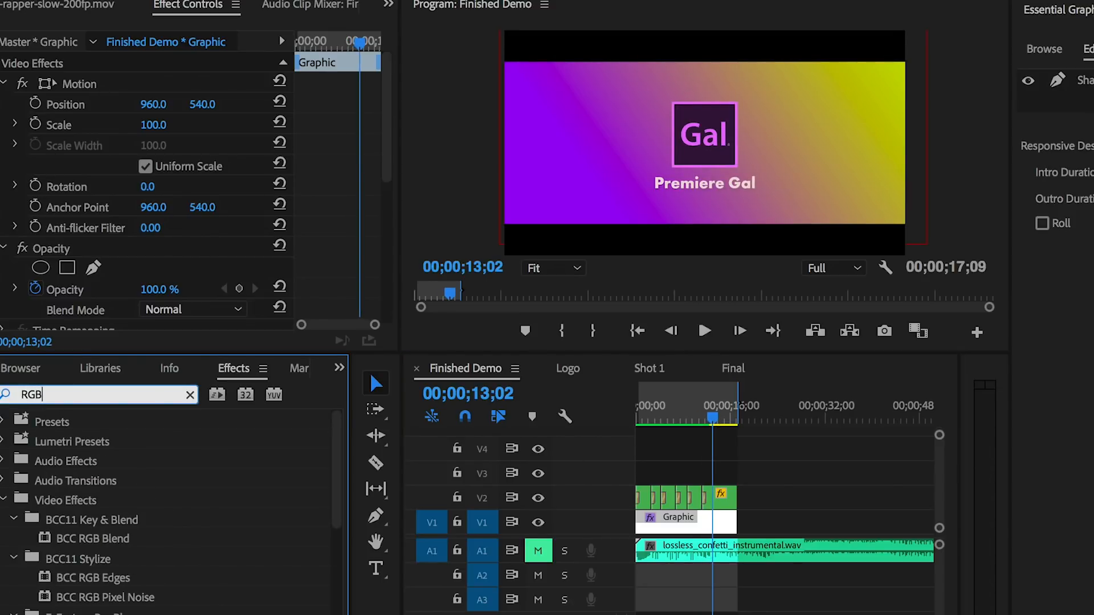
Step: Apply uni.RGB Separation to the logo clip with Radius 10, then add uni.Glitch
type("se")
type("10")
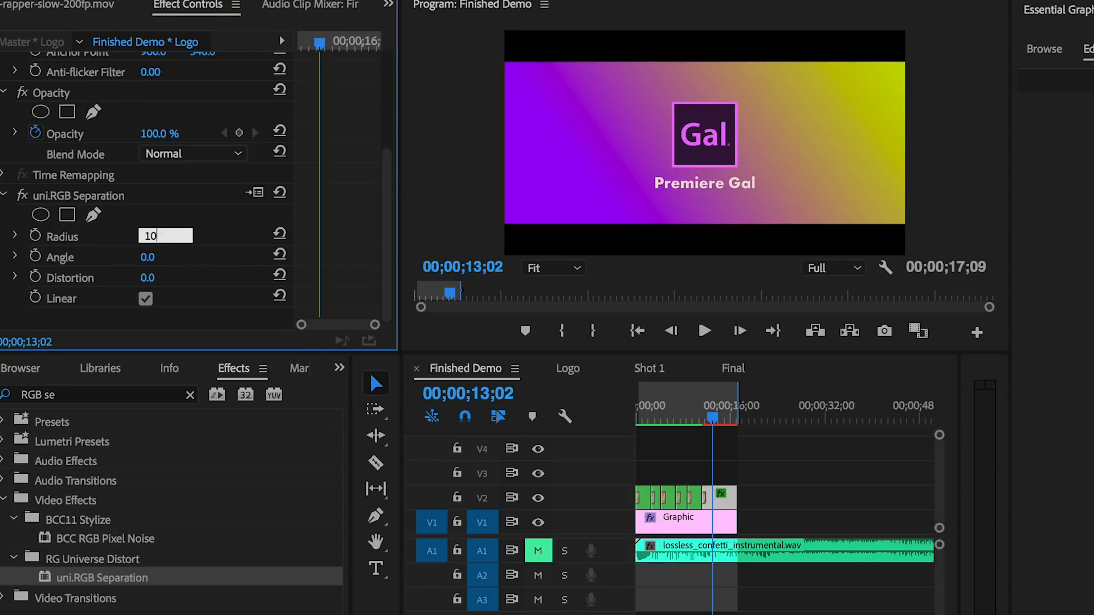
type("12")
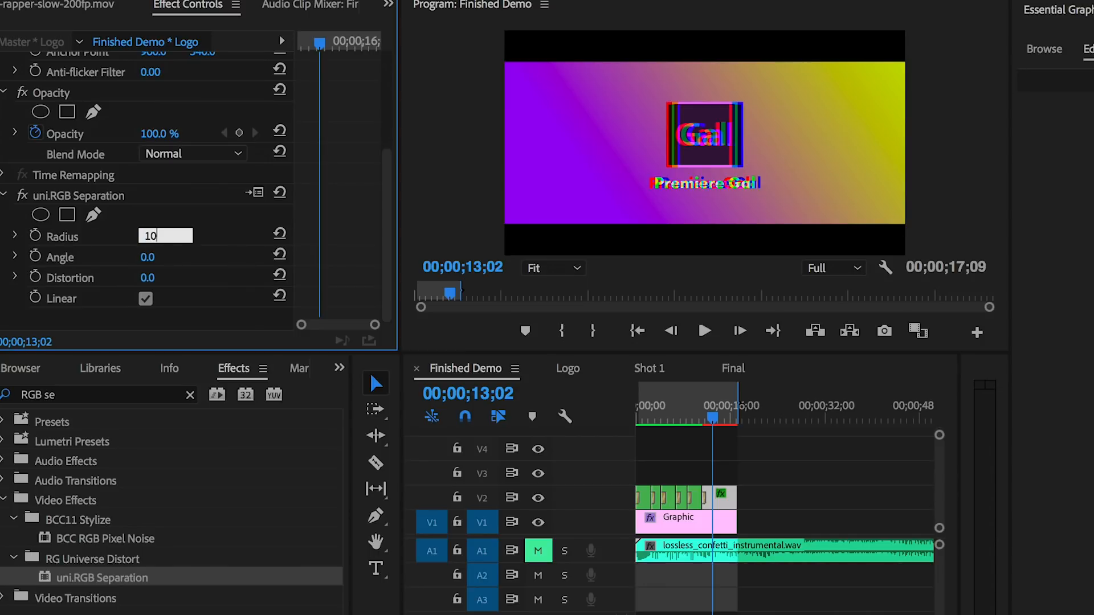
key("Return")
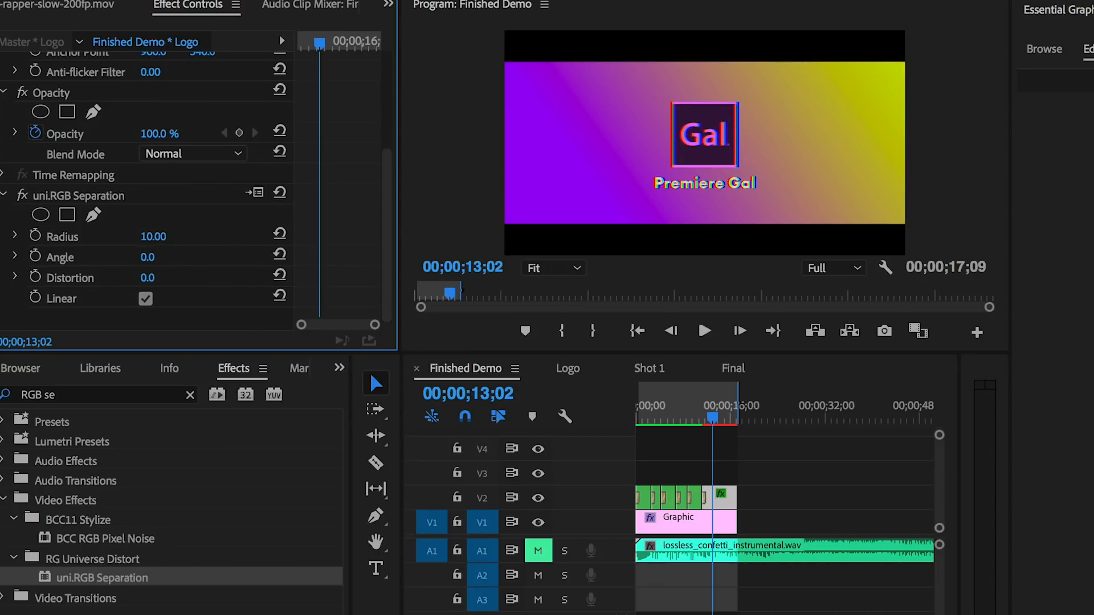
left_click(91, 395)
type("uni.glitch")
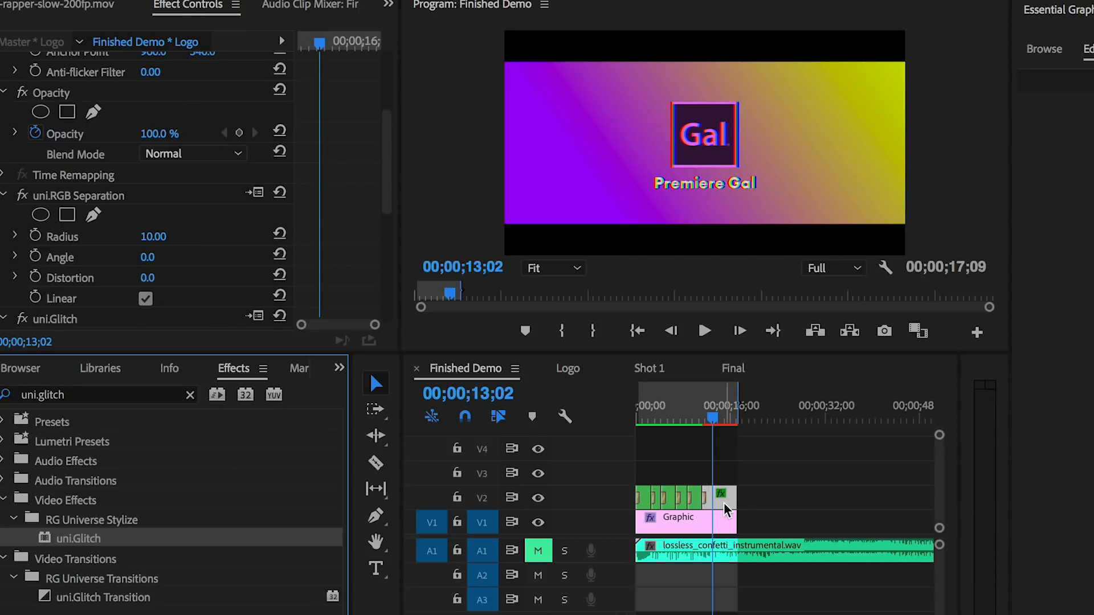
Step: Pick Minor Damage from the uni.Glitch preset gallery for the logo
scroll("down", 3)
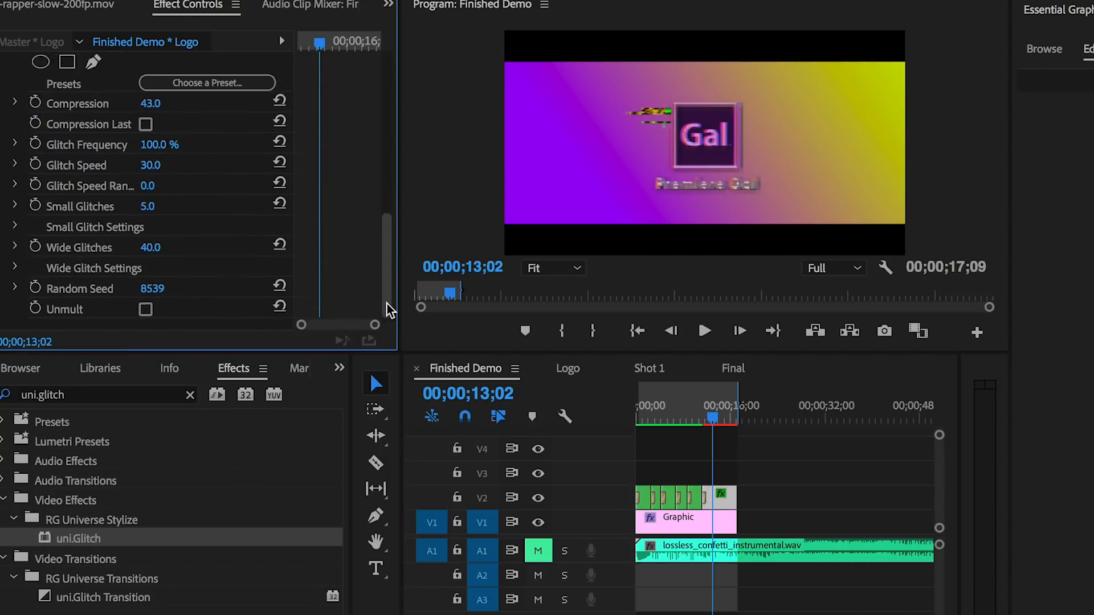
scroll("up", 3)
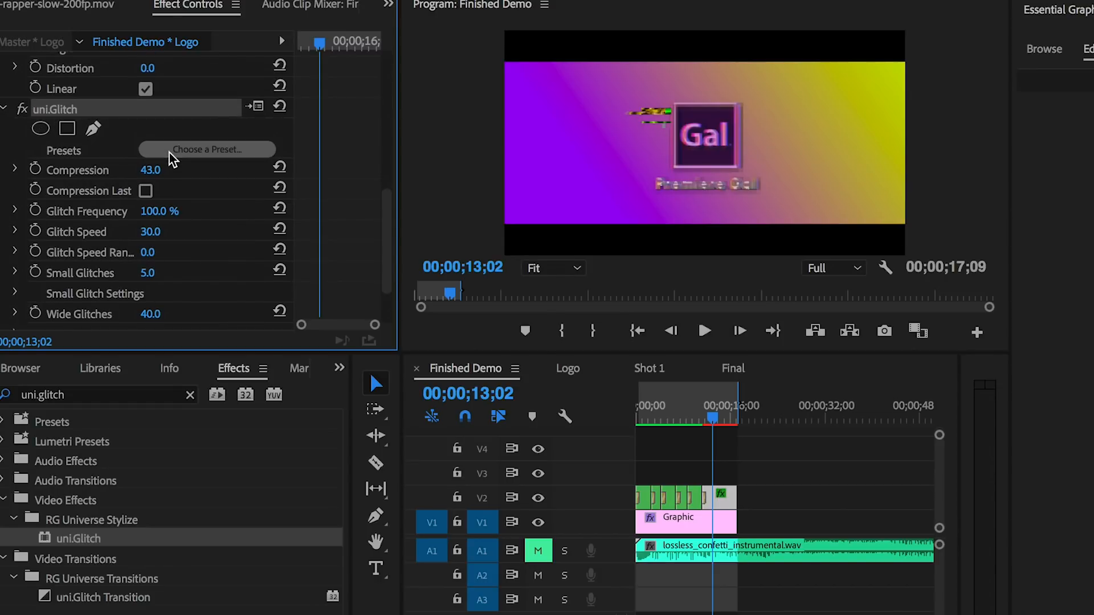
left_click(206, 150)
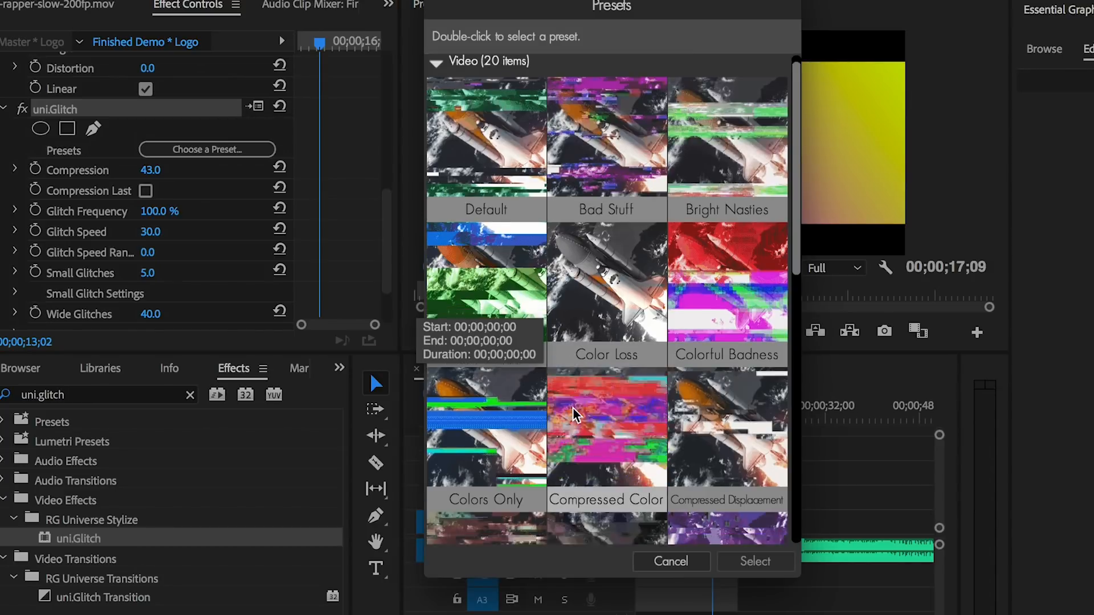
scroll("down", 3)
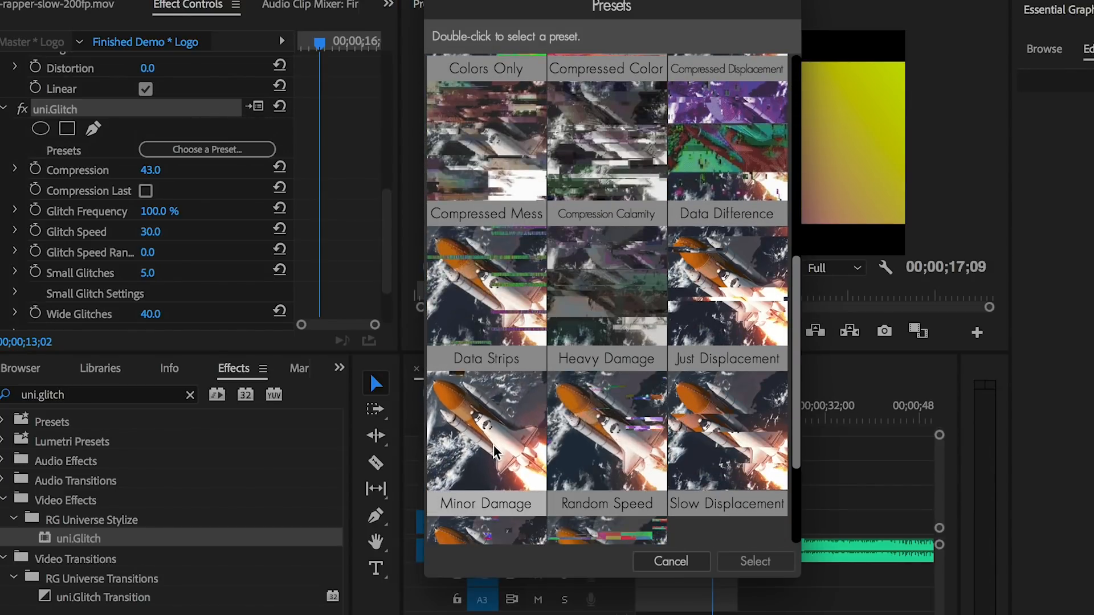
left_click(486, 453)
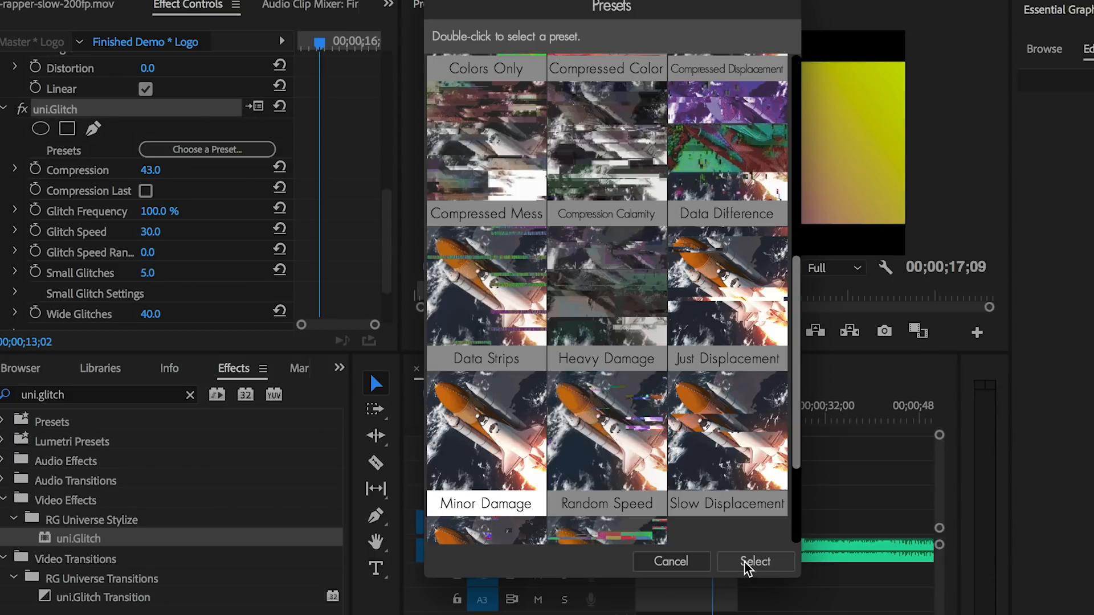
left_click(755, 562)
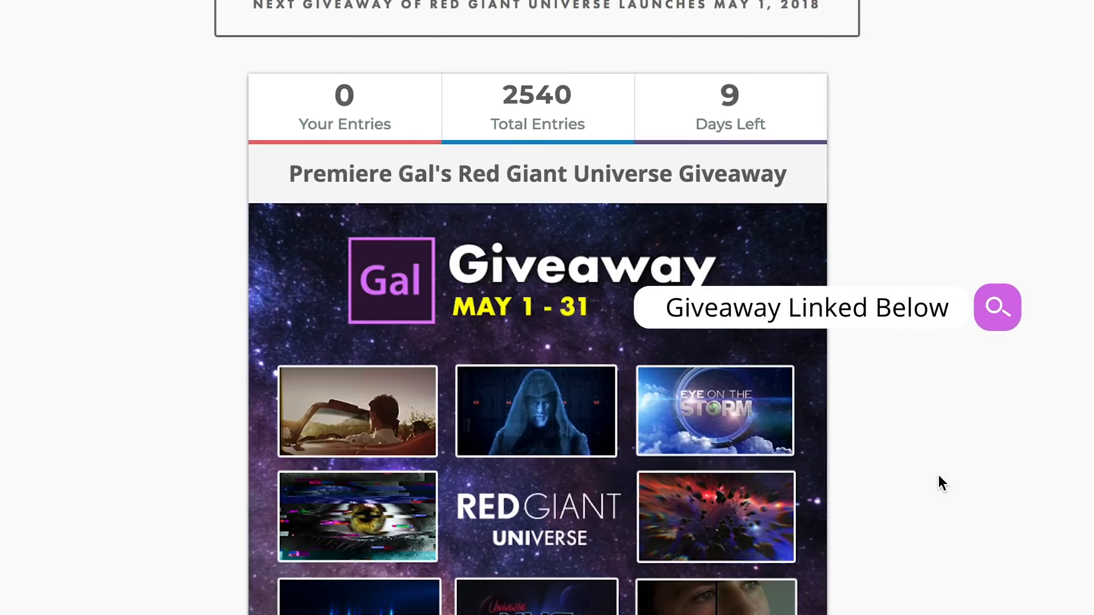
Step: Scroll down through the giveaway's 7 Ways to Enter to Premiere Gal's Patreon page
scroll("down", 3)
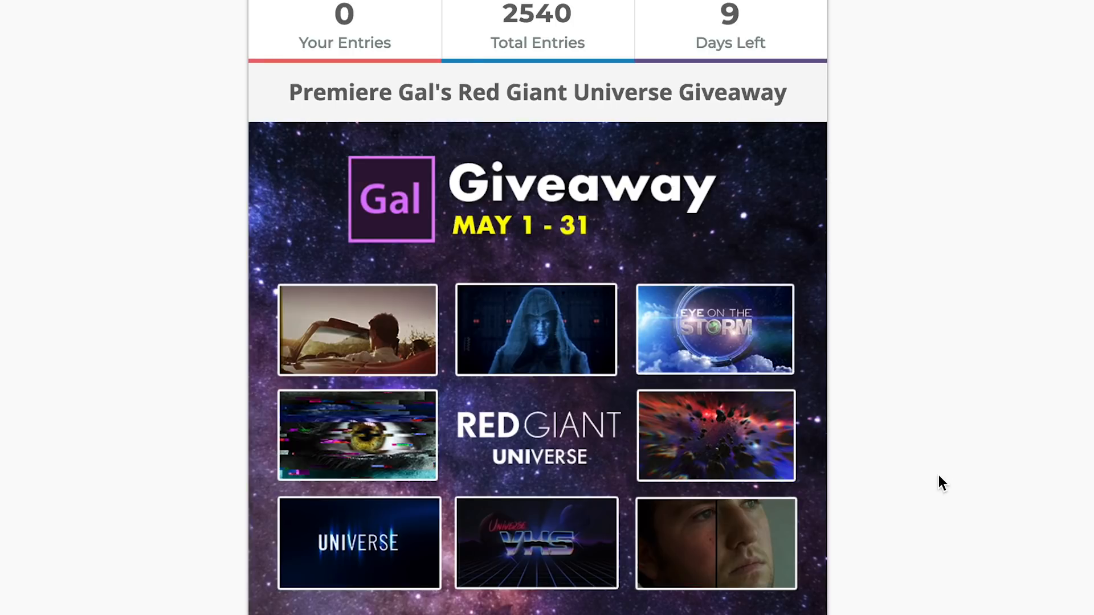
scroll("down", 3)
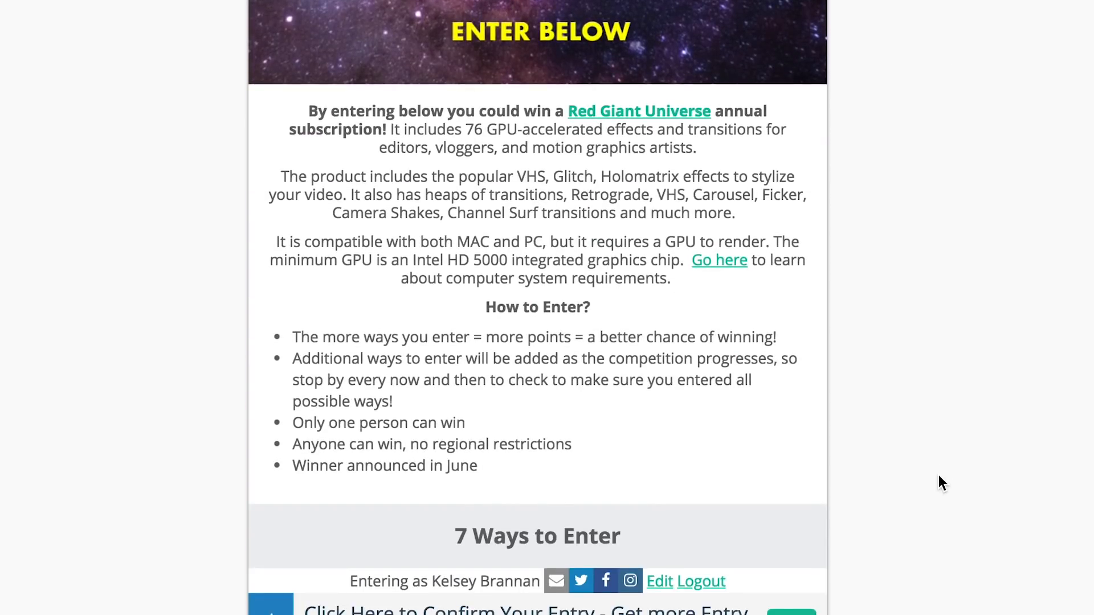
scroll("down", 3)
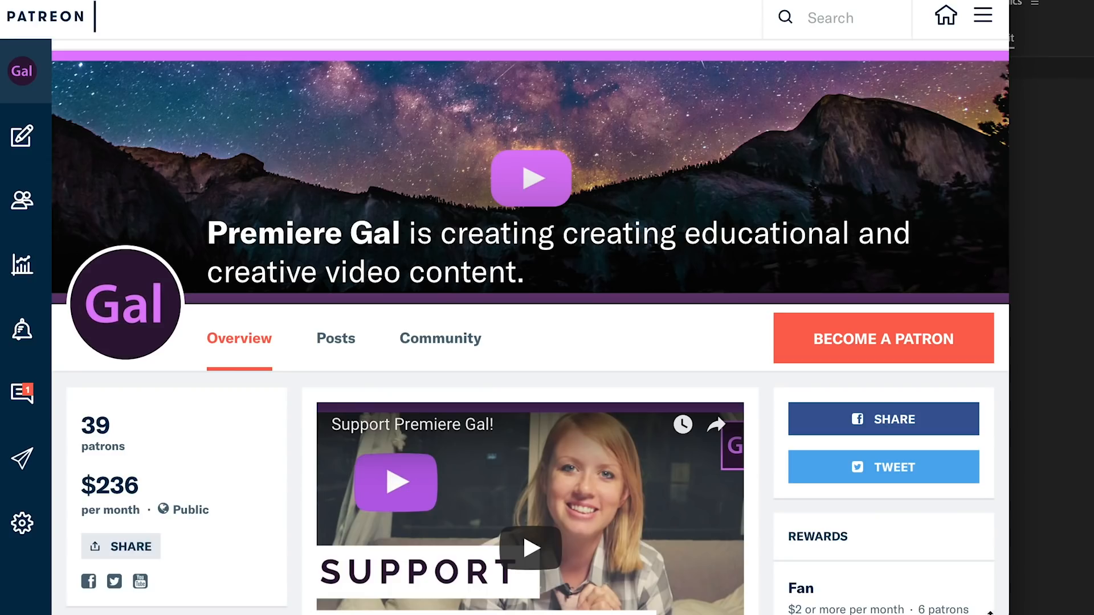
scroll("down", 3)
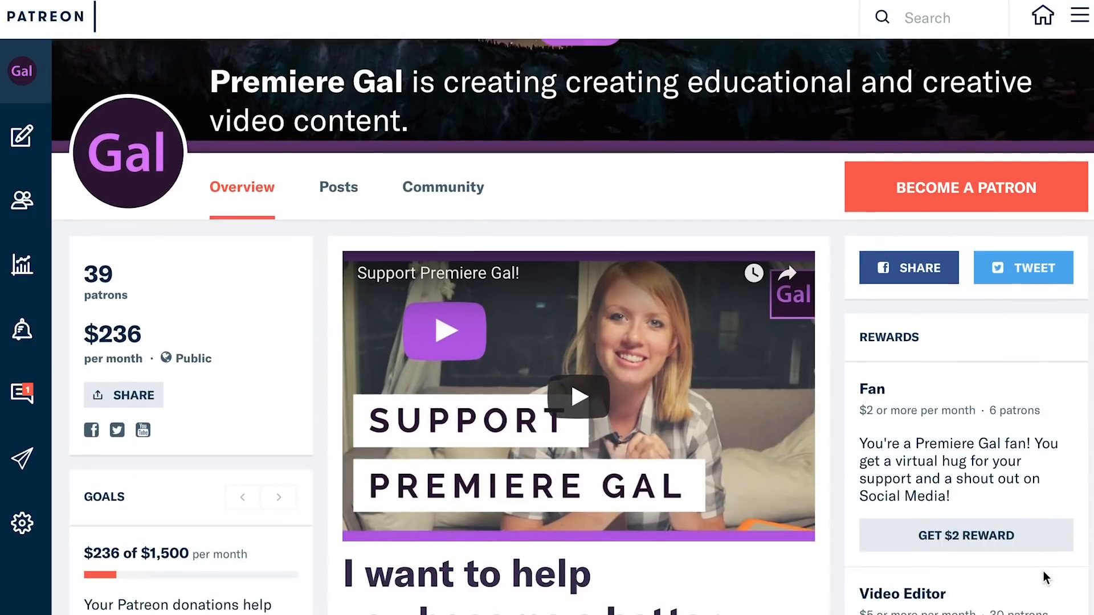
scroll("down", 3)
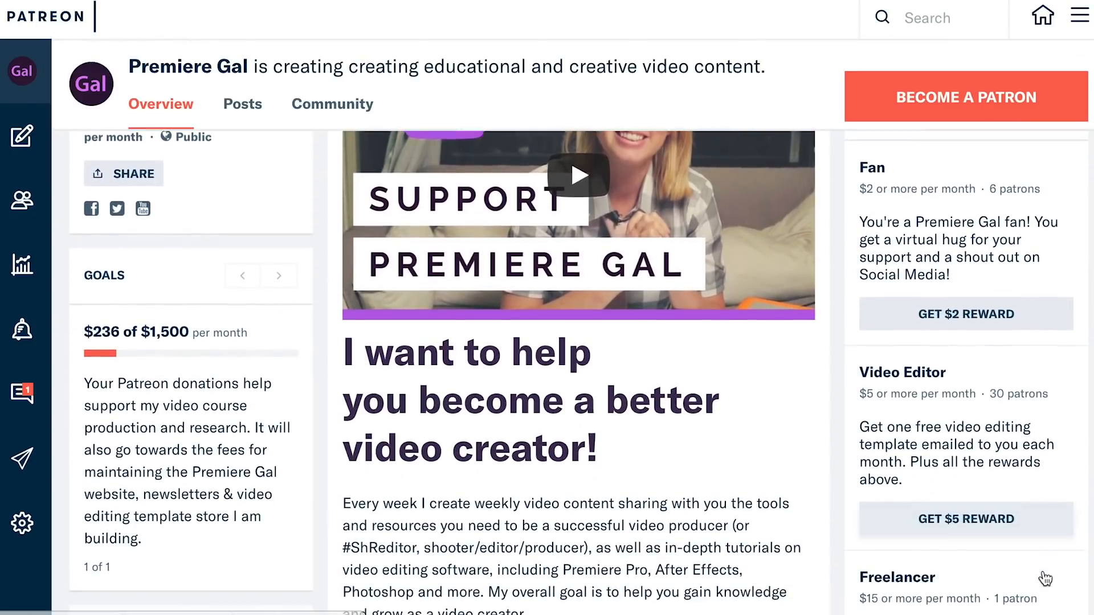
scroll("up", 3)
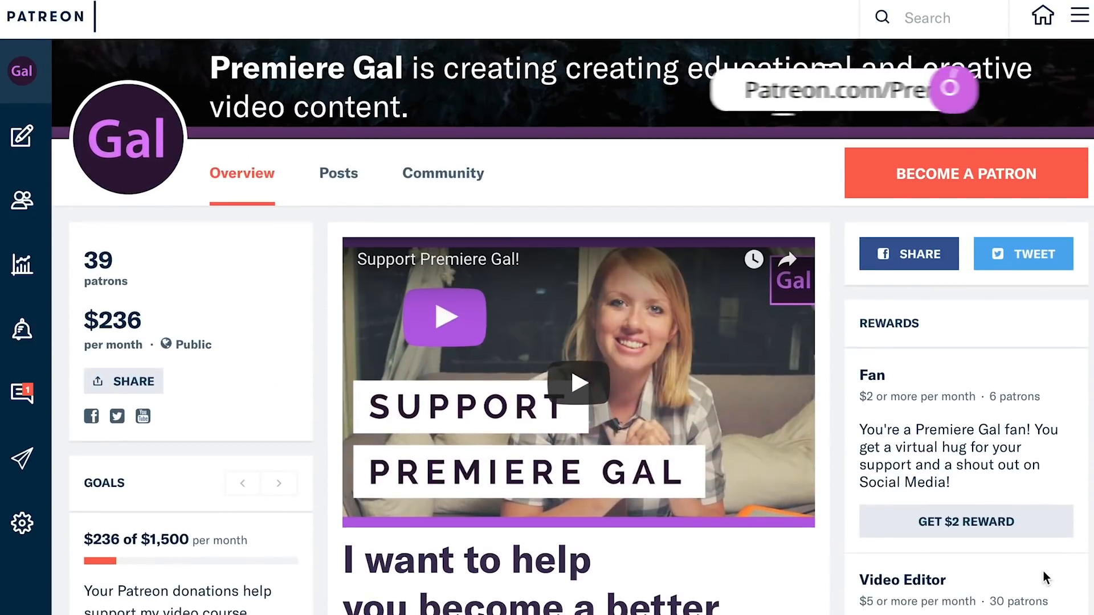
scroll("up", 3)
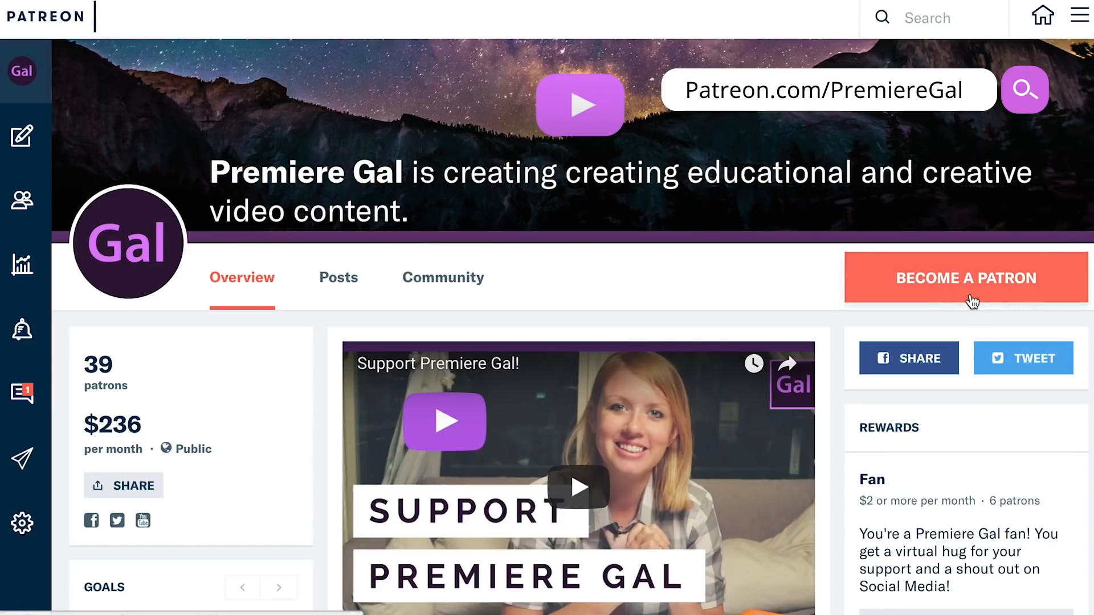